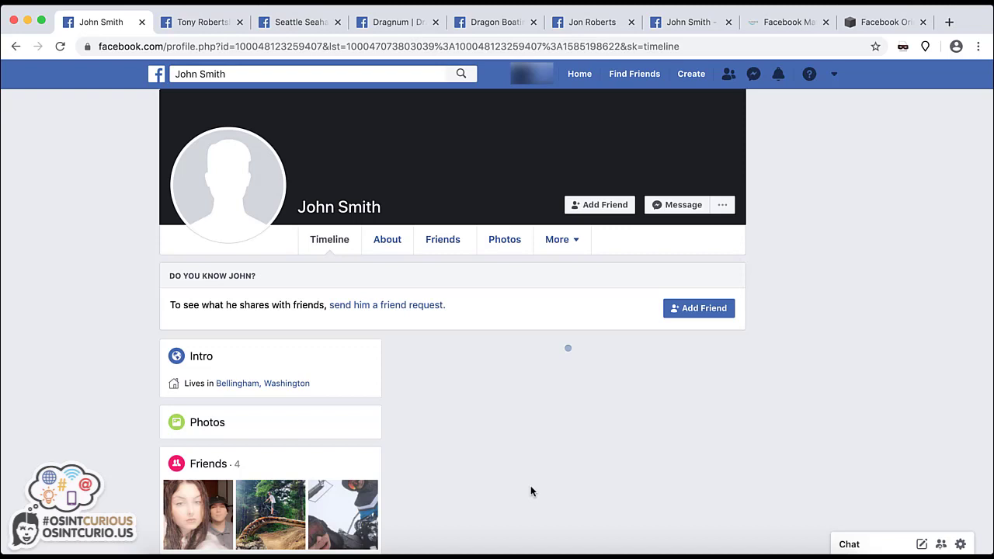
pyautogui.moveTo(386, 239)
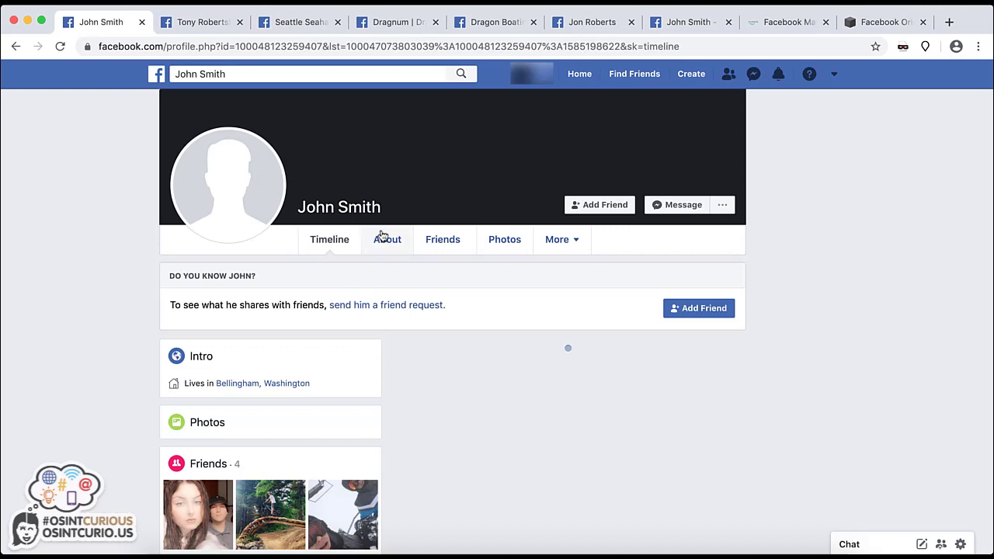
pyautogui.moveTo(324, 162)
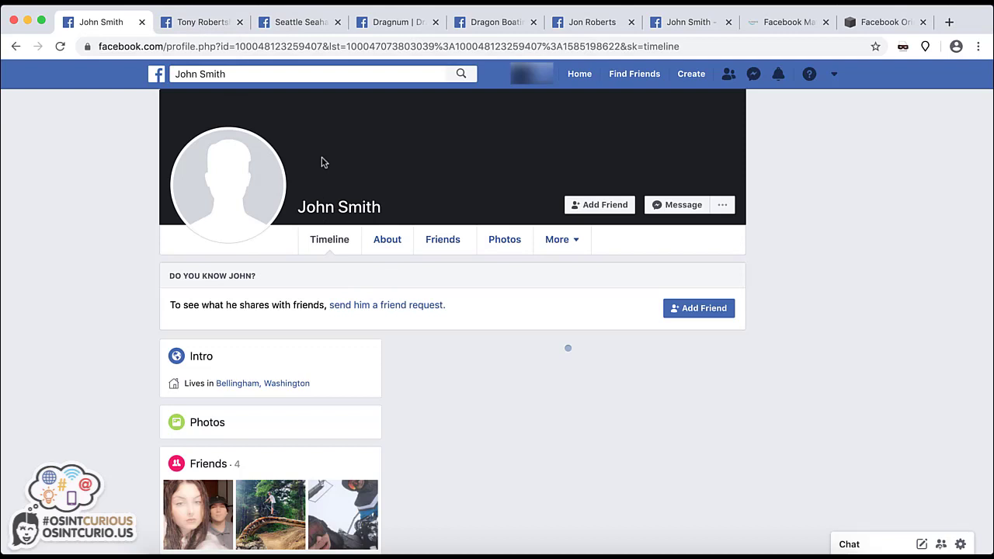
pyautogui.moveTo(353, 211)
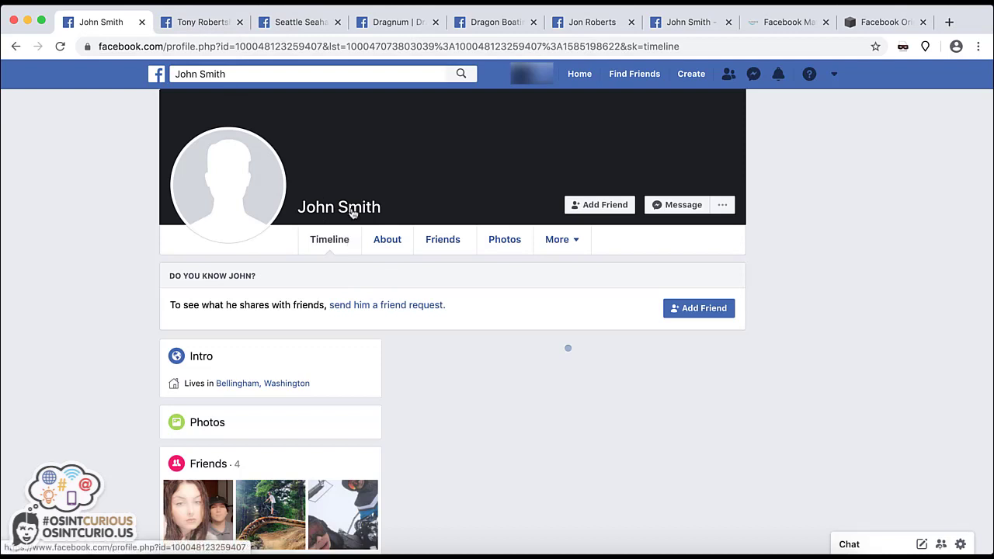
pyautogui.moveTo(148, 222)
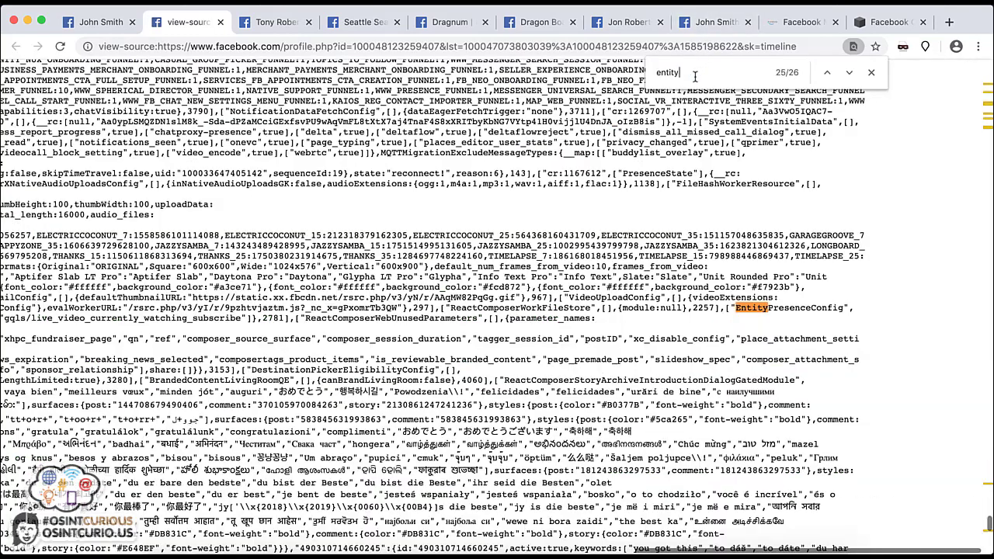
pyautogui.click(947, 22)
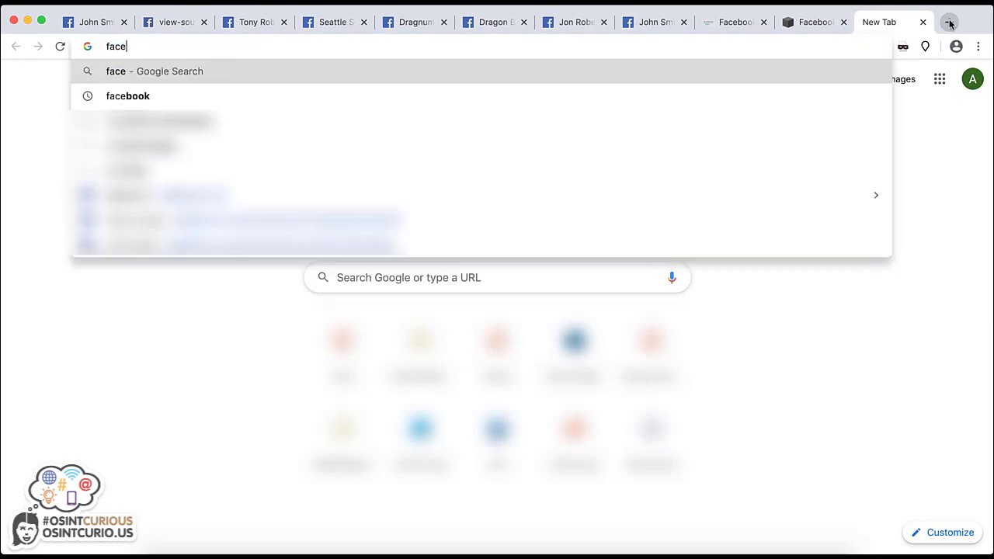
pyautogui.write('facebook.com/100048123259407')
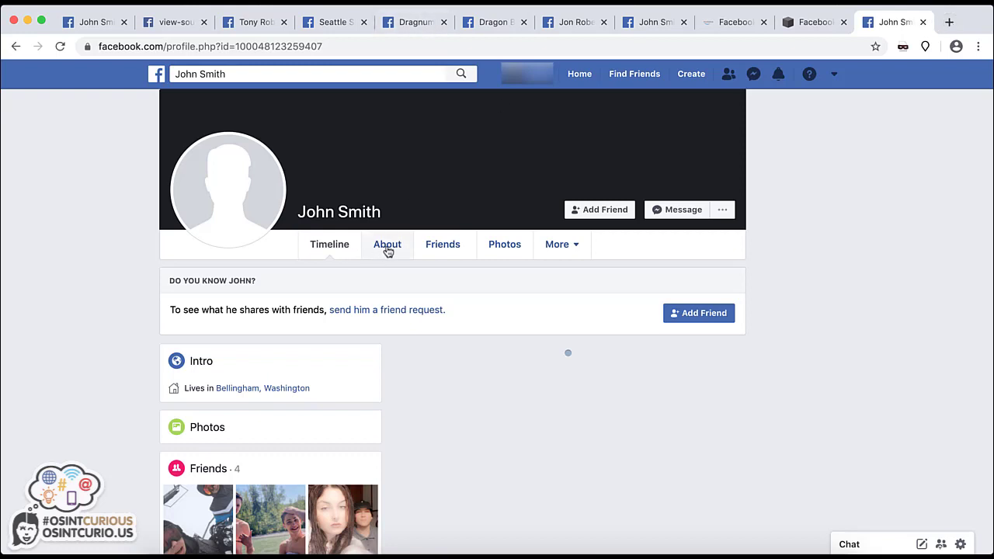
# Browse John Smith's About: Work and Education, Family and Relationships, Details, Life Events.
pyautogui.click(387, 244)
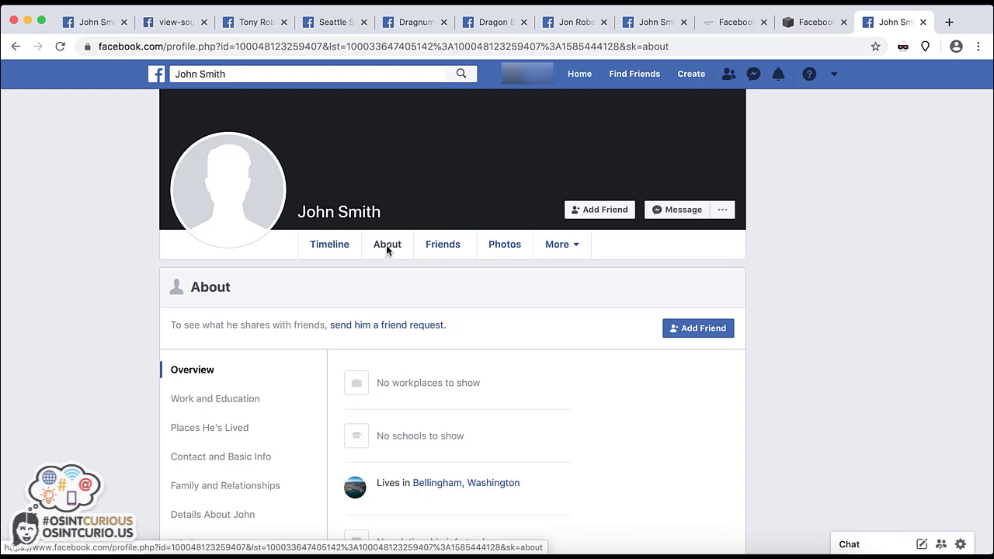
pyautogui.scroll(-3)
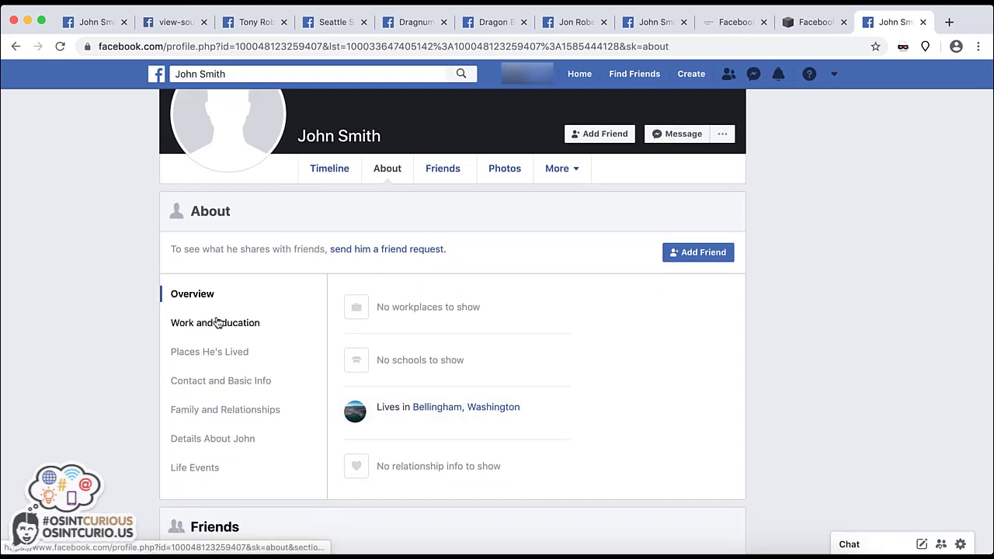
pyautogui.click(215, 322)
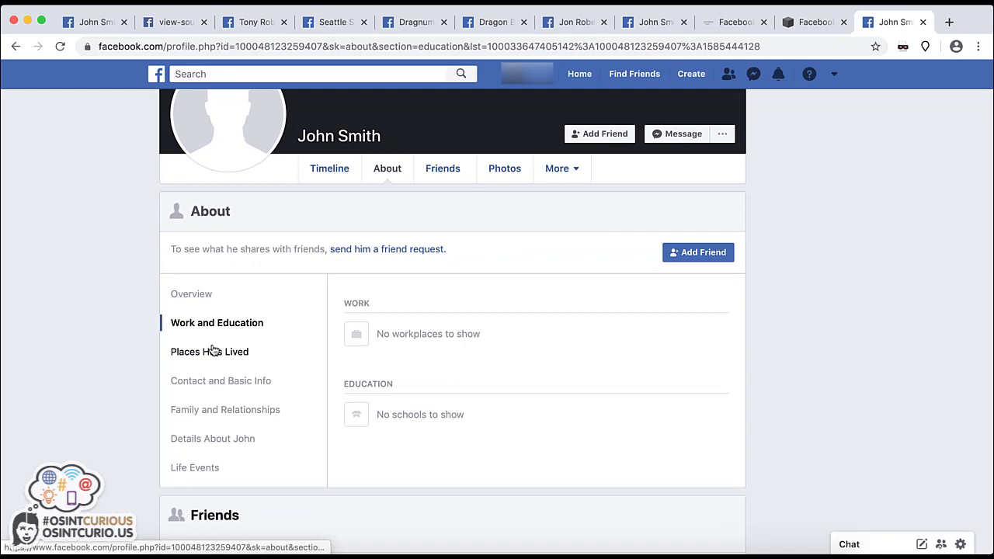
pyautogui.click(228, 410)
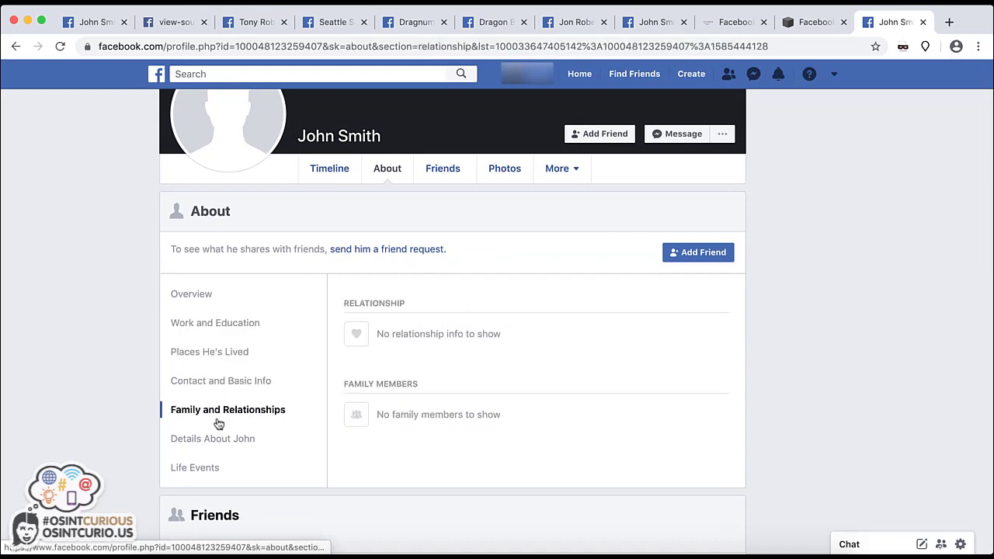
pyautogui.click(194, 467)
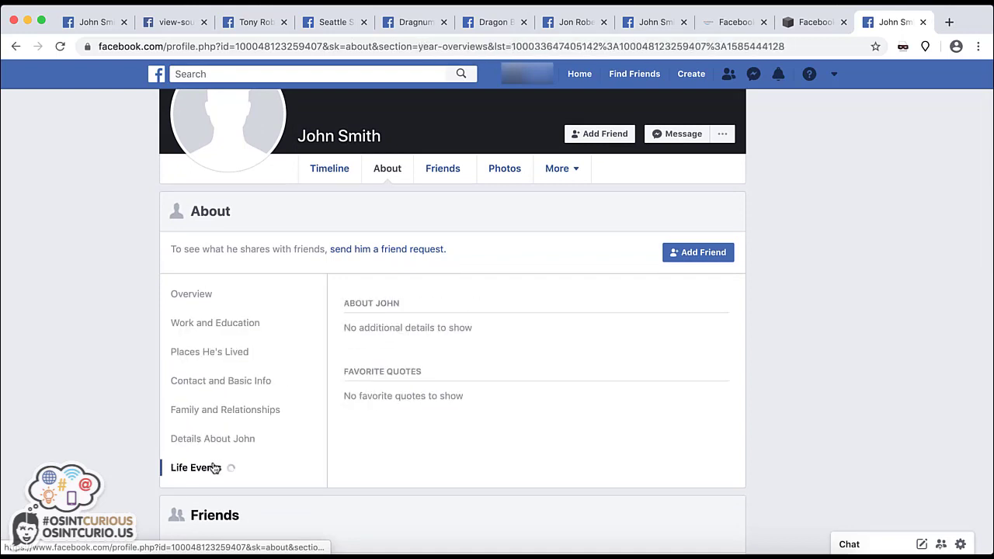
pyautogui.click(193, 466)
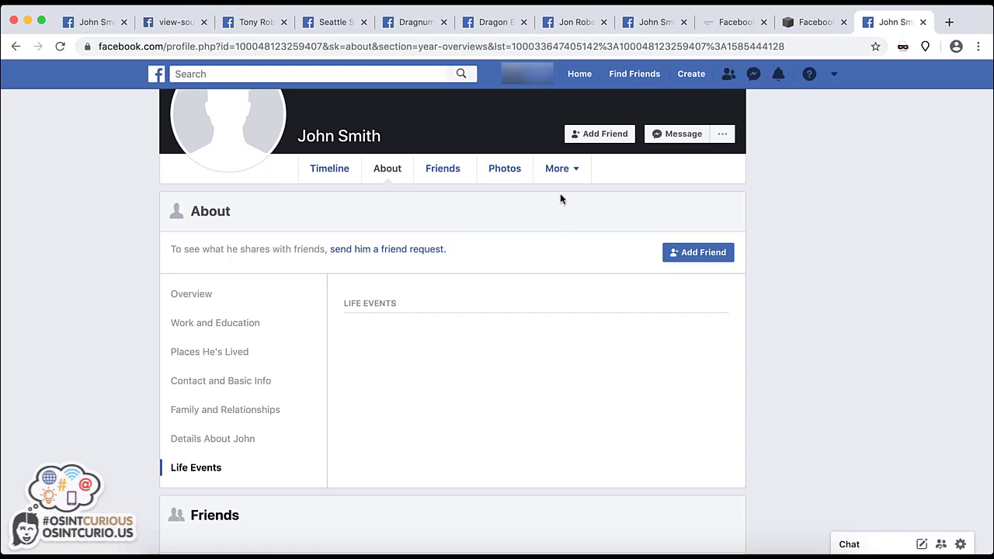
pyautogui.click(561, 168)
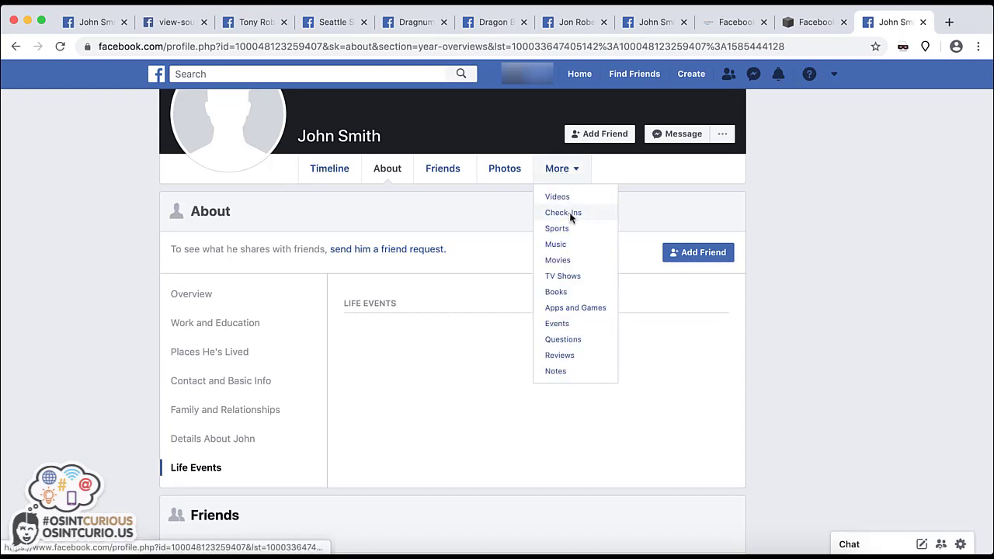
pyautogui.click(562, 212)
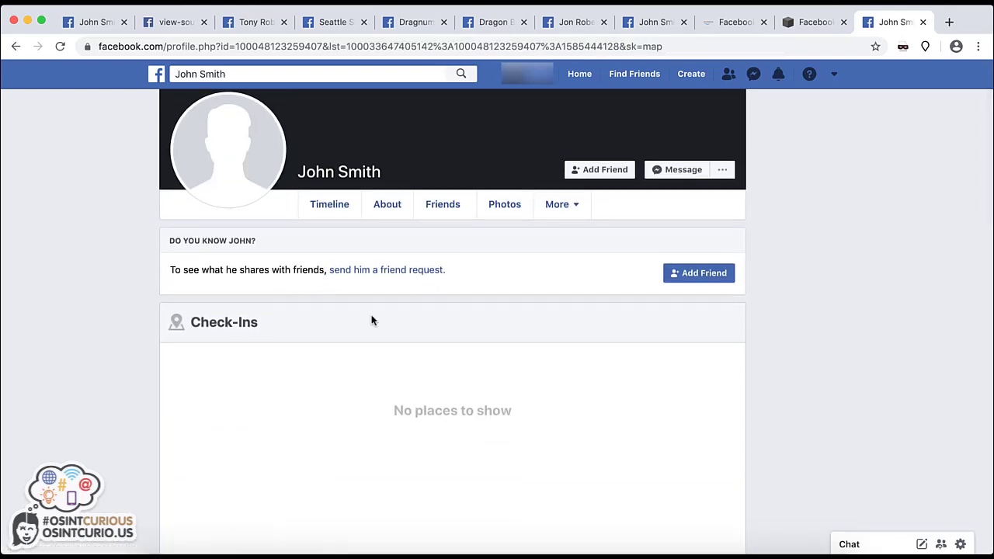
pyautogui.click(253, 20)
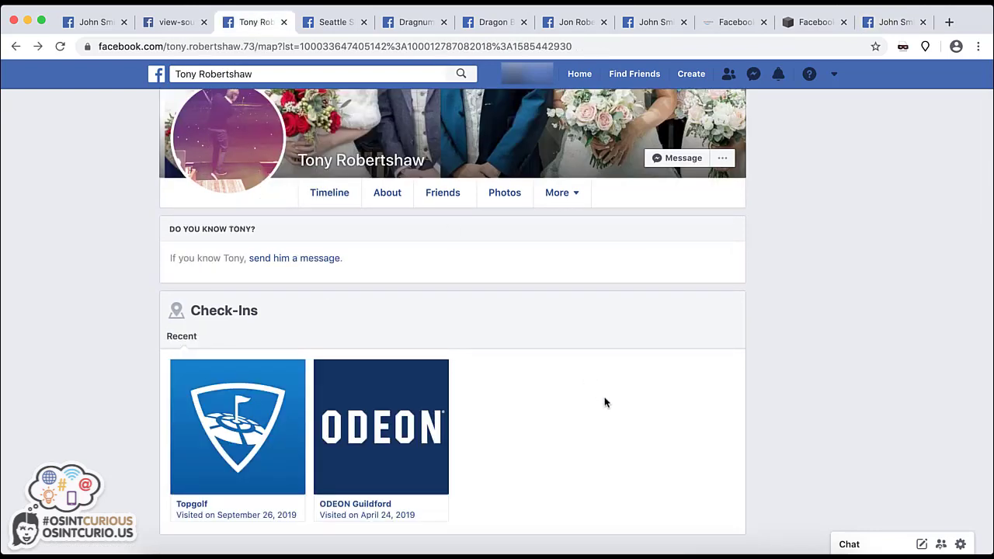
pyautogui.scroll(-3)
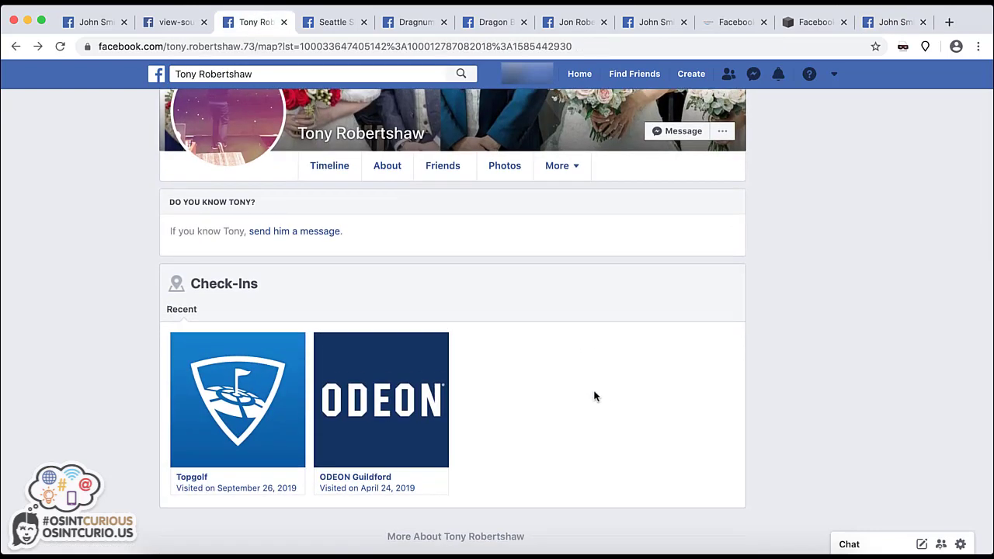
pyautogui.moveTo(381, 322)
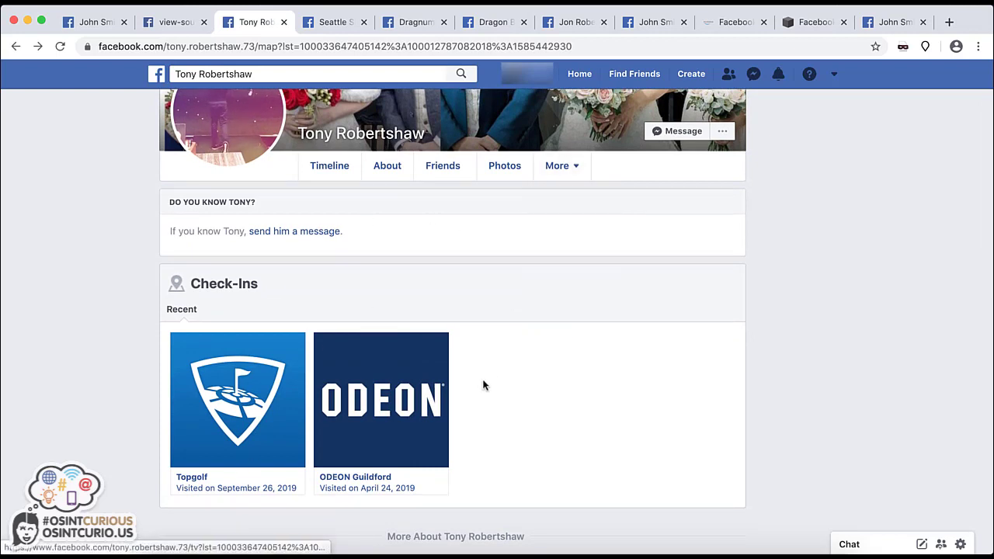
pyautogui.moveTo(355, 477)
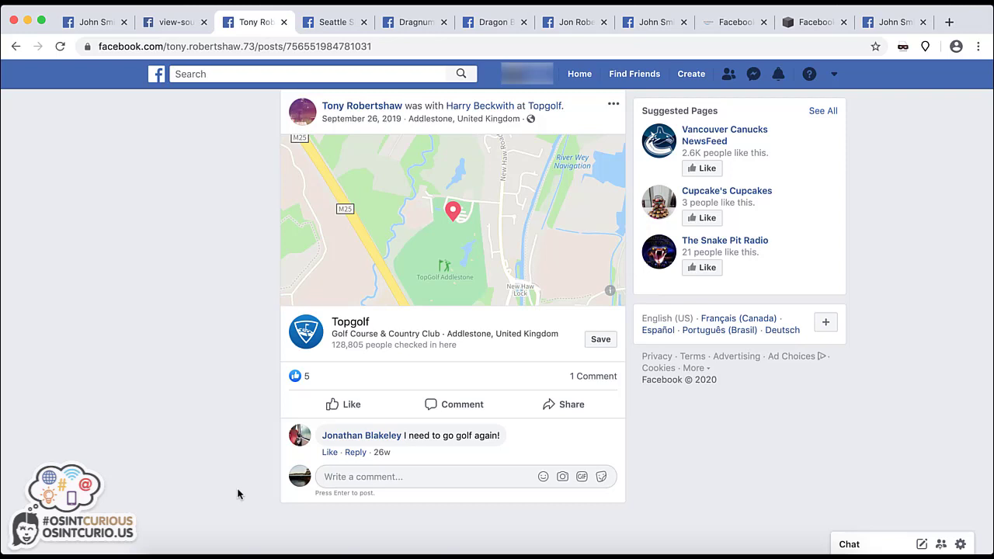
pyautogui.moveTo(148, 270)
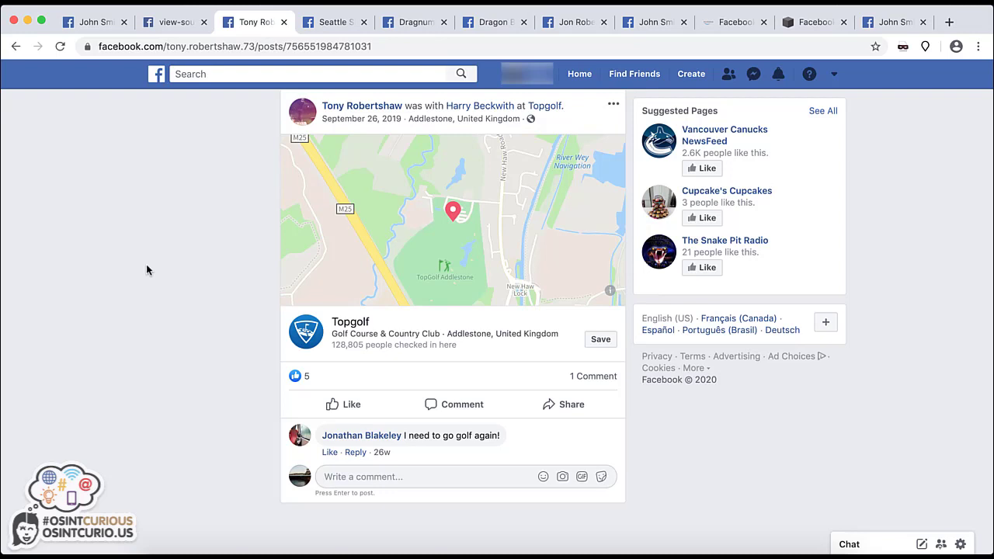
pyautogui.click(93, 22)
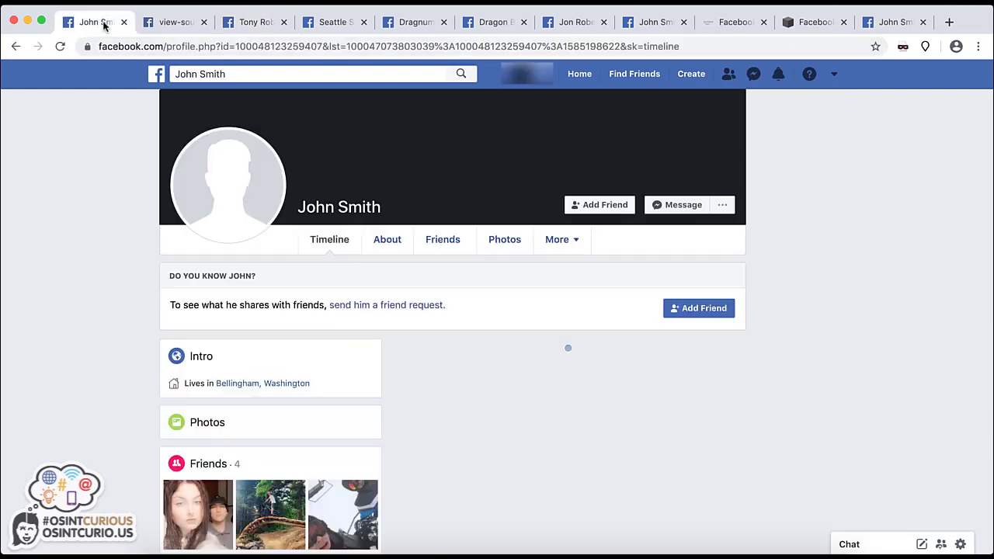
pyautogui.scroll(-3)
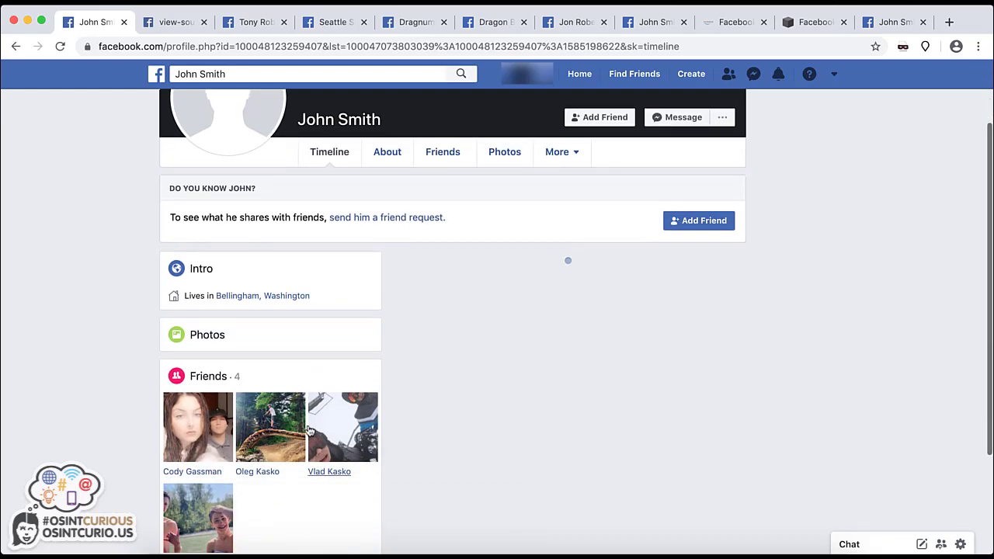
pyautogui.click(443, 152)
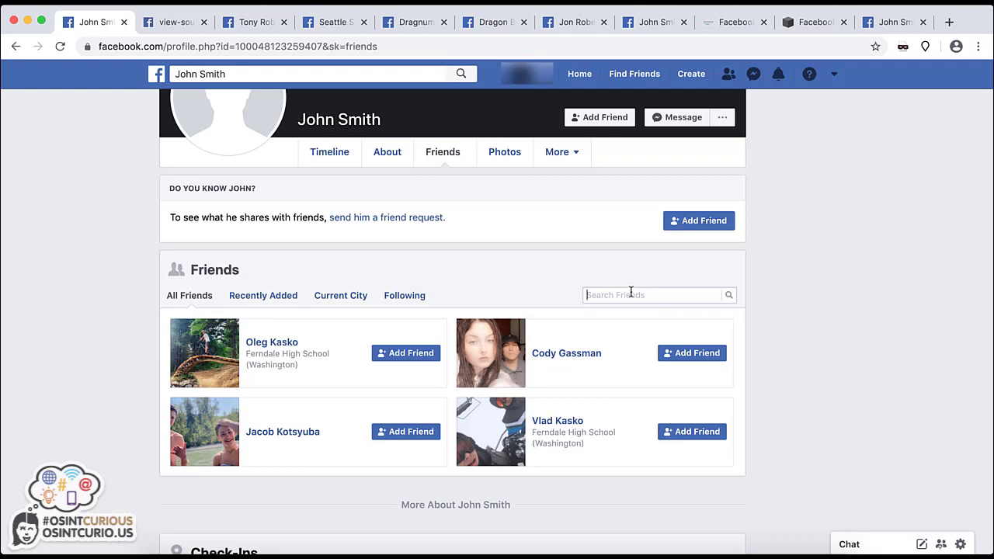
pyautogui.write('smith')
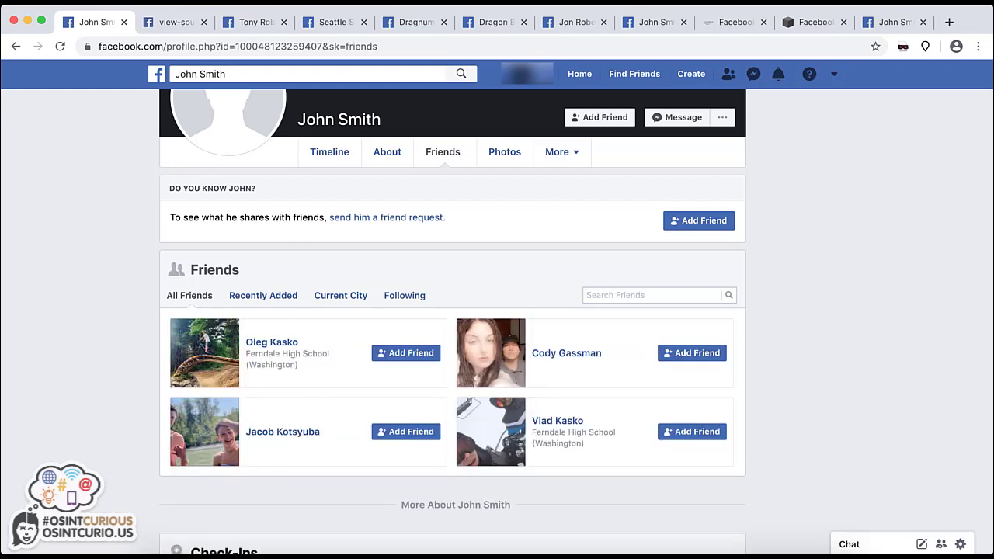
pyautogui.write('john')
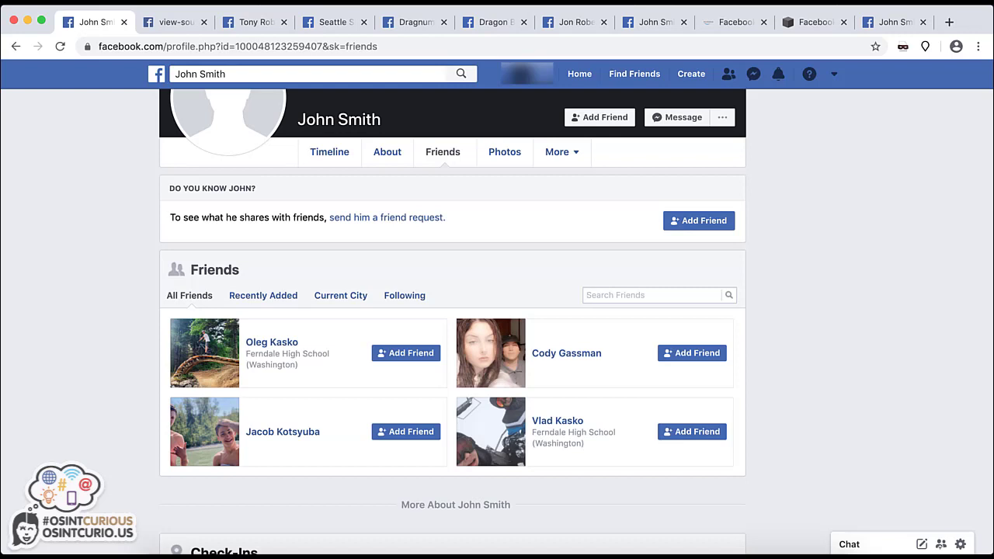
pyautogui.scroll(-3)
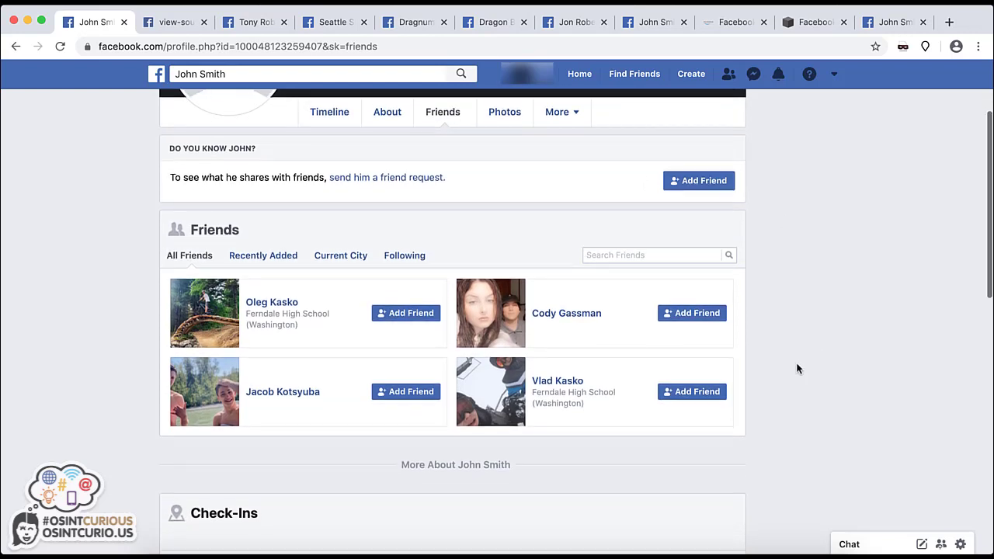
pyautogui.moveTo(803, 409)
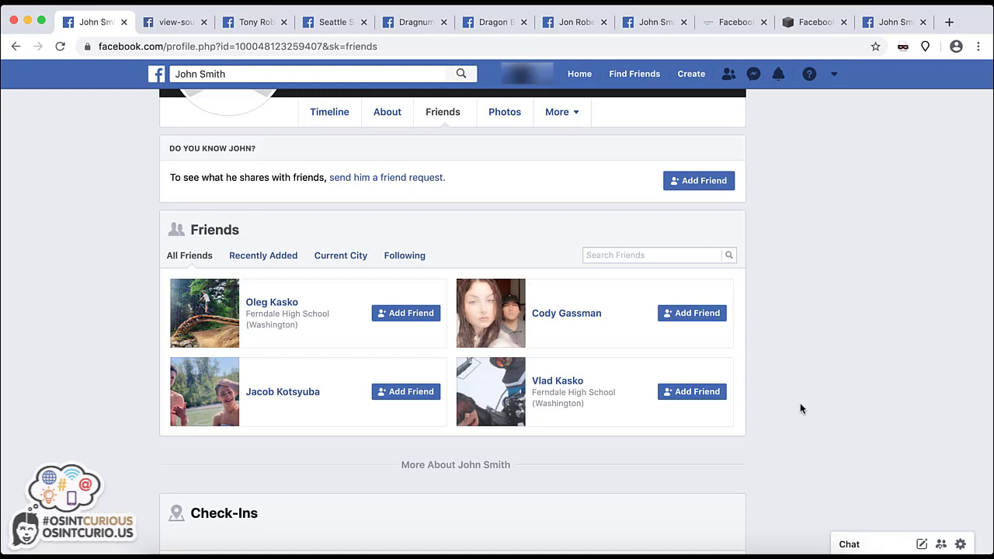
pyautogui.moveTo(815, 352)
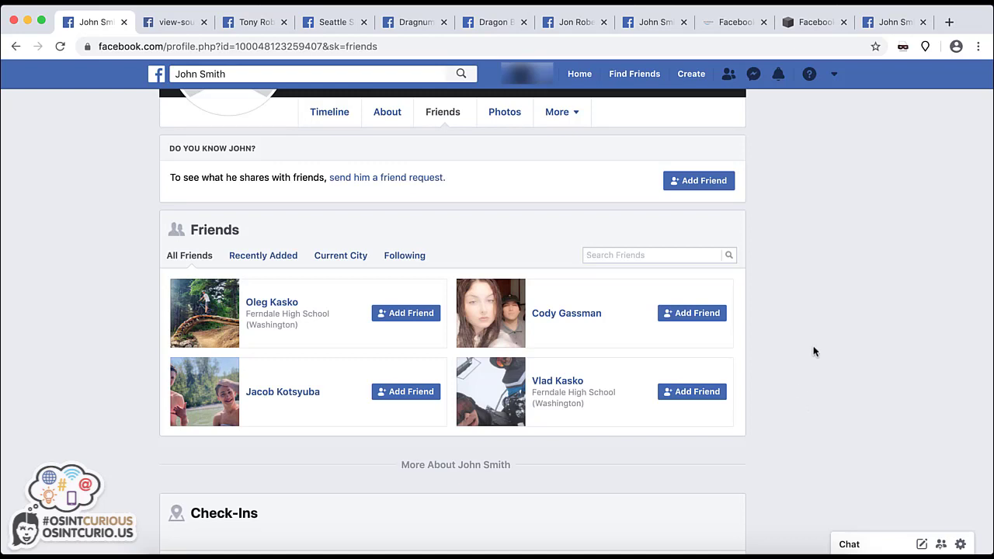
pyautogui.moveTo(805, 380)
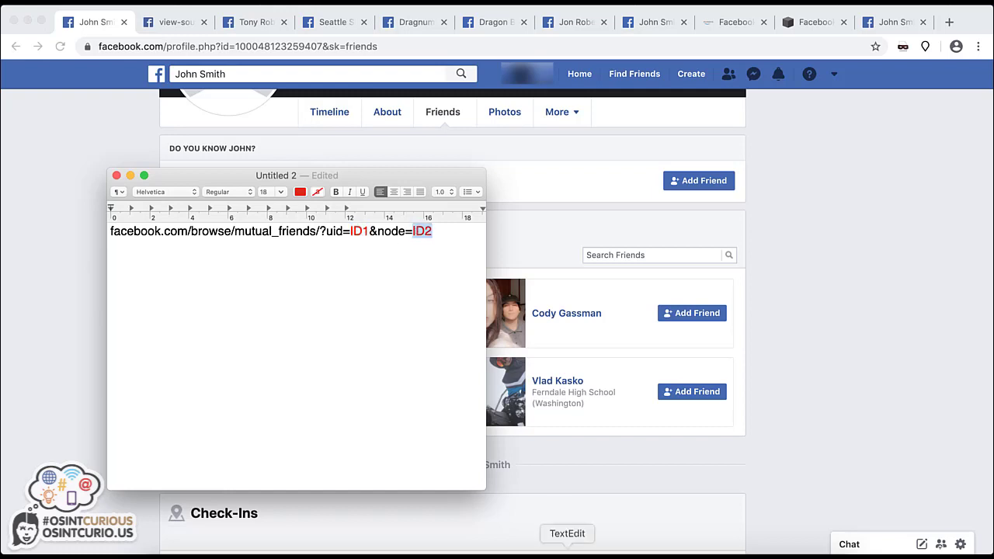
pyautogui.moveTo(722, 21)
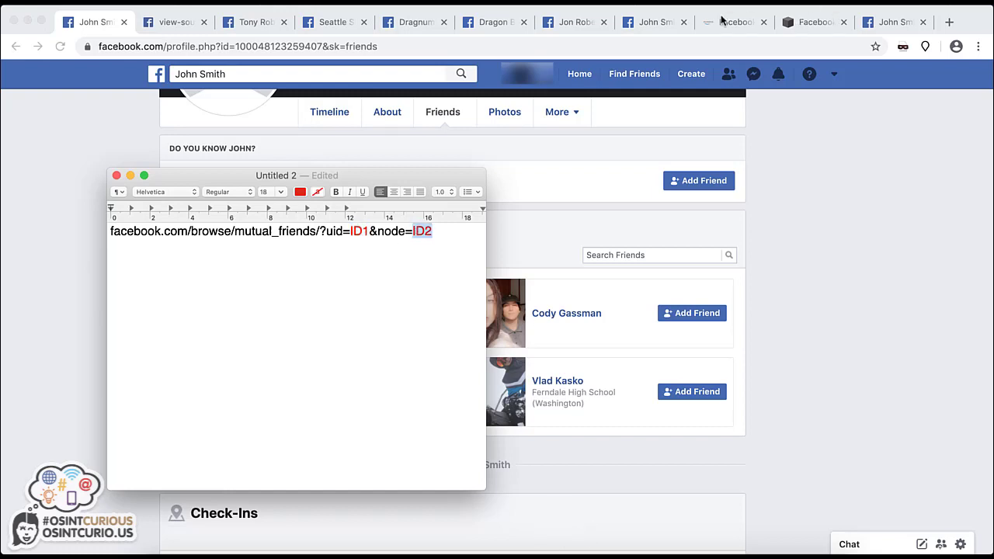
# Copy the mutual friends URL template from the Plessas Facebook search matrix page.
pyautogui.click(734, 21)
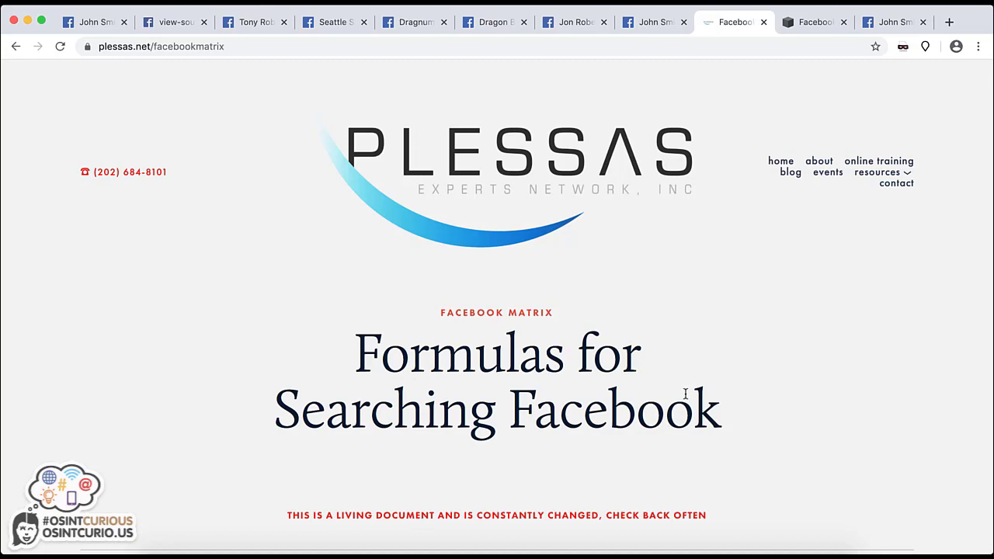
pyautogui.scroll(-3)
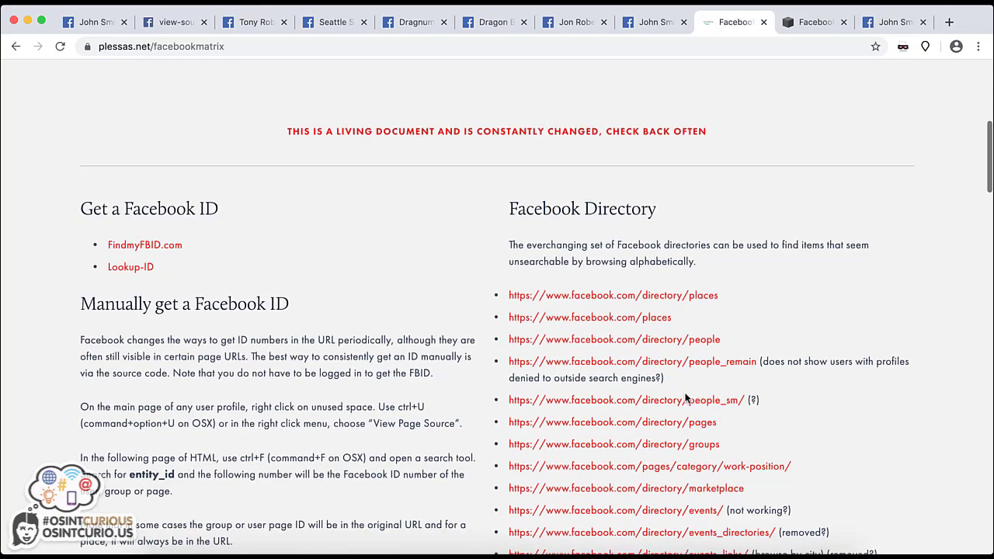
pyautogui.scroll(-3)
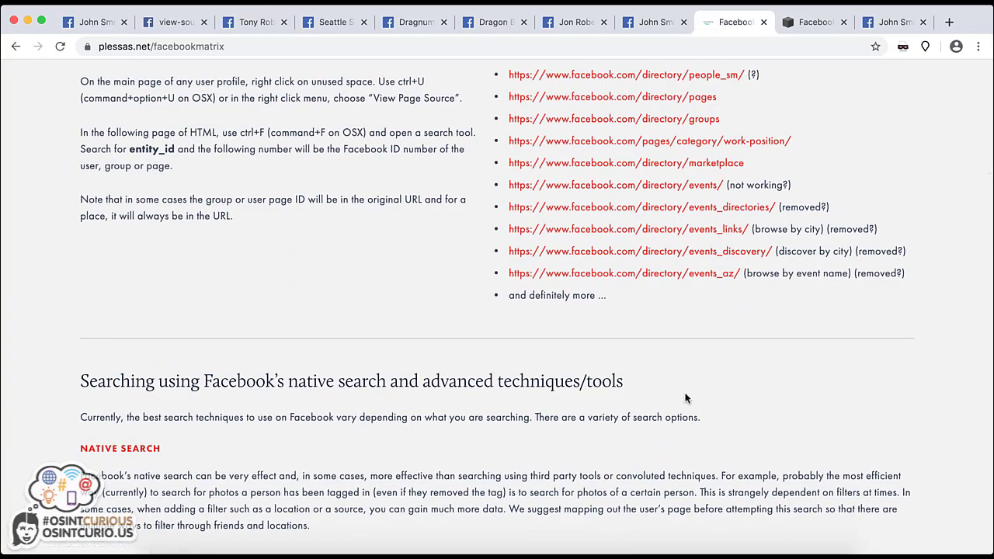
pyautogui.scroll(-3)
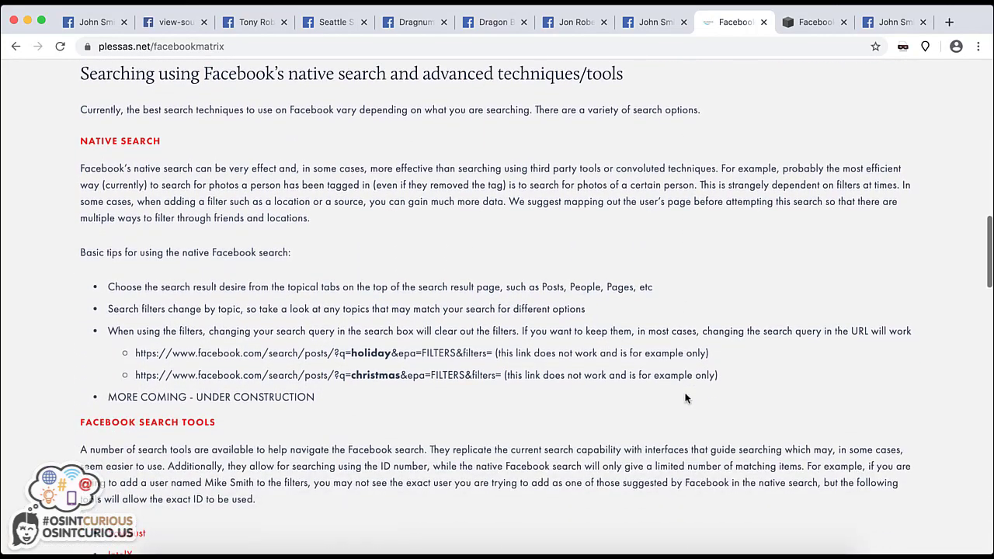
pyautogui.scroll(-3)
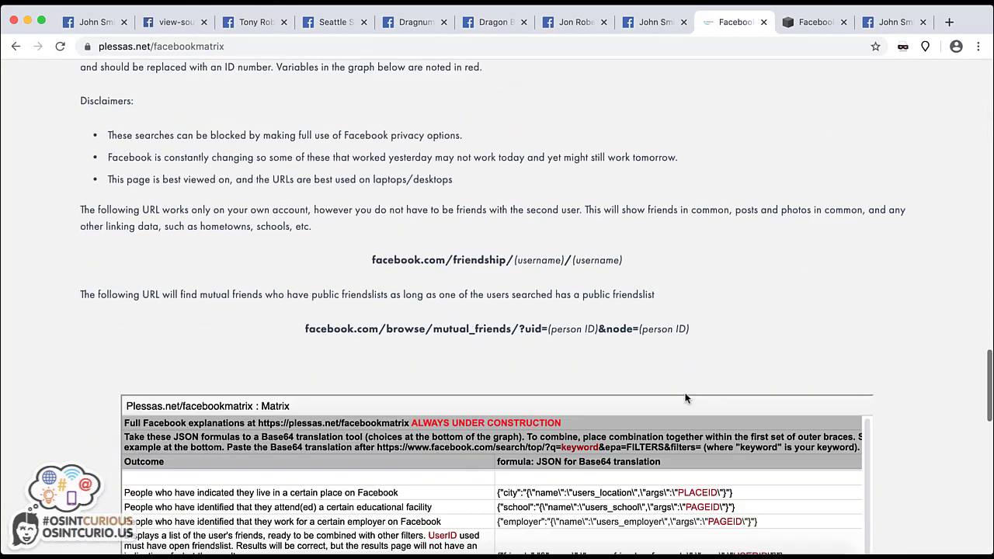
pyautogui.tripleClick(496, 328)
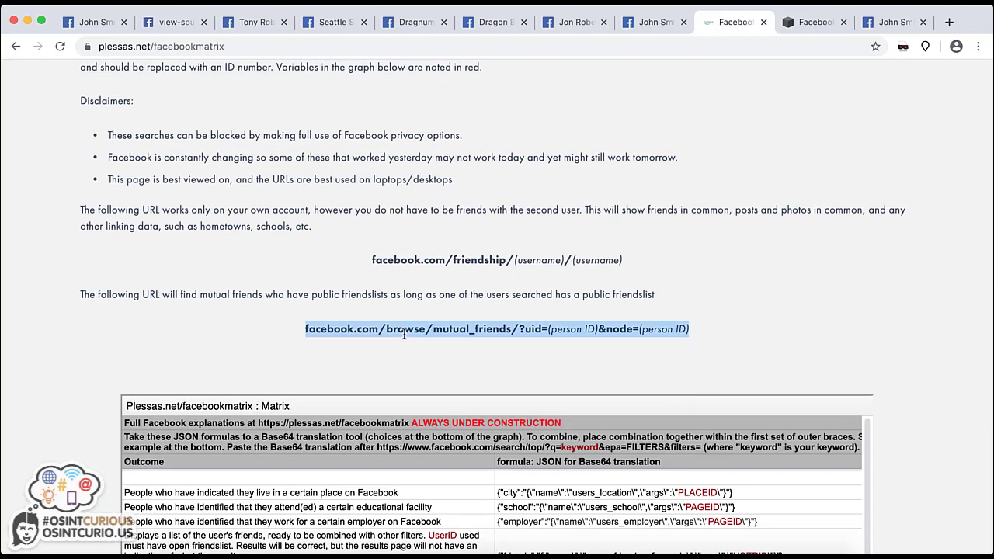
pyautogui.rightClick(404, 328)
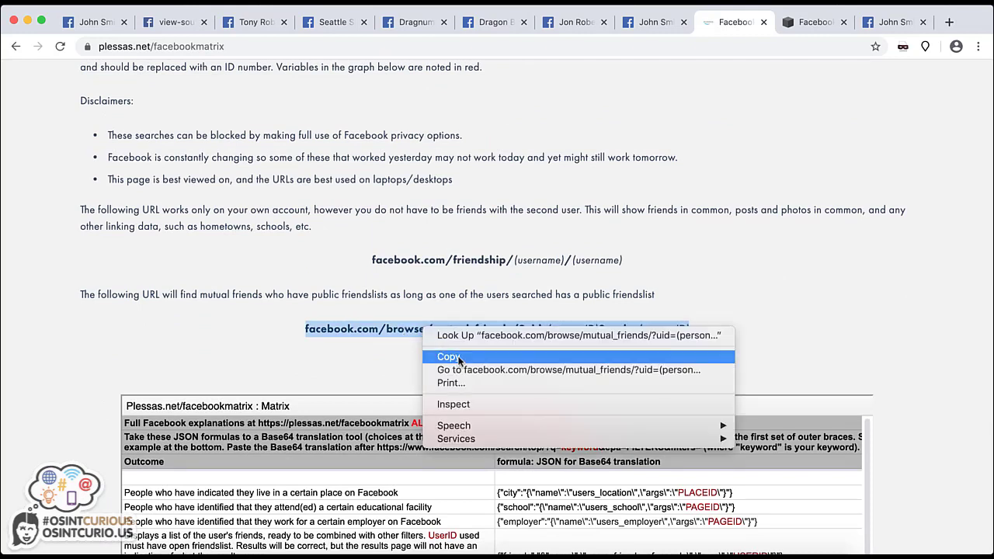
pyautogui.click(449, 357)
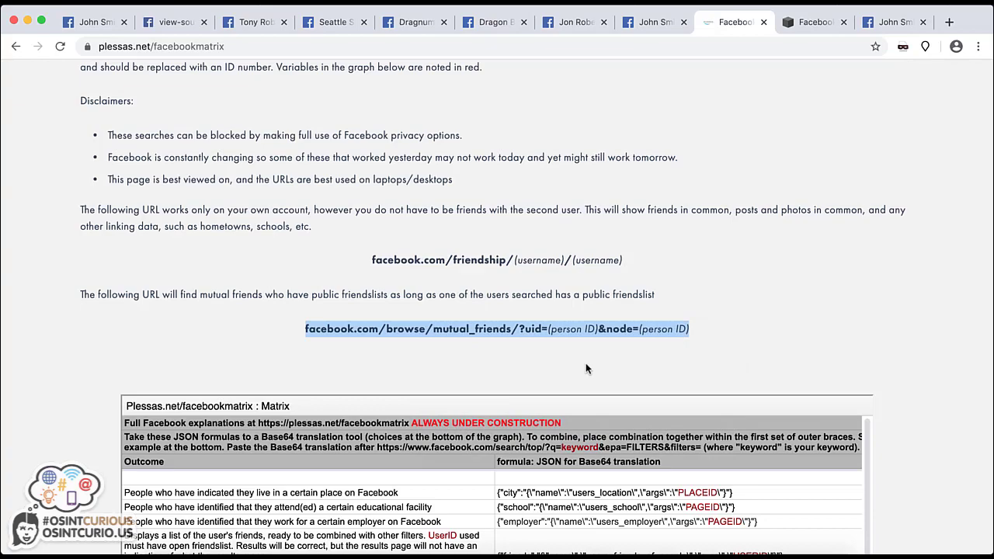
pyautogui.scroll(-3)
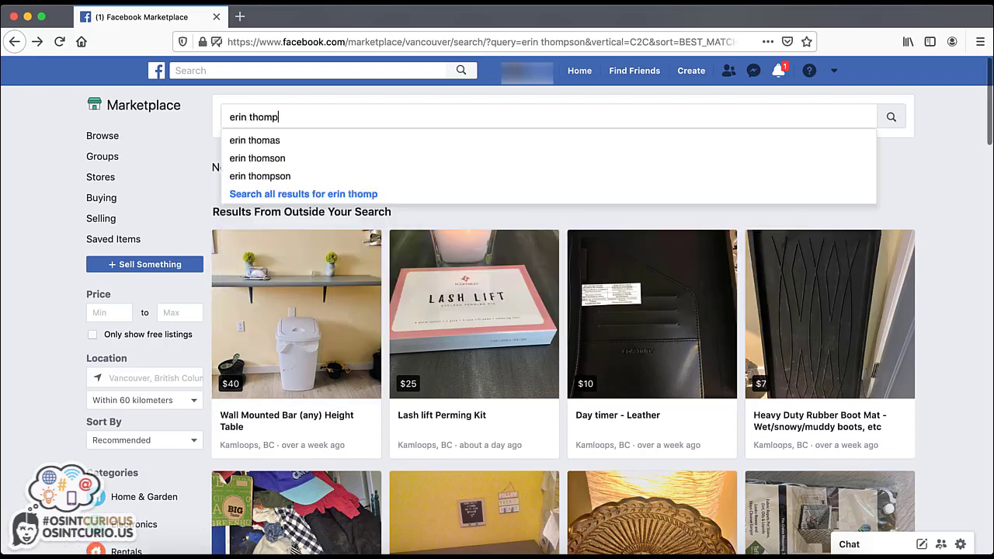
pyautogui.click(260, 175)
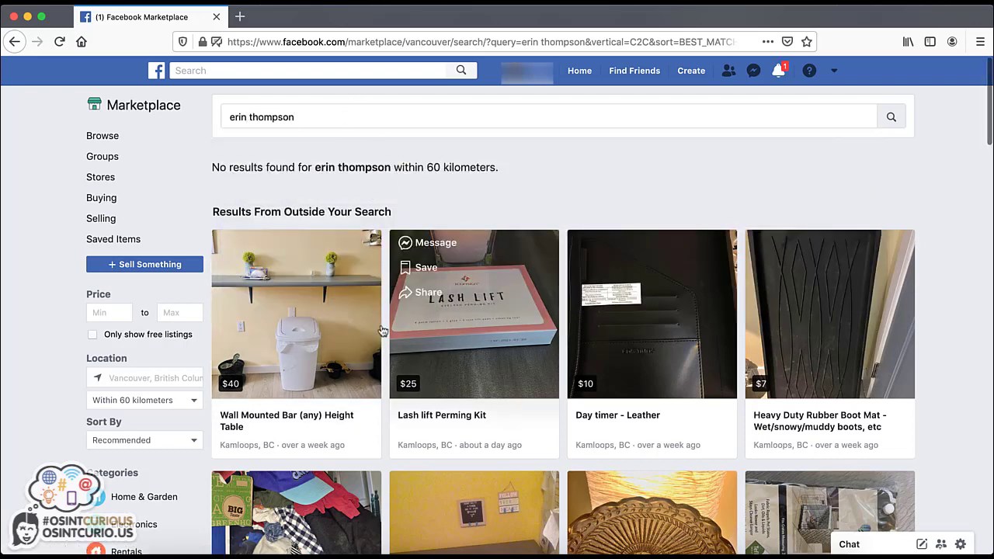
pyautogui.moveTo(324, 309)
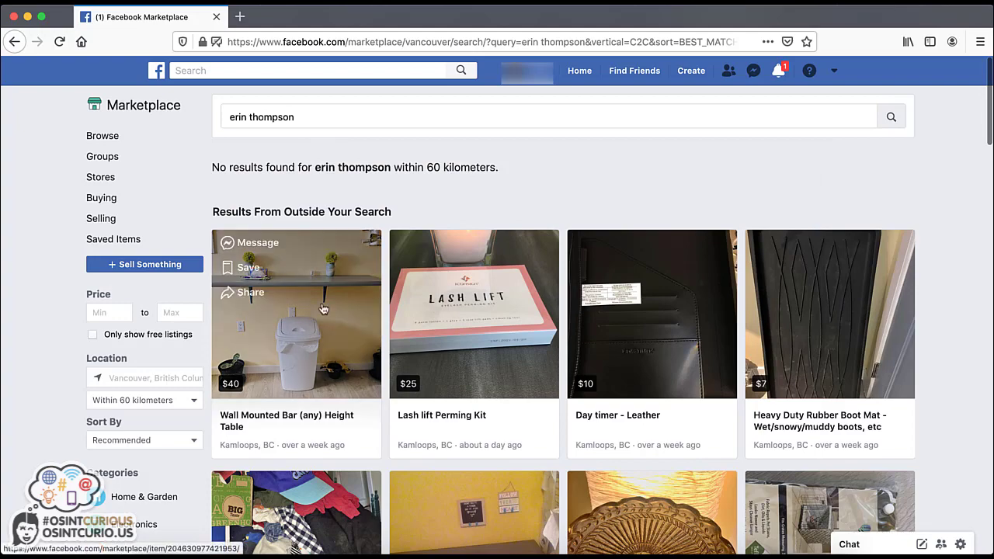
pyautogui.click(295, 314)
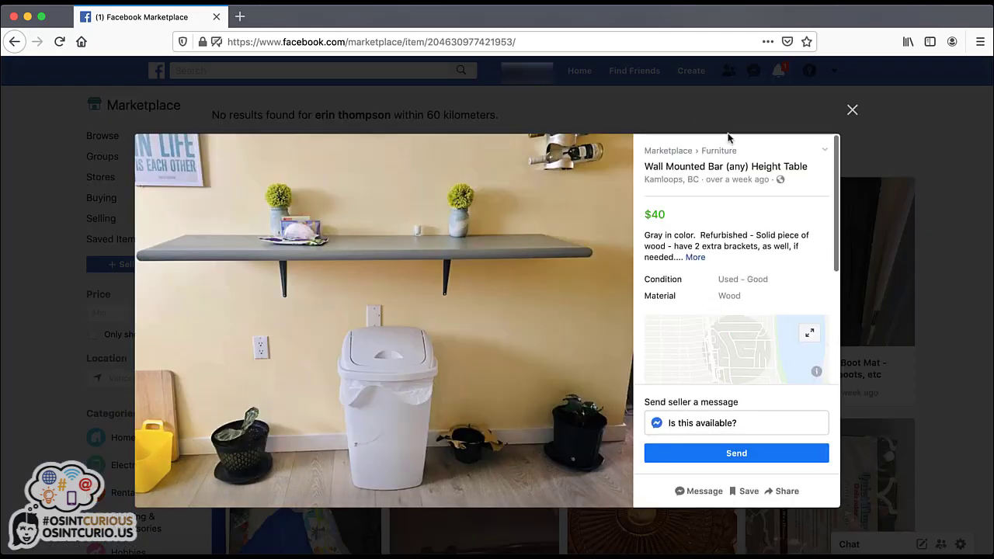
pyautogui.scroll(-3)
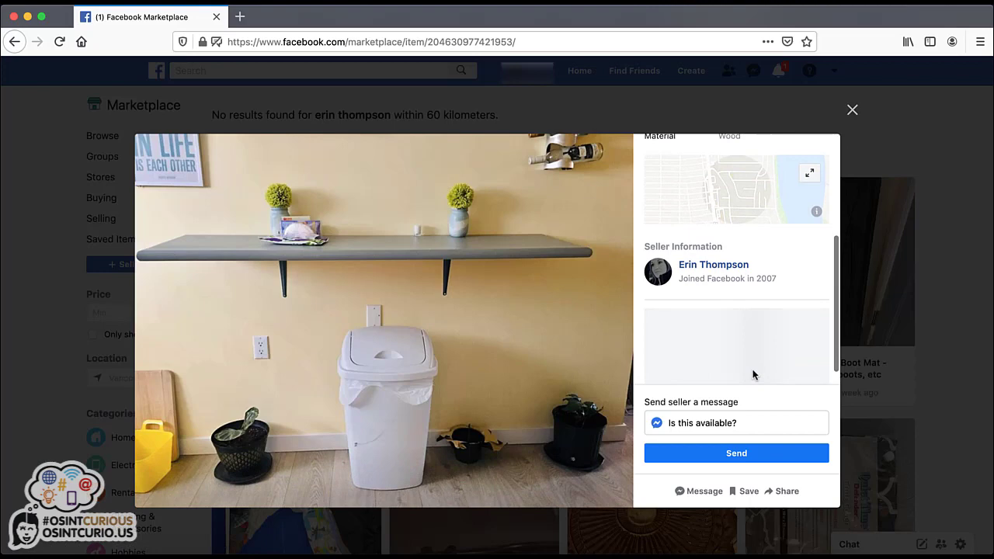
pyautogui.moveTo(683, 246)
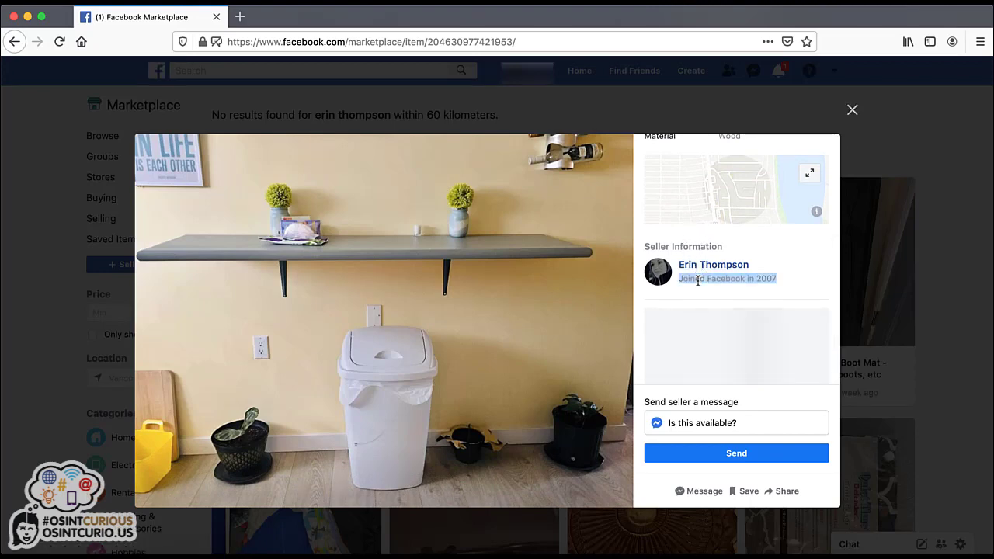
pyautogui.moveTo(779, 290)
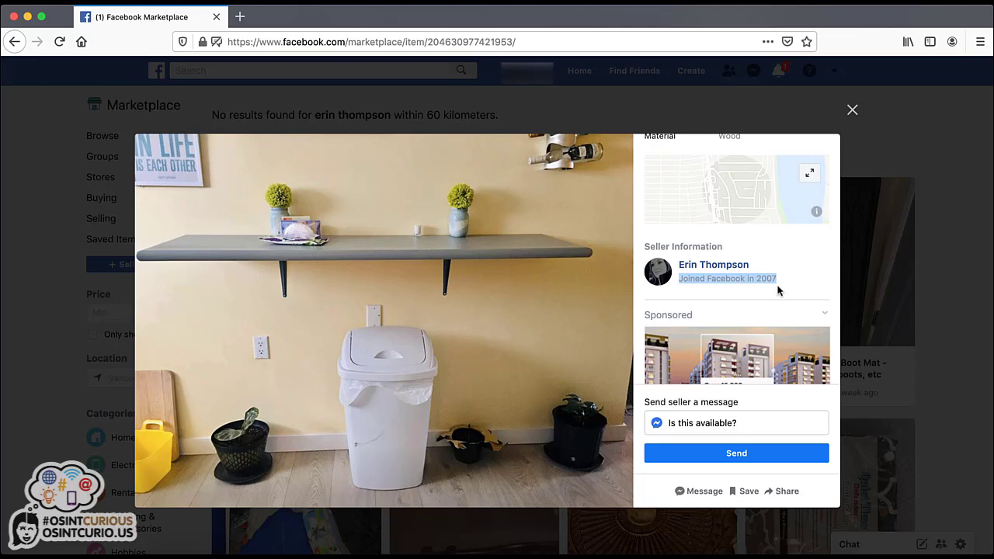
pyautogui.moveTo(218, 547)
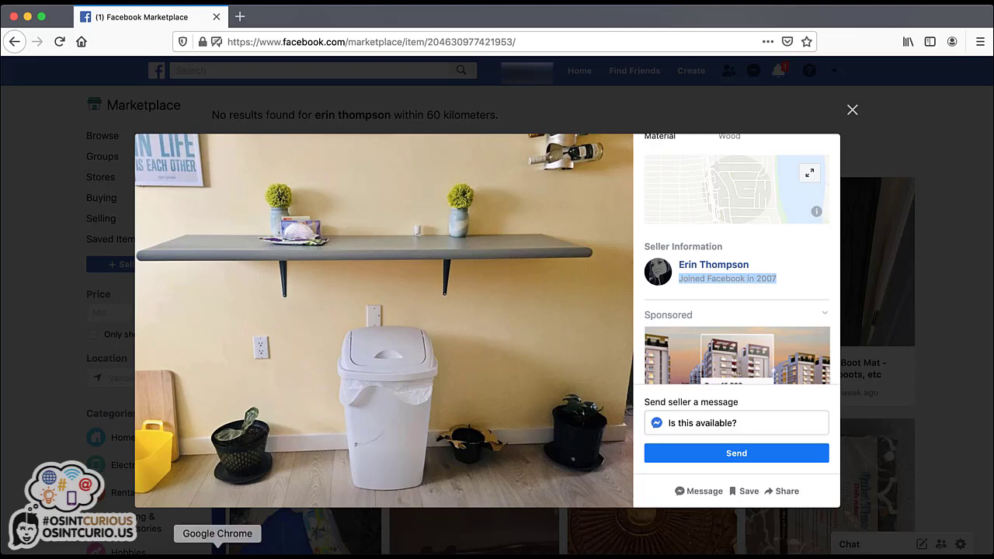
# Scroll the Learn All The Things 'Facebook Origins' post to its account-creation heading.
pyautogui.click(813, 22)
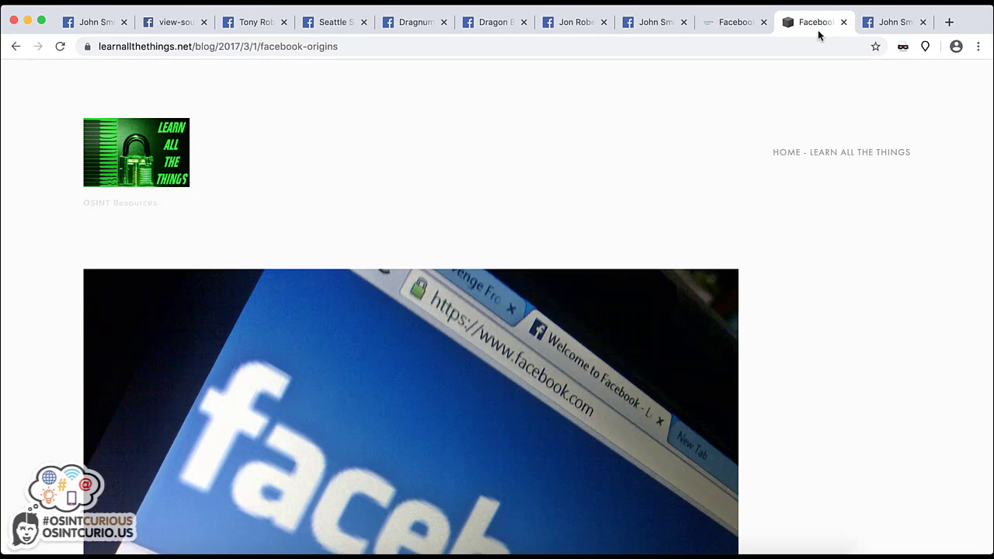
pyautogui.moveTo(735, 152)
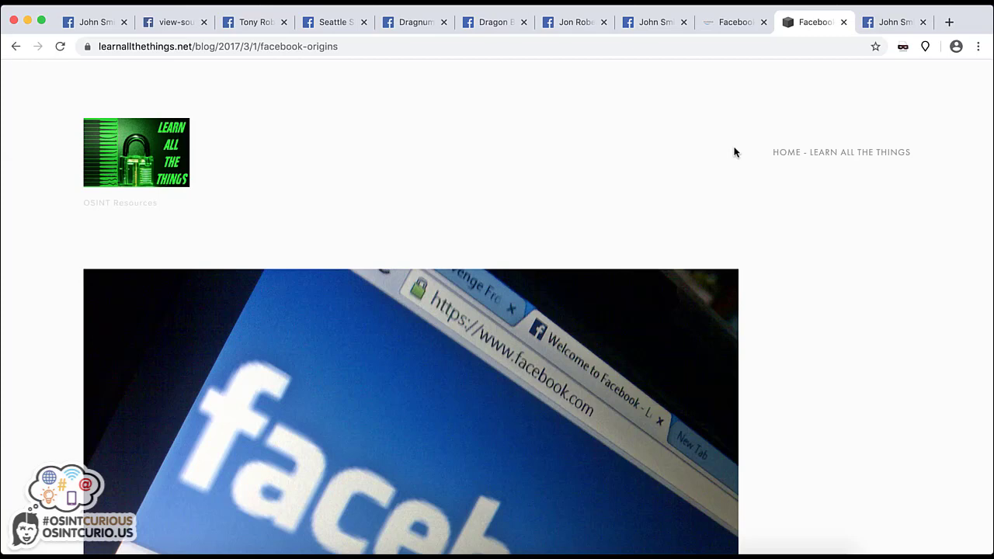
pyautogui.scroll(-3)
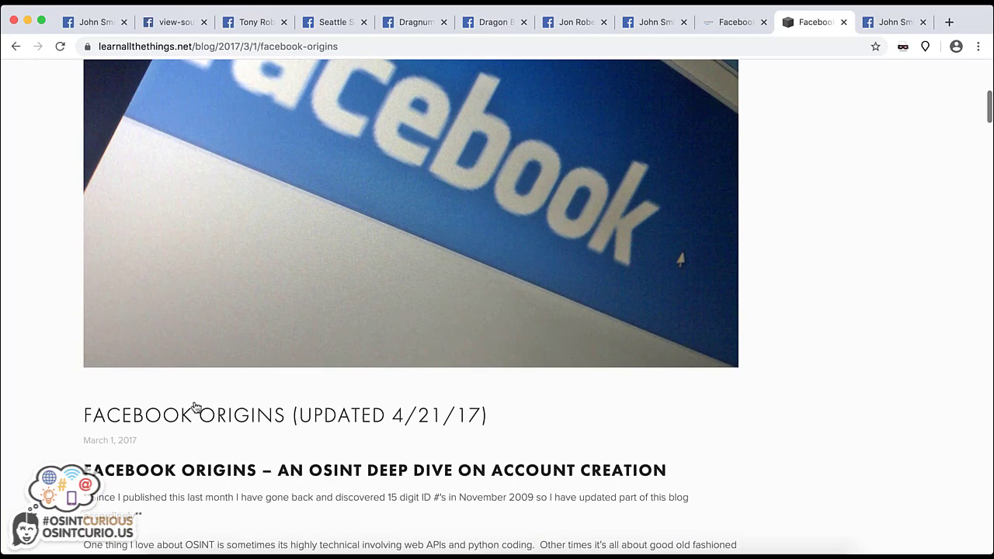
pyautogui.moveTo(243, 426)
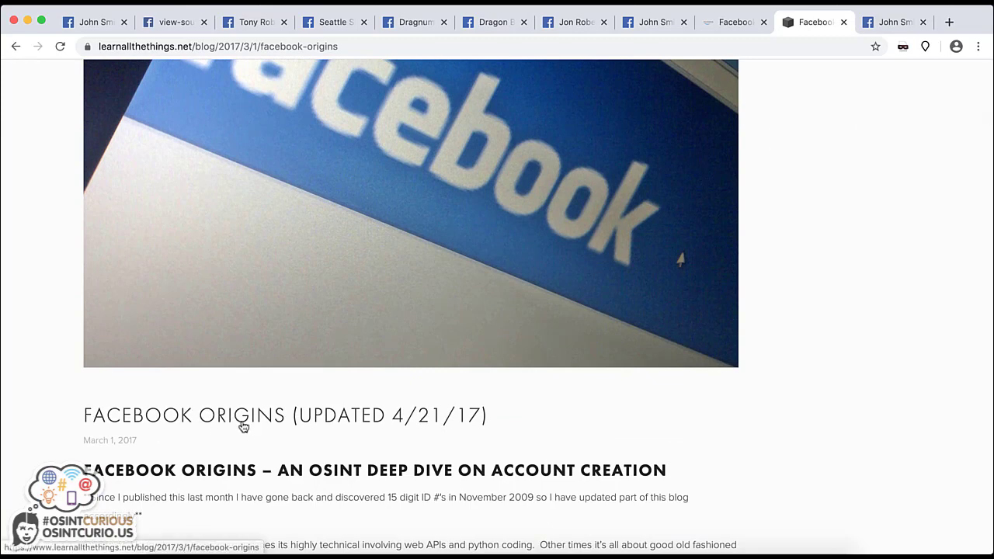
pyautogui.moveTo(272, 429)
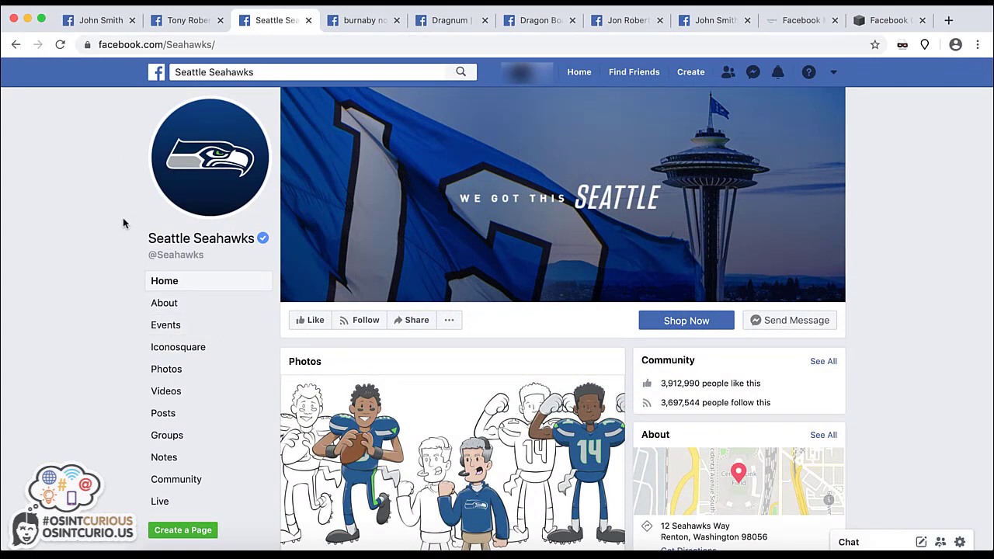
pyautogui.rightClick(124, 222)
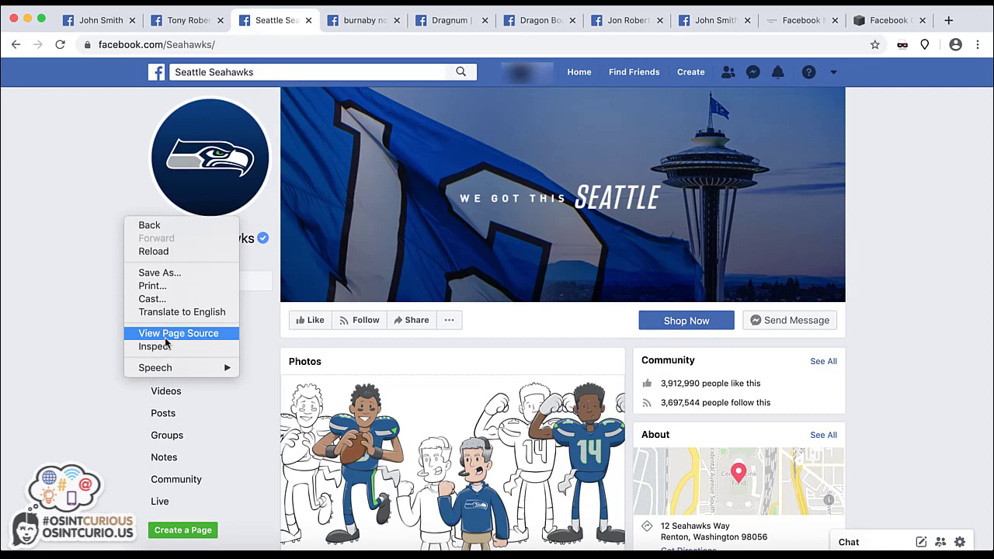
pyautogui.click(177, 333)
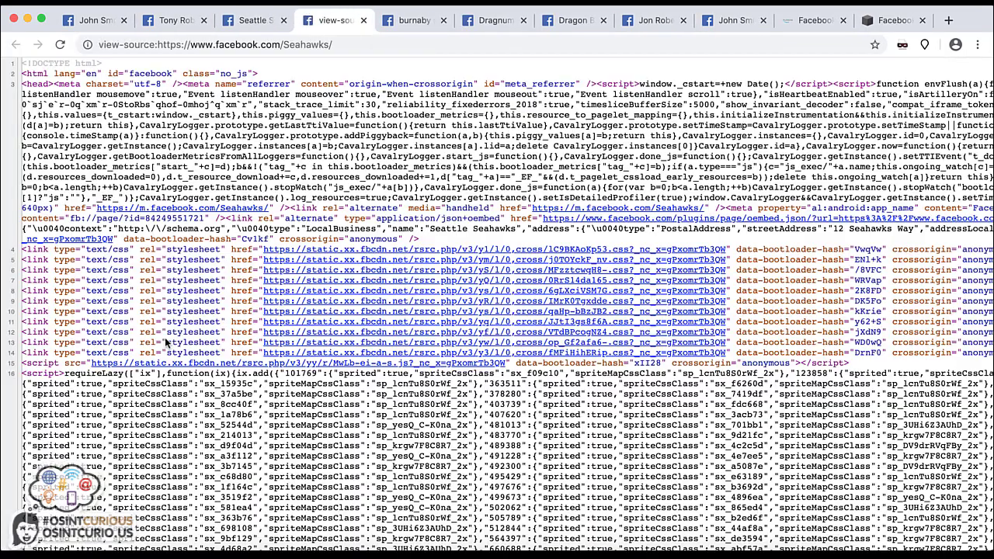
pyautogui.press('Ctrl+f')
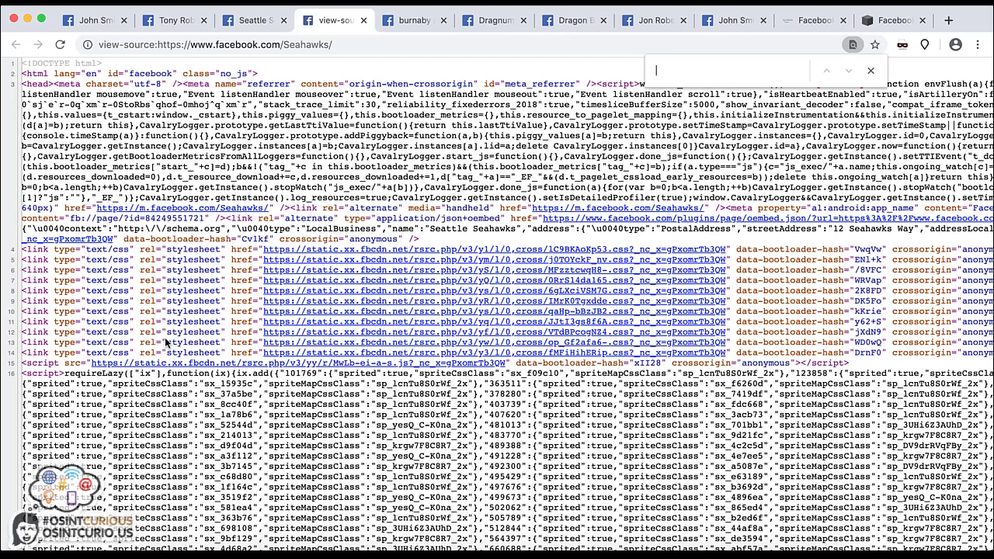
pyautogui.write('page_id')
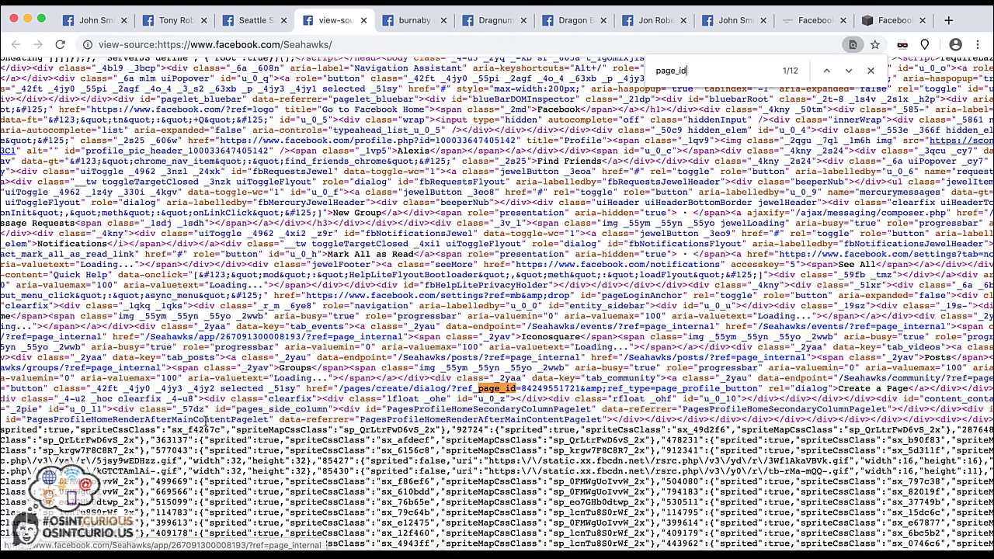
pyautogui.click(826, 70)
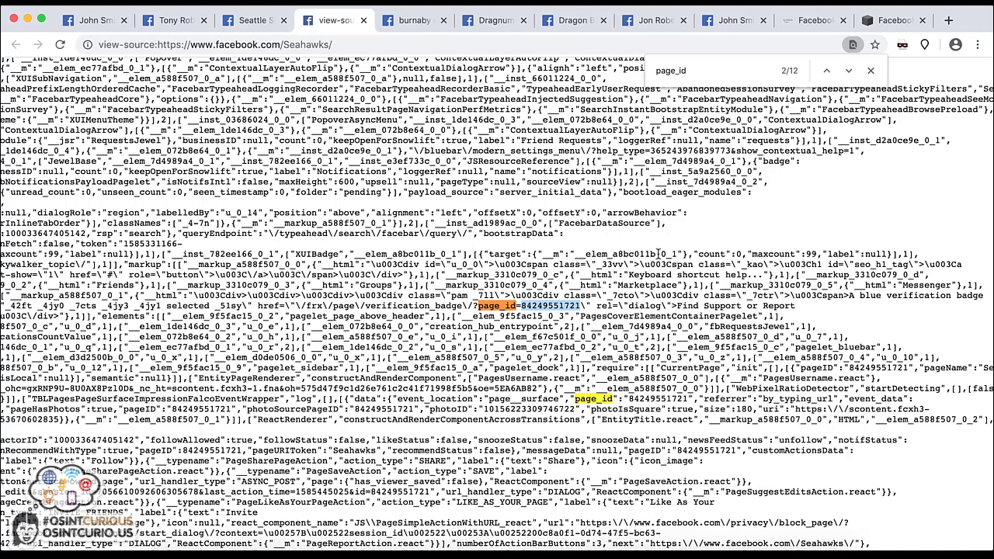
pyautogui.click(947, 20)
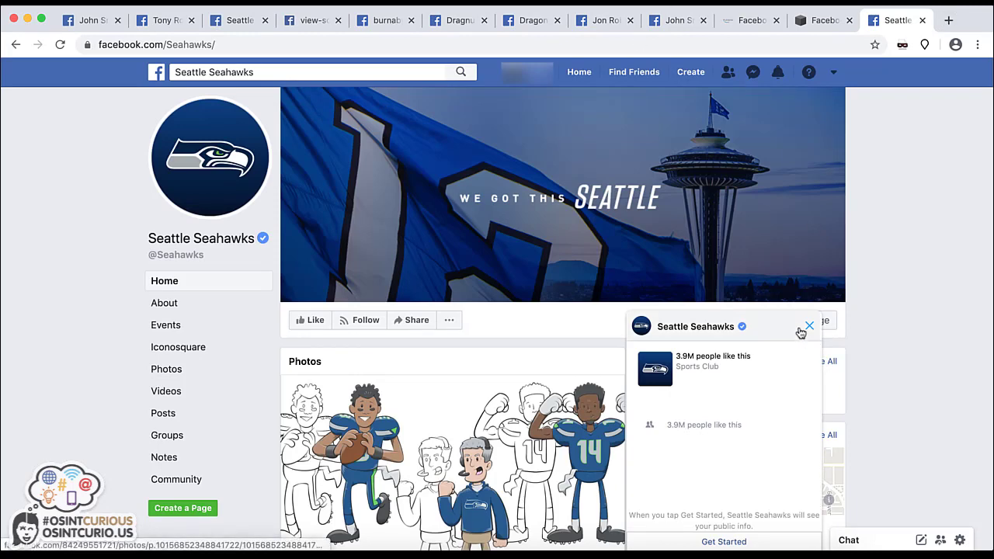
# Dismiss the likes pop-up, review the Seahawks About and past Events, then go Home.
pyautogui.click(808, 324)
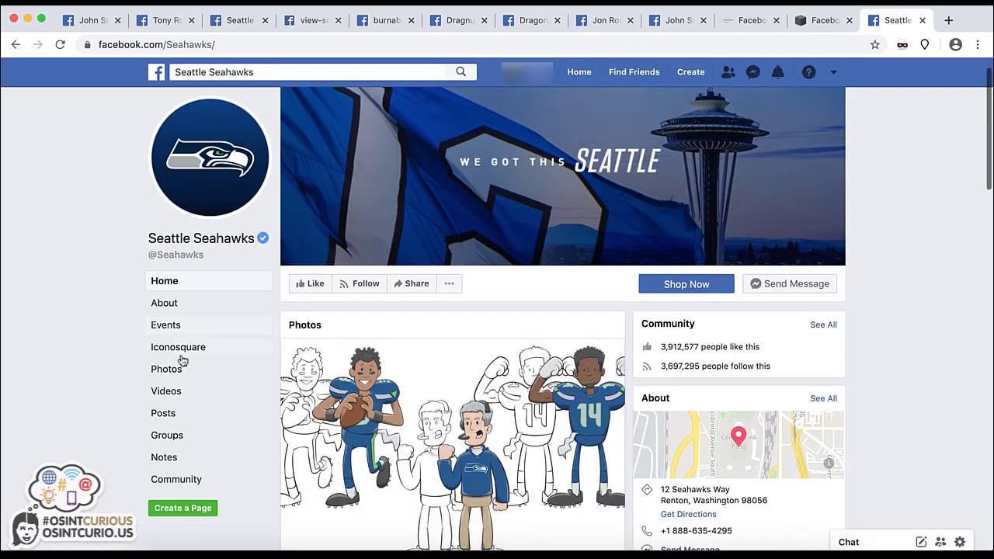
pyautogui.click(163, 302)
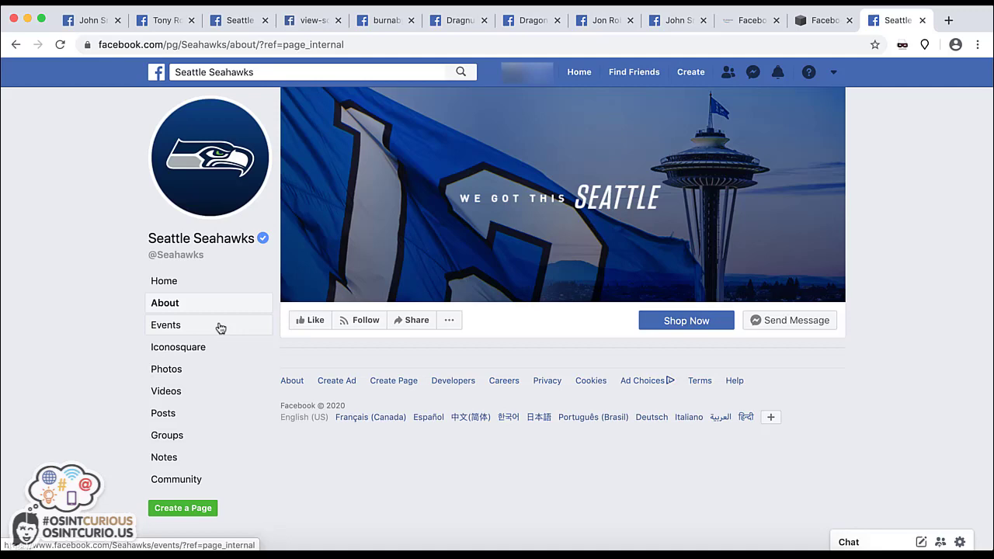
pyautogui.click(165, 302)
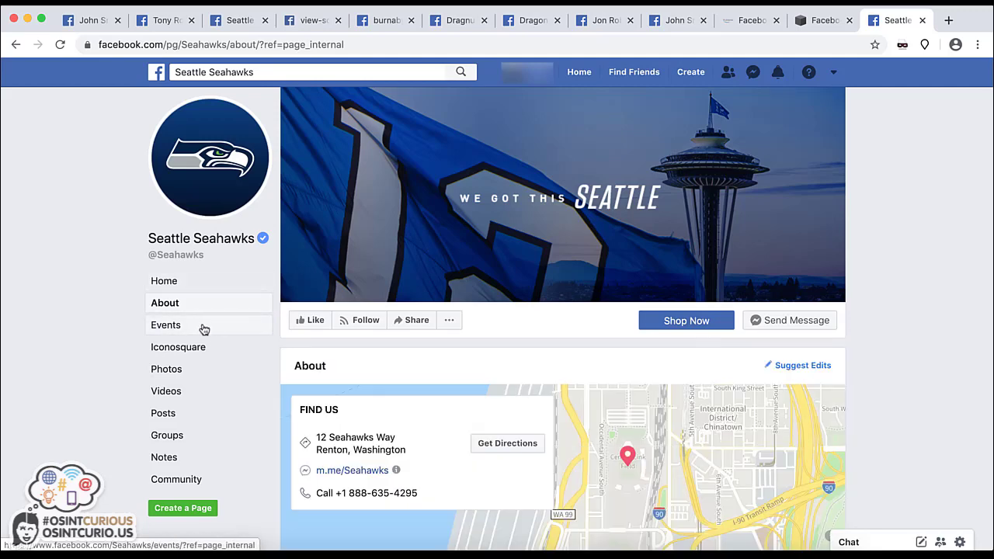
pyautogui.scroll(-3)
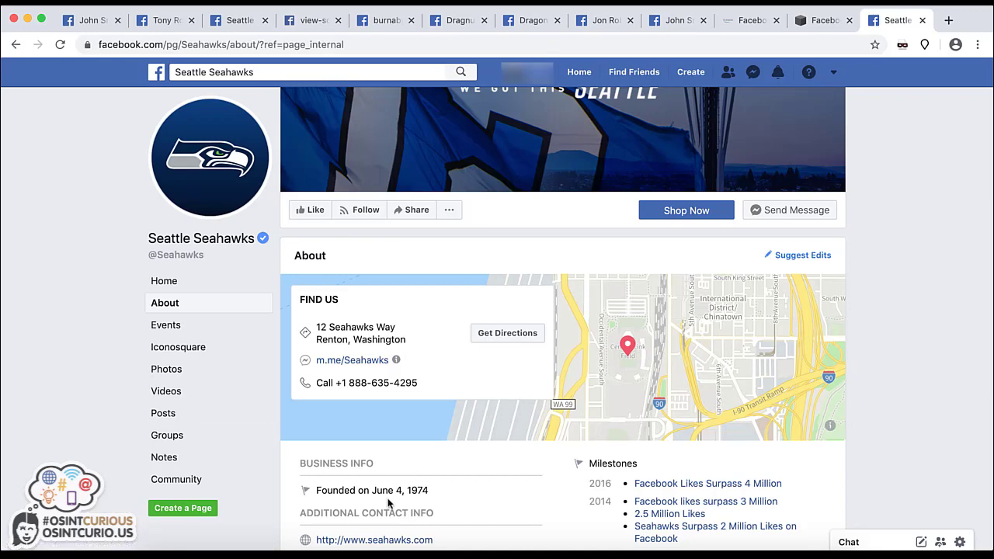
pyautogui.click(166, 324)
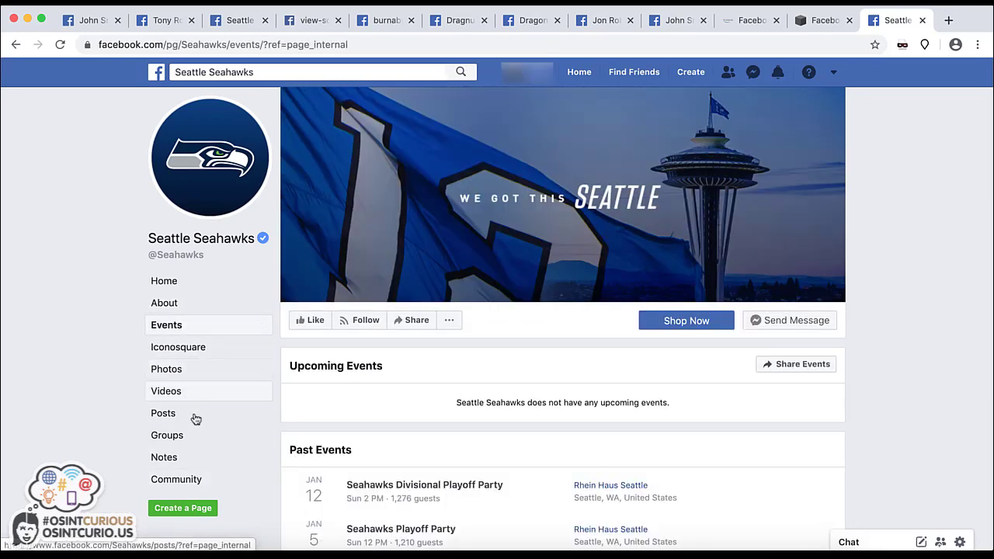
pyautogui.moveTo(101, 374)
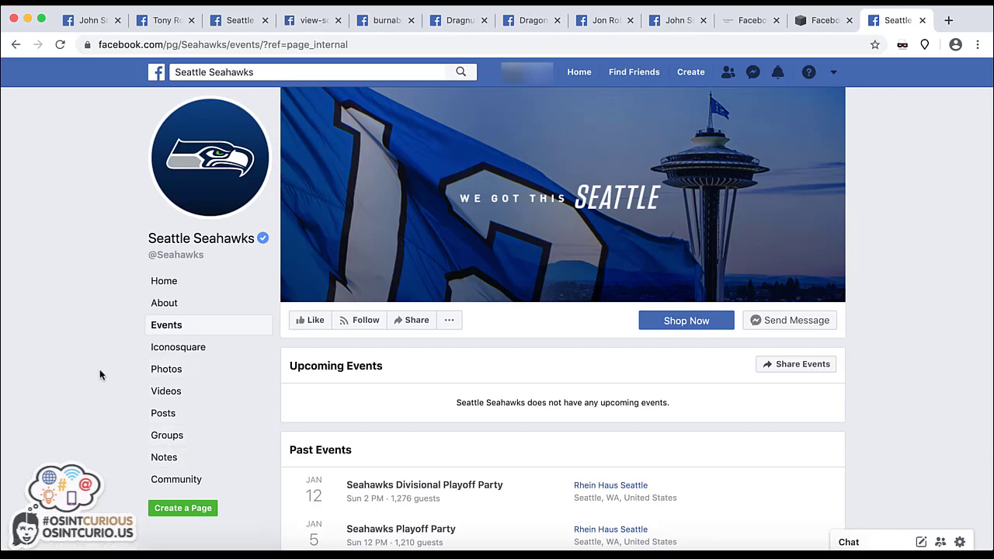
pyautogui.moveTo(192, 270)
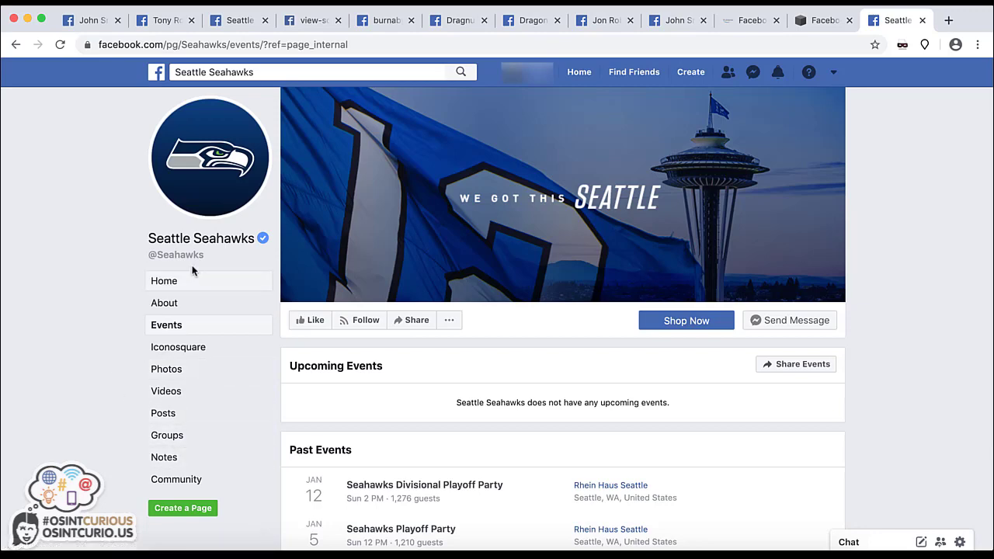
pyautogui.click(163, 280)
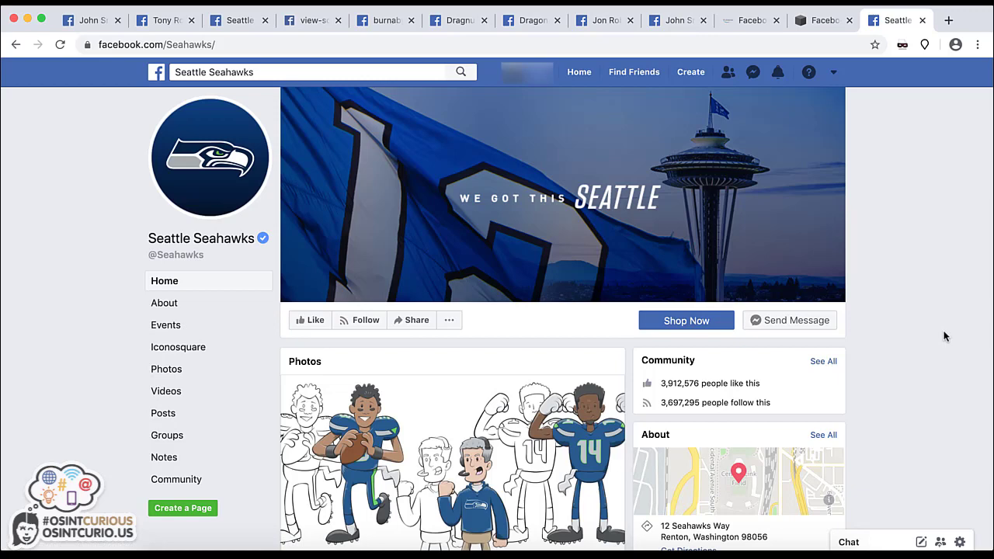
pyautogui.scroll(-3)
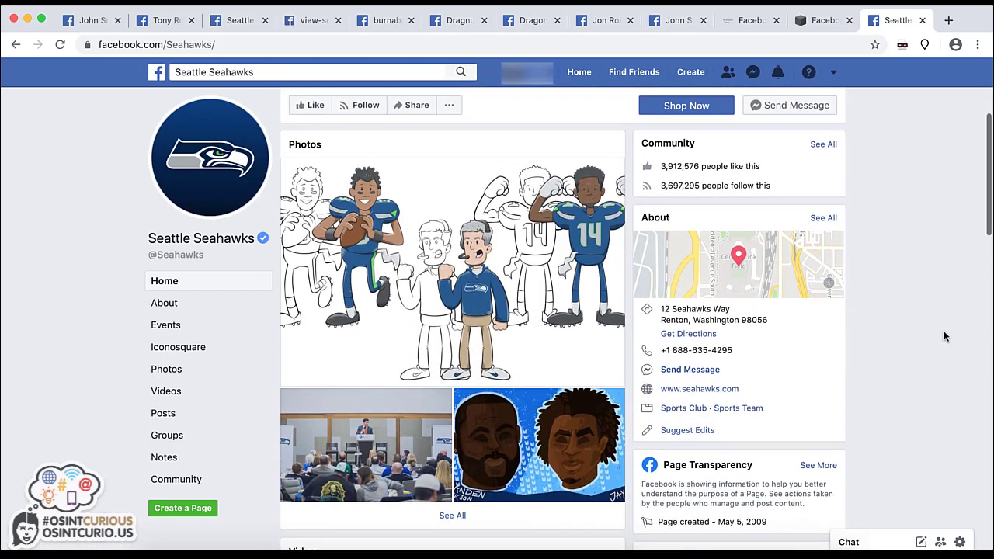
pyautogui.scroll(-3)
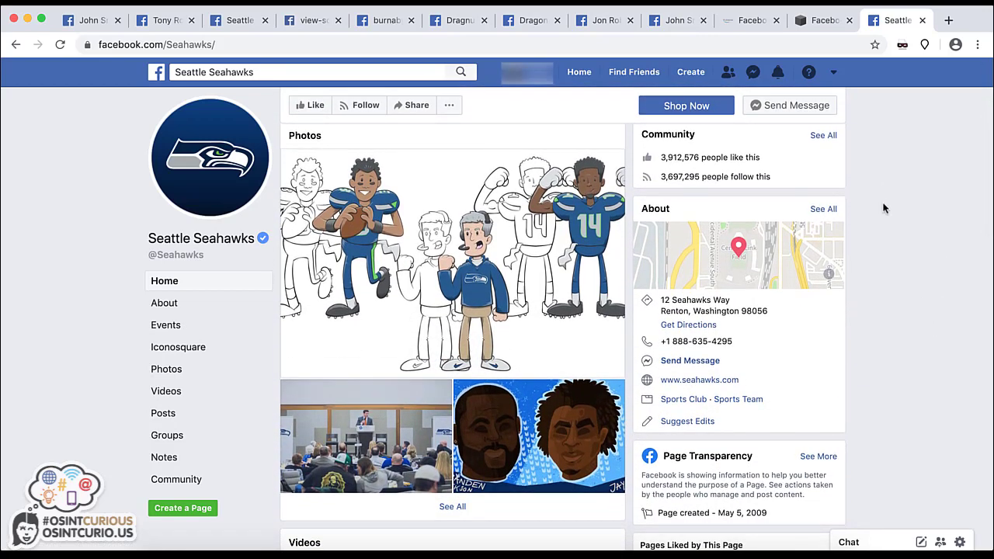
pyautogui.scroll(-3)
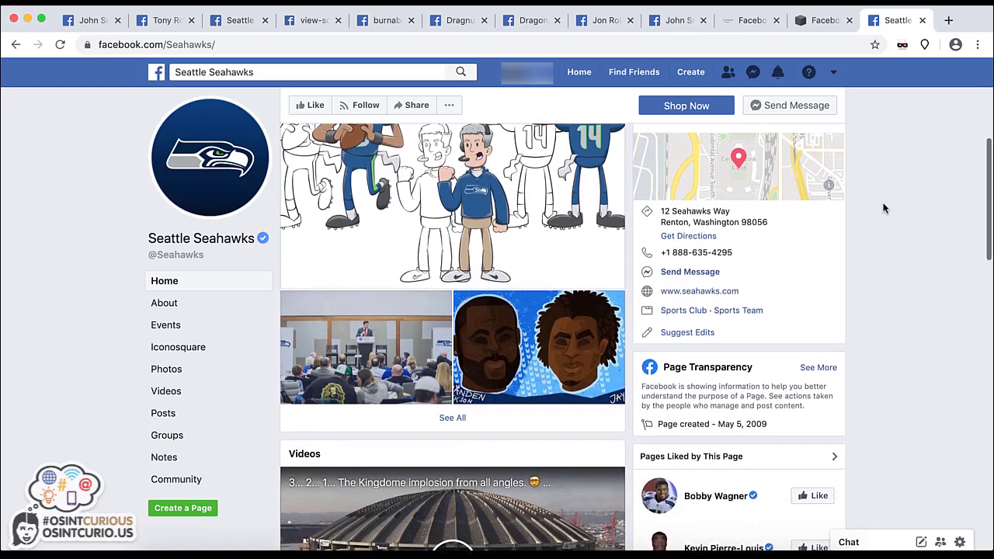
pyautogui.scroll(-3)
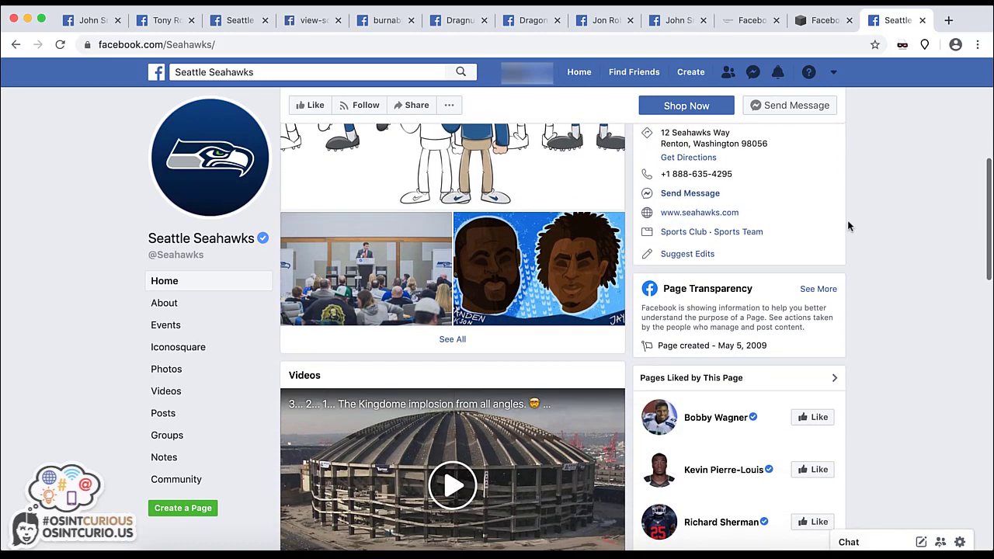
pyautogui.moveTo(818, 289)
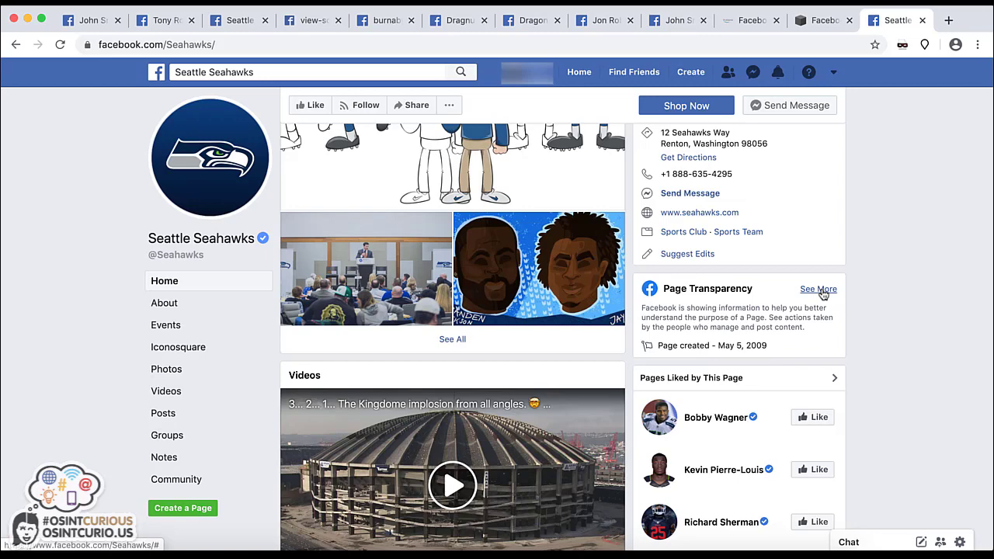
pyautogui.click(818, 289)
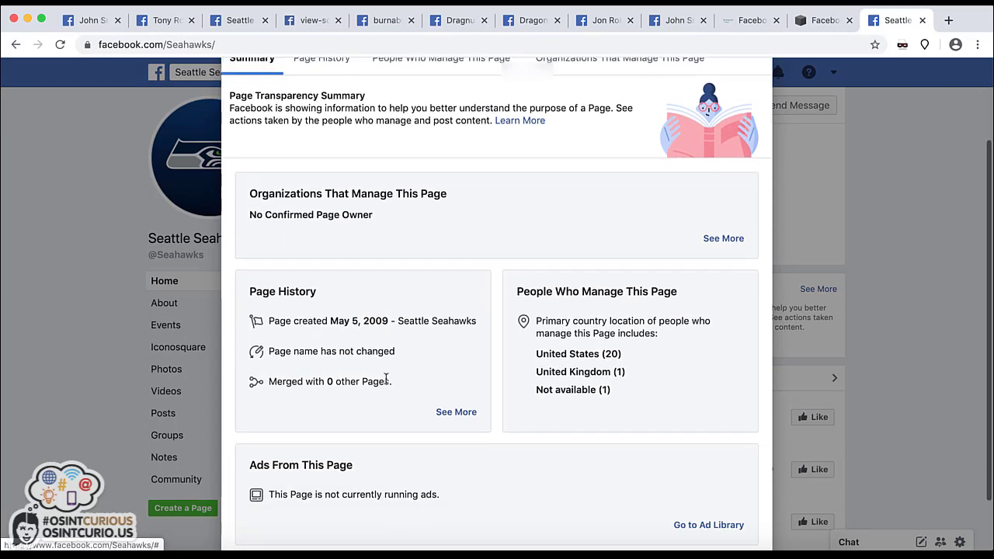
pyautogui.moveTo(606, 360)
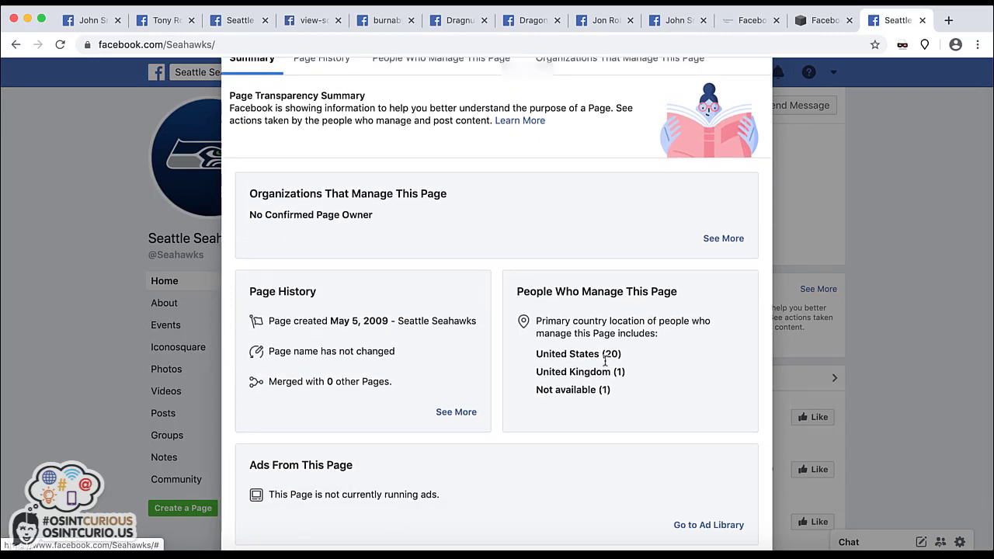
pyautogui.moveTo(608, 384)
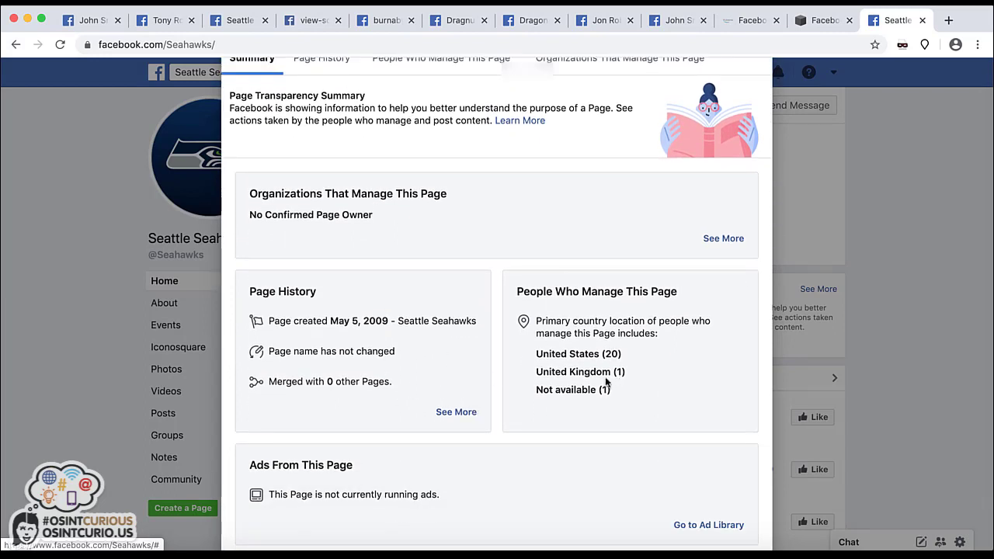
pyautogui.moveTo(621, 322)
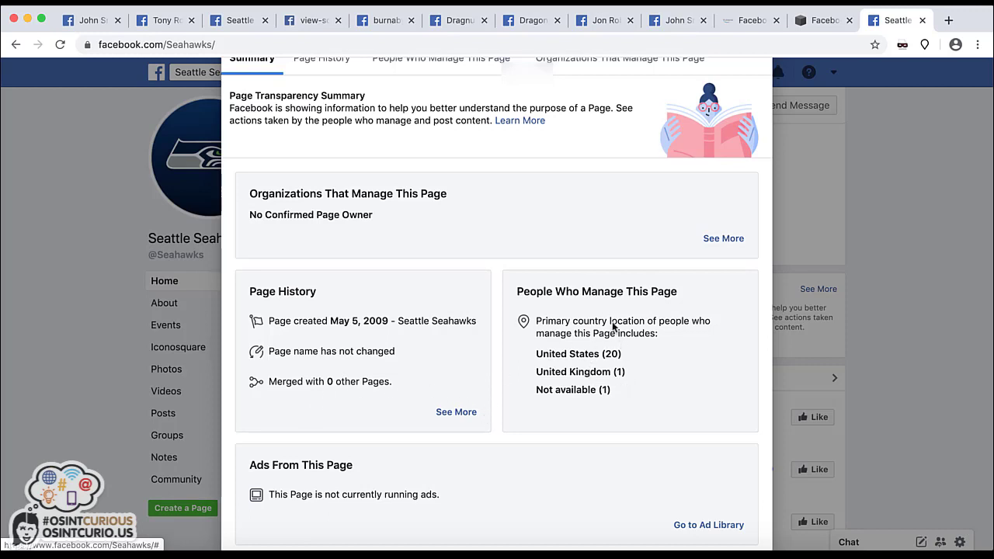
pyautogui.scroll(3)
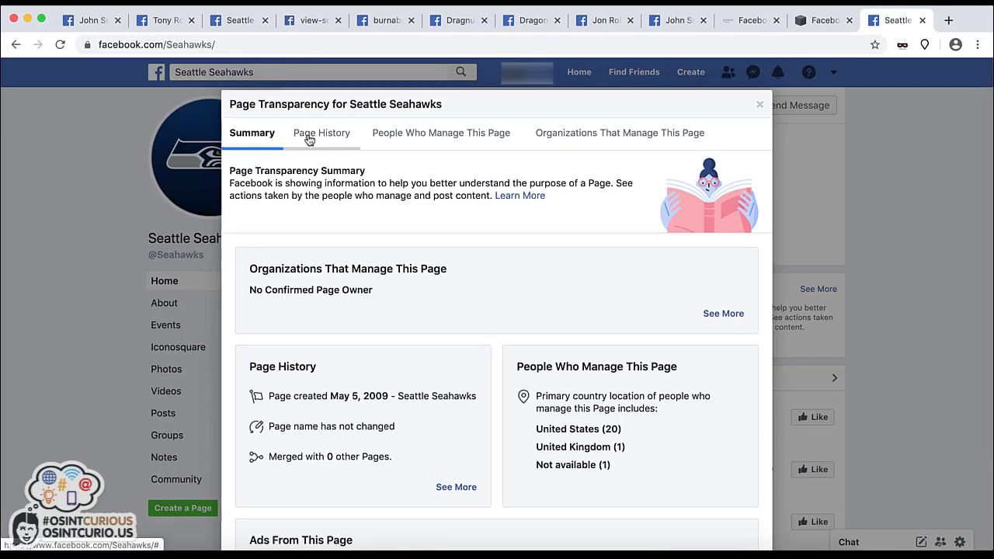
pyautogui.click(321, 132)
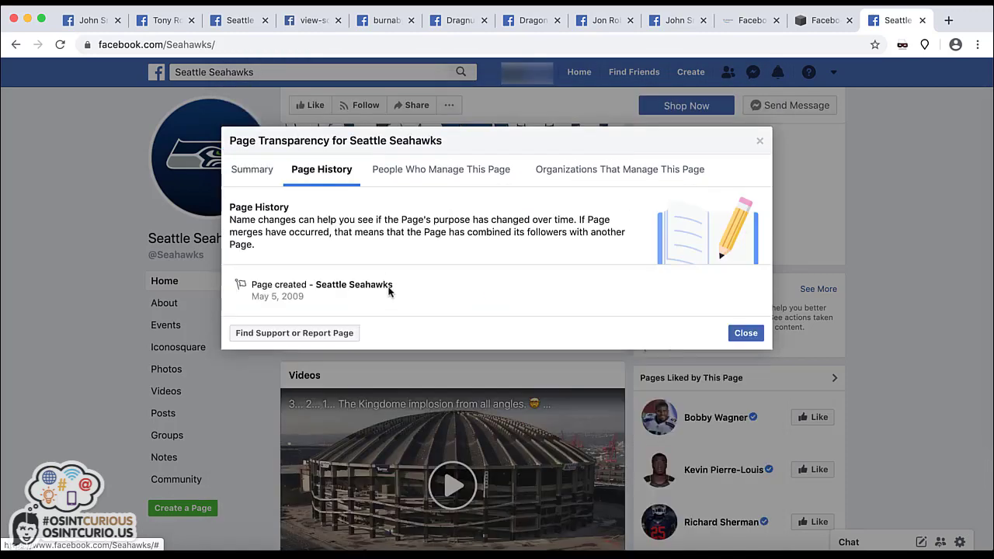
pyautogui.moveTo(324, 443)
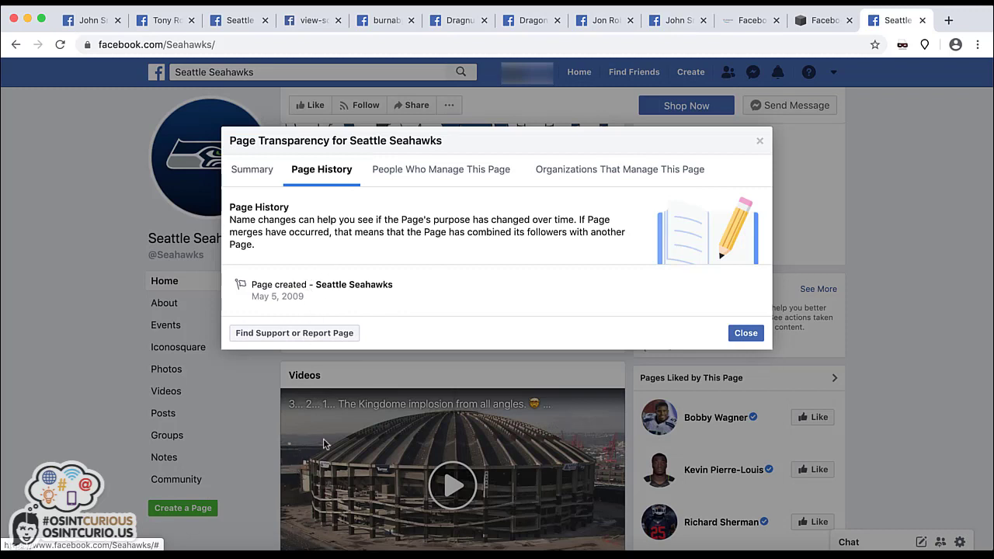
pyautogui.click(440, 169)
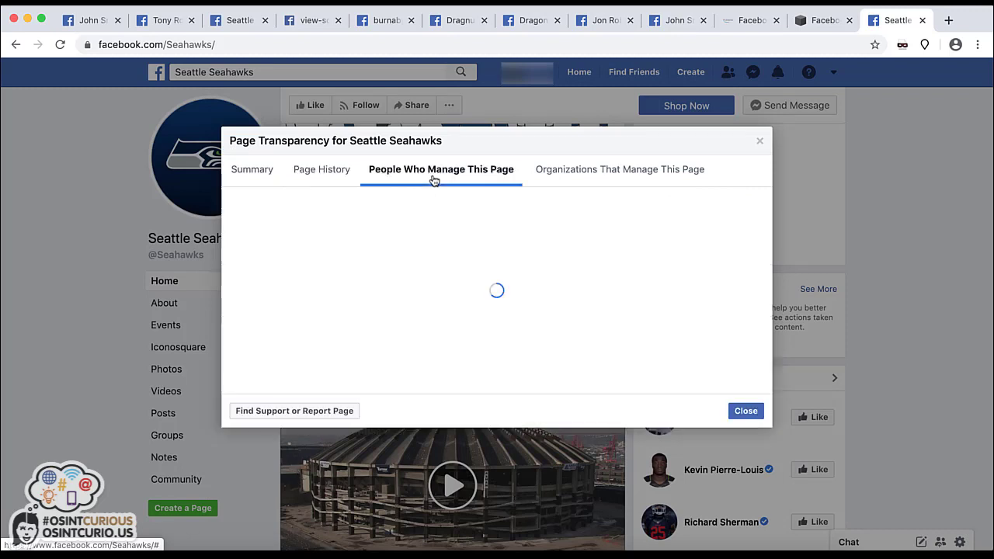
pyautogui.click(620, 169)
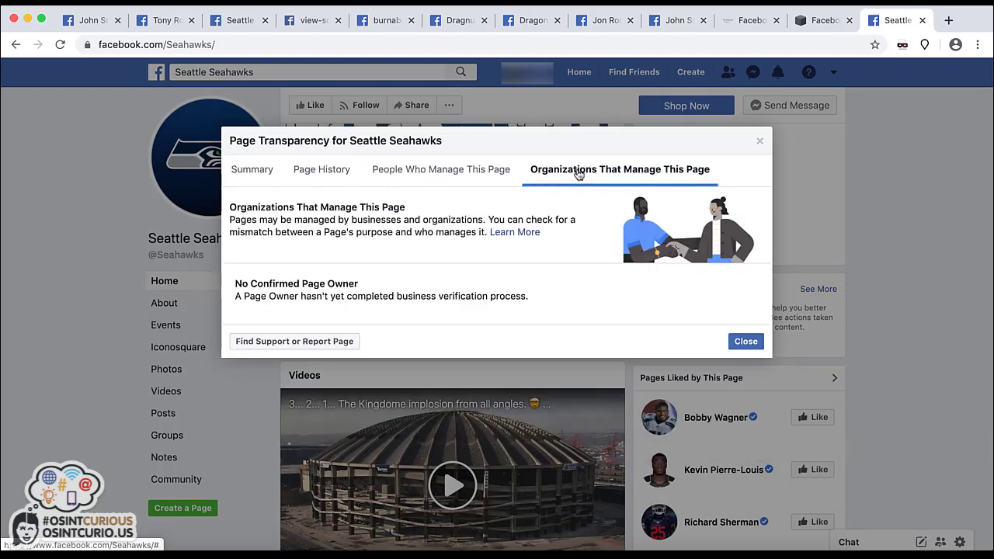
pyautogui.click(744, 341)
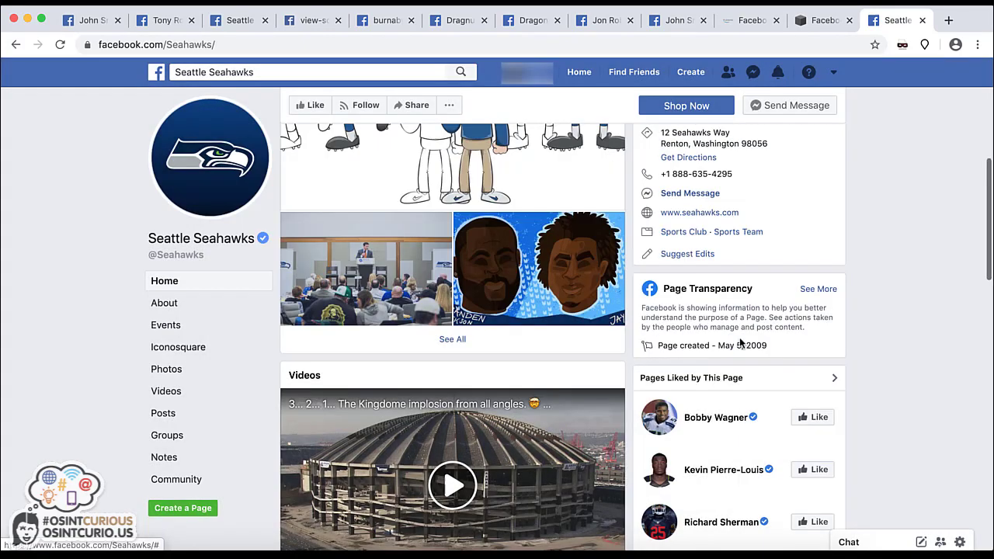
pyautogui.moveTo(357, 17)
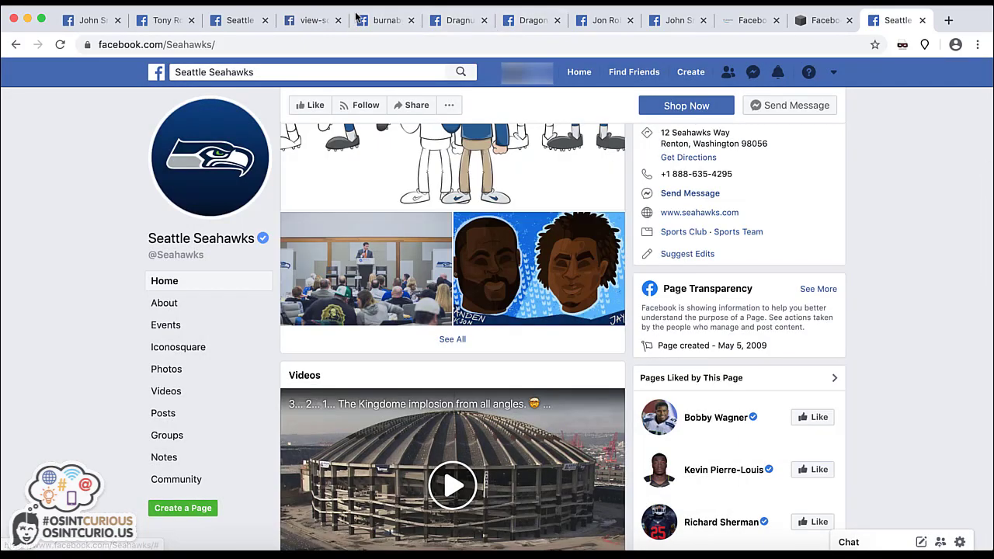
# Filter the 'burnaby now' results to Pages, led by Burnaby NOW with 6.5K likes.
pyautogui.click(384, 20)
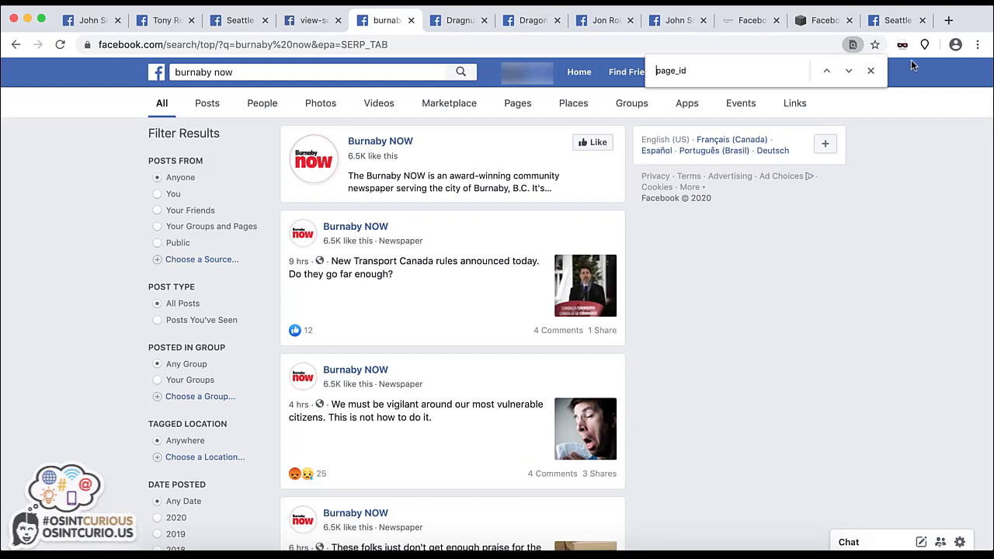
pyautogui.click(871, 71)
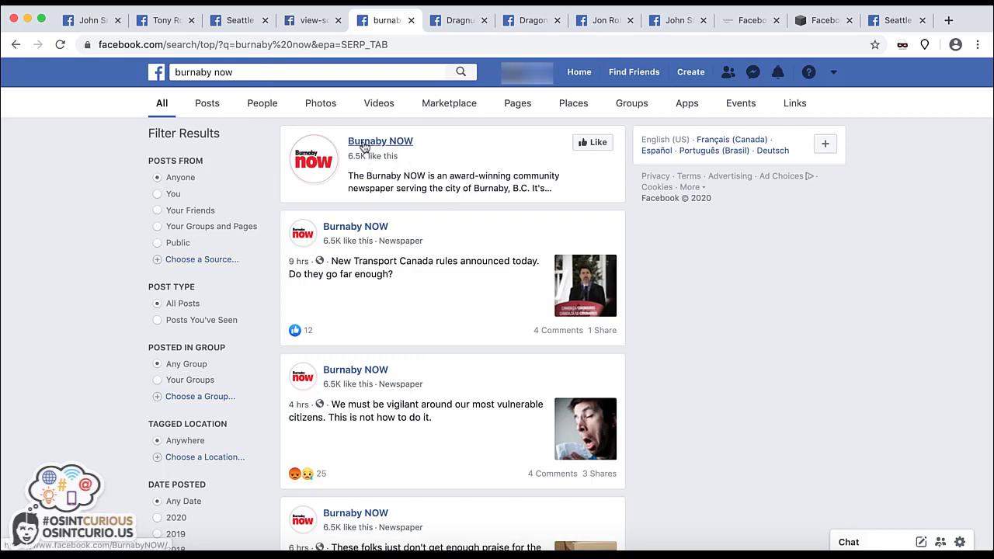
pyautogui.moveTo(380, 167)
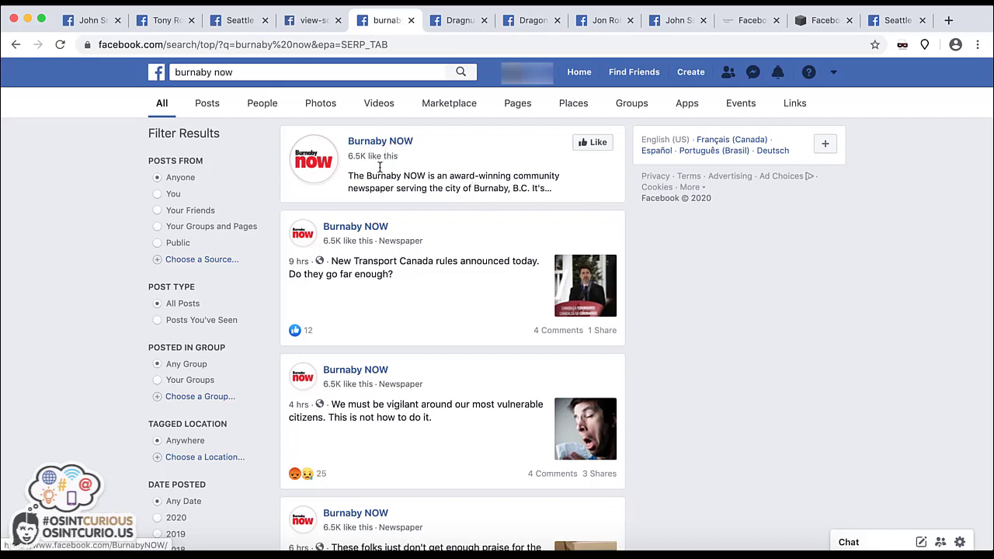
pyautogui.moveTo(381, 159)
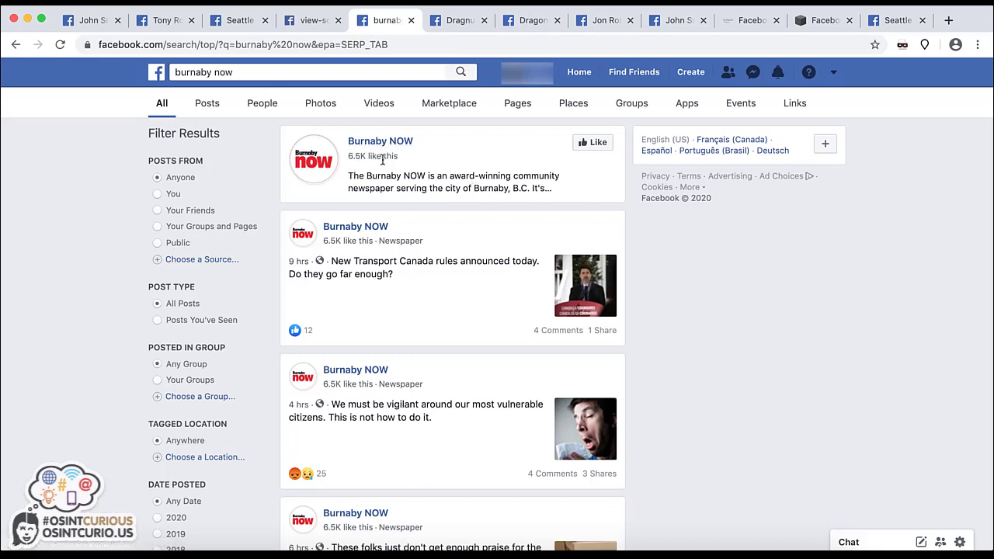
pyautogui.moveTo(417, 169)
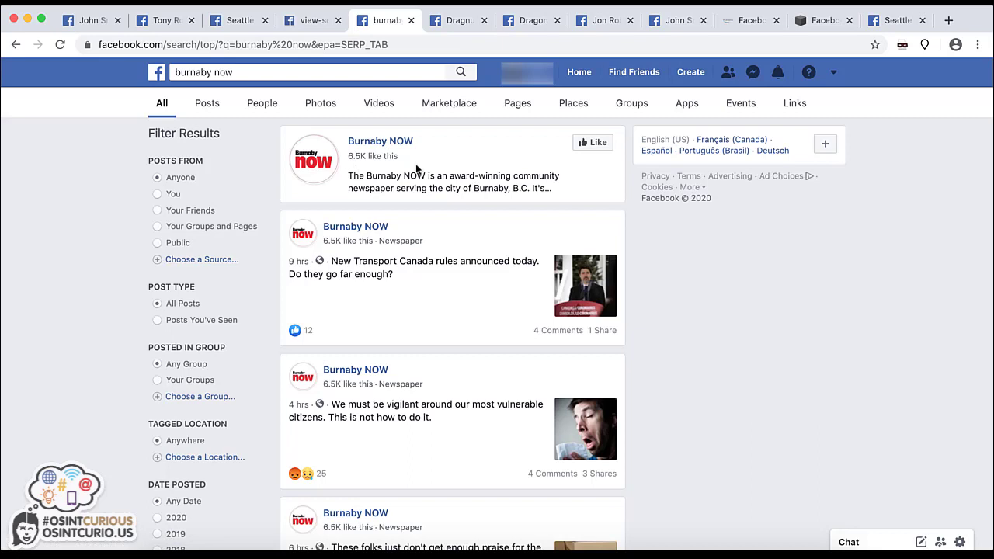
pyautogui.moveTo(361, 158)
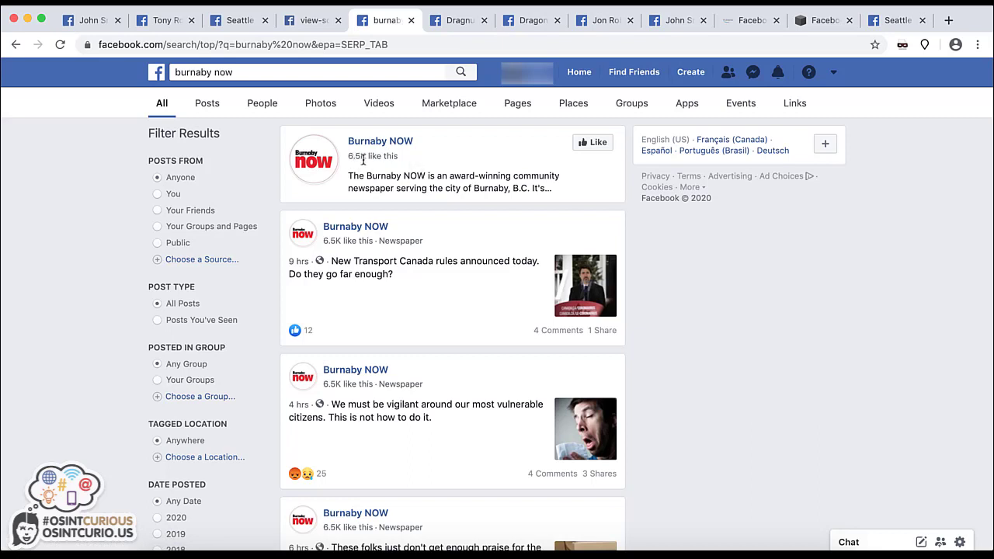
pyautogui.moveTo(376, 153)
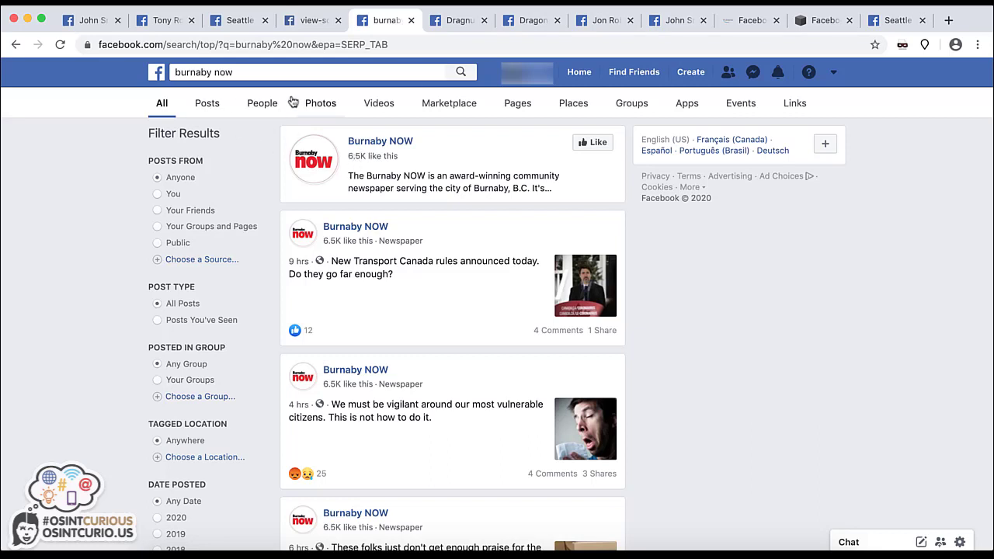
pyautogui.click(517, 103)
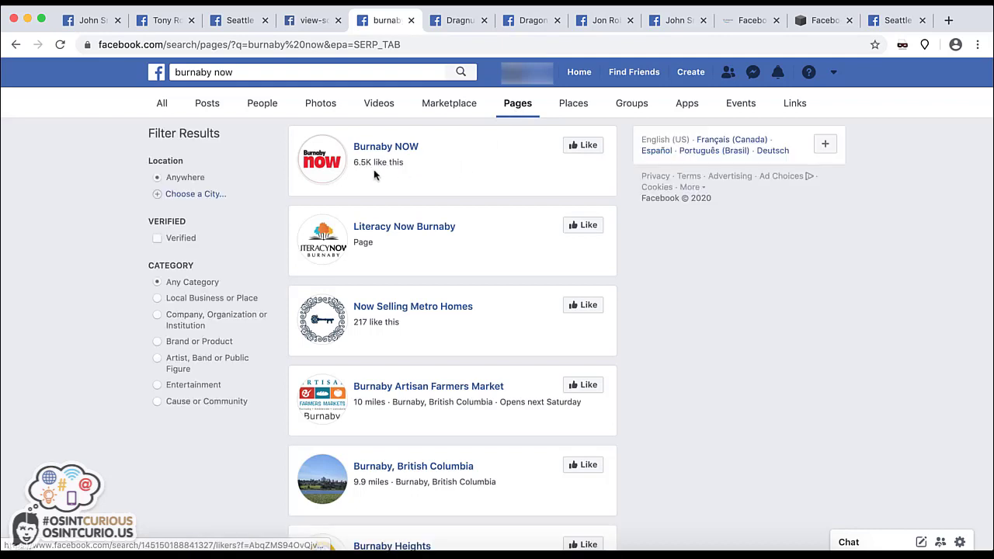
# Open the list of people who like Burnaby NOW.
pyautogui.click(378, 162)
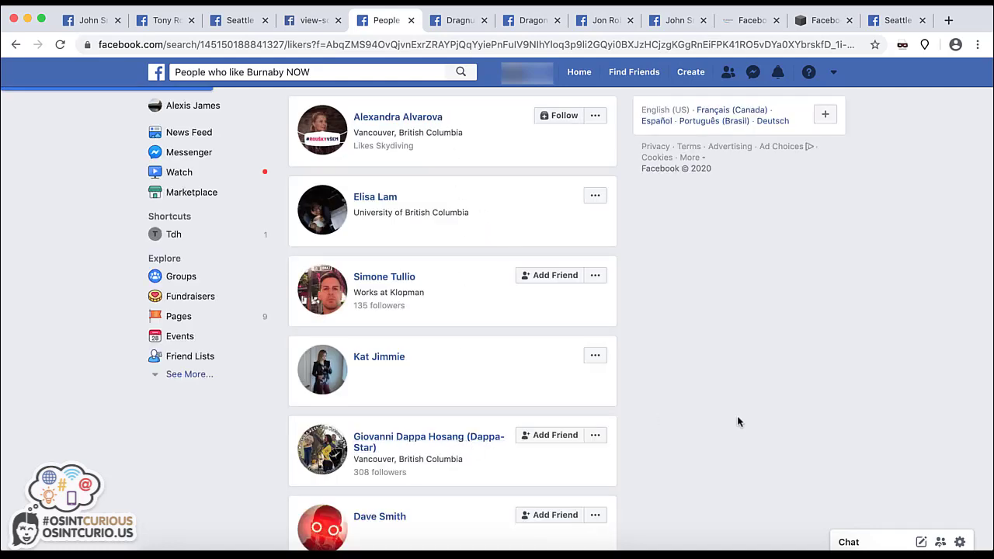
pyautogui.moveTo(464, 480)
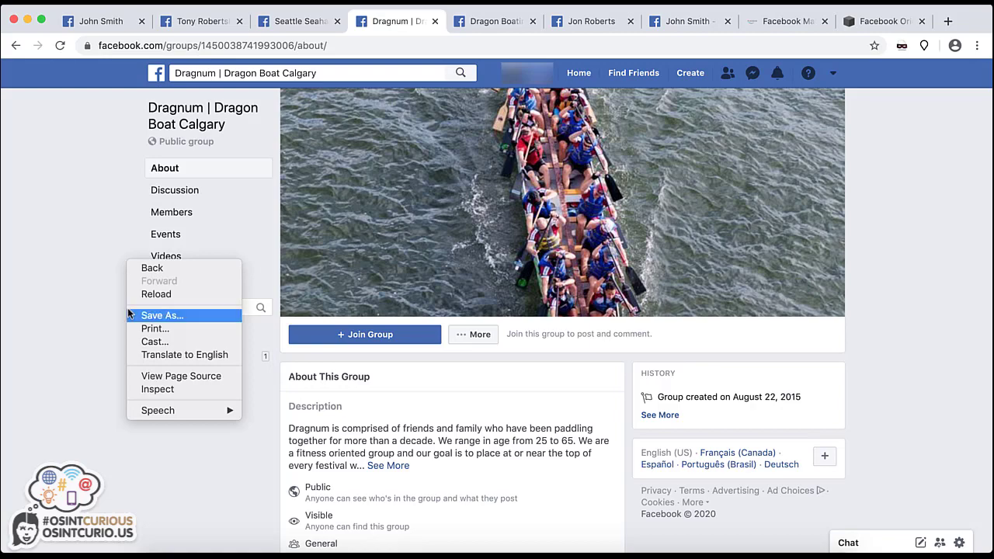
pyautogui.click(180, 376)
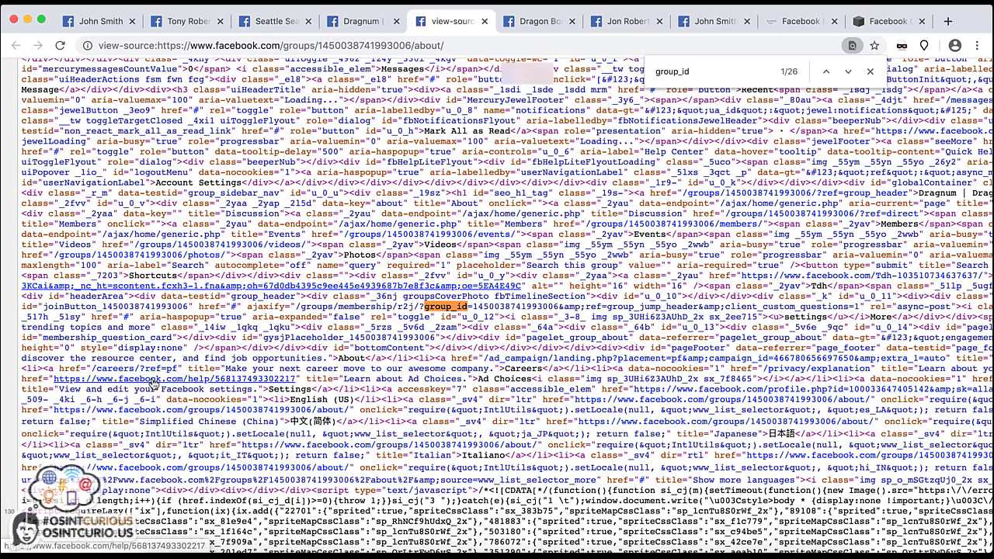
pyautogui.click(847, 71)
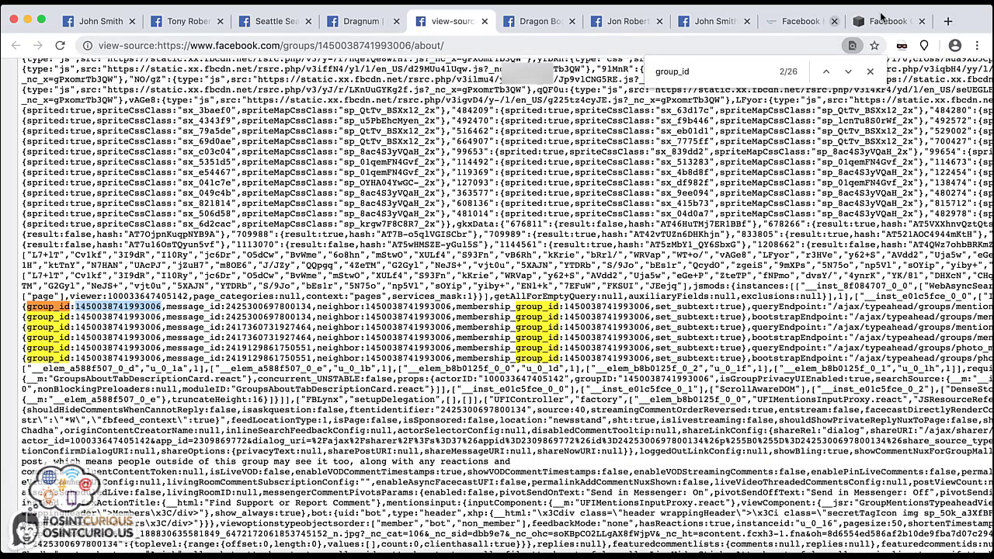
pyautogui.click(948, 21)
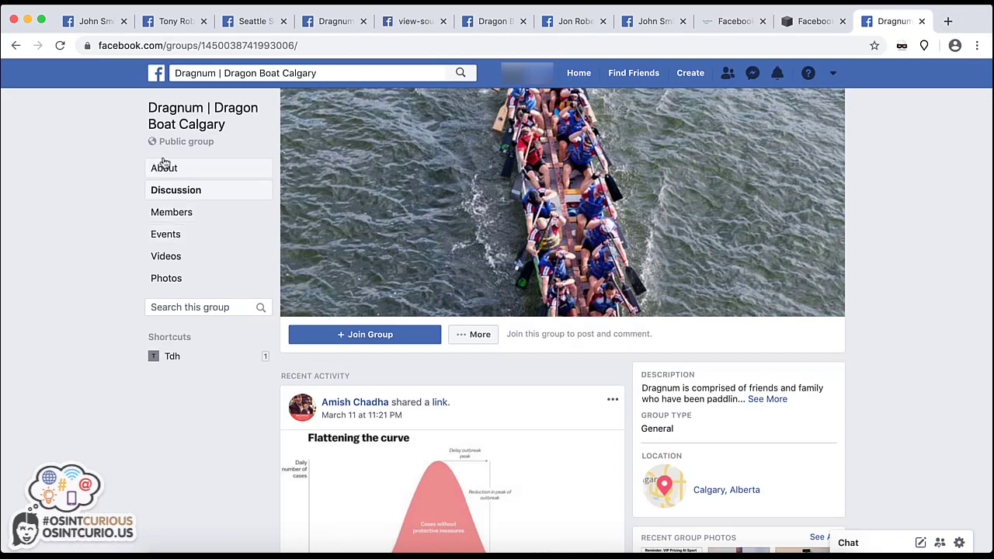
pyautogui.moveTo(228, 154)
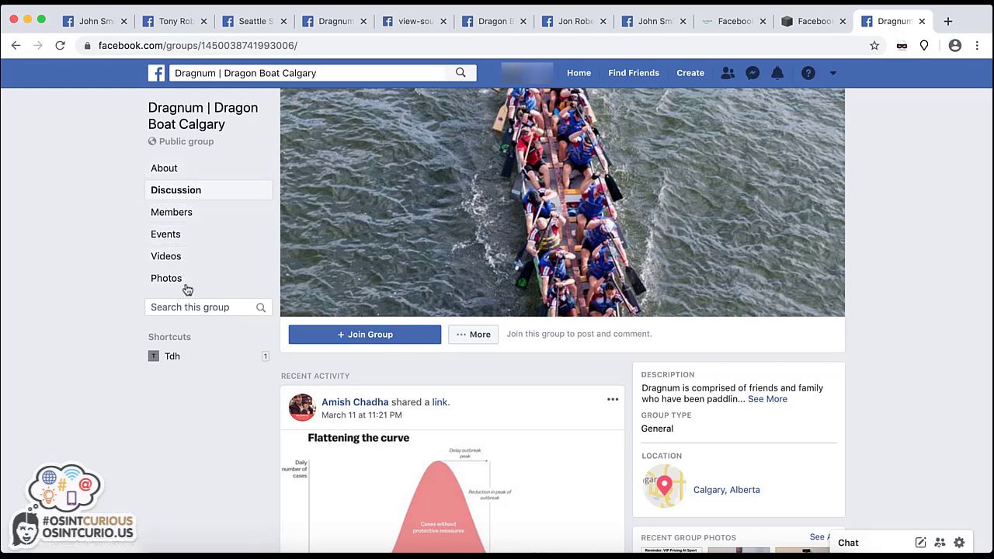
pyautogui.moveTo(203, 169)
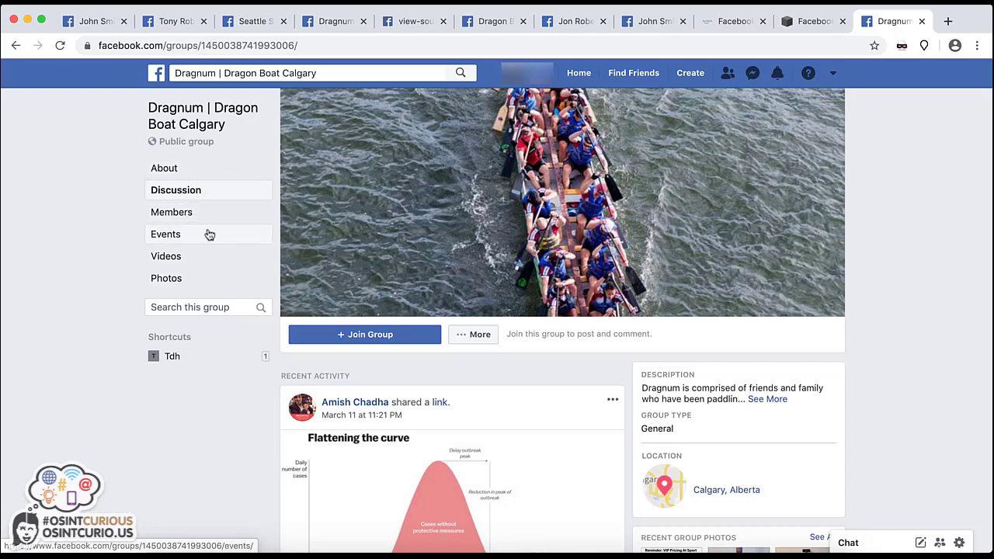
pyautogui.moveTo(217, 276)
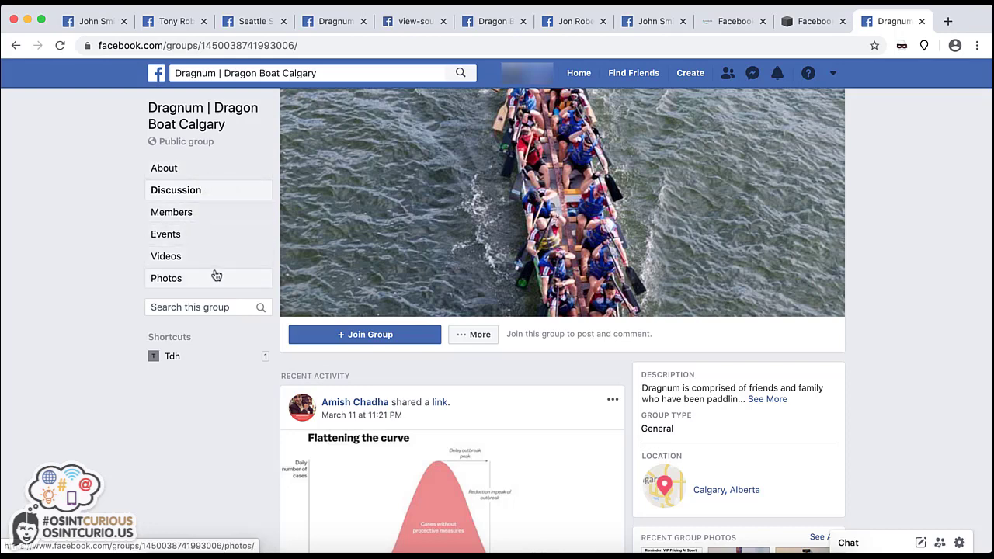
pyautogui.moveTo(795, 278)
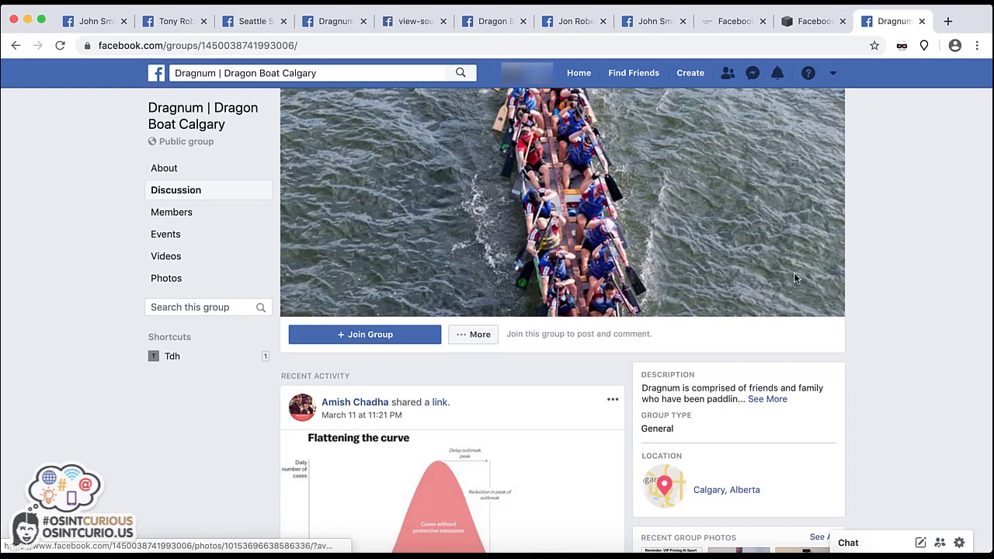
# Scroll the Dragnum | Dragon Boat Calgary group to view recent activity and its Calgary location.
pyautogui.scroll(-3)
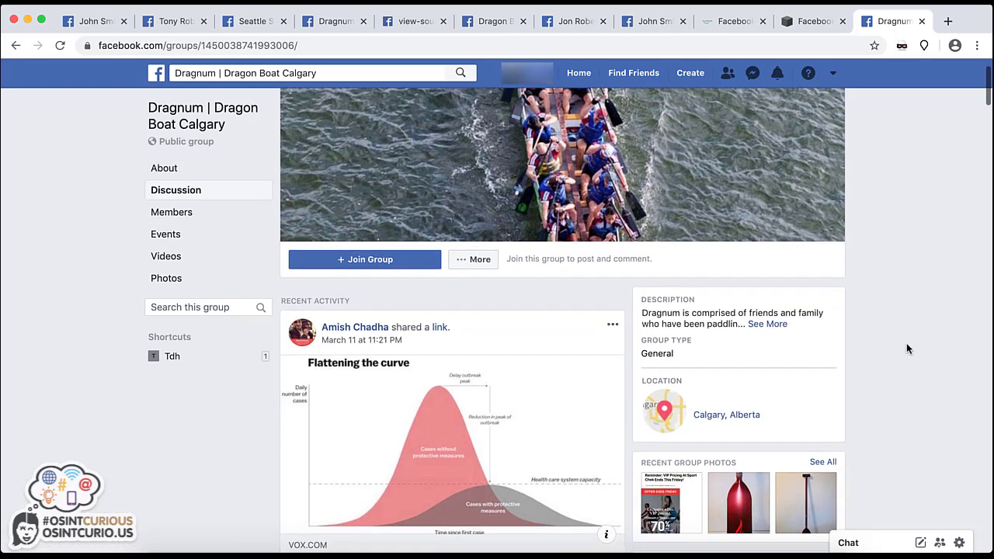
pyautogui.moveTo(787, 340)
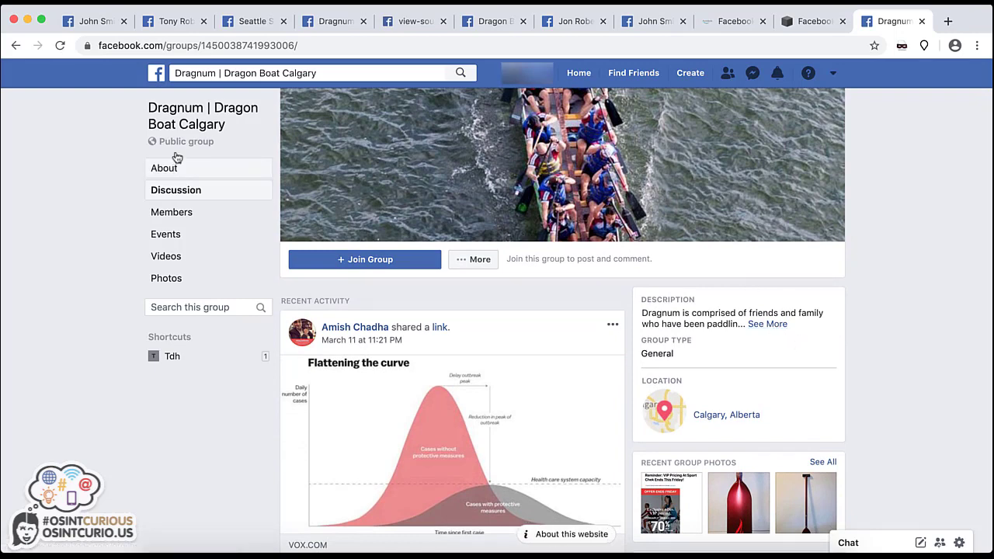
# Check the Dragnum group's About history: created August 22, 2015, with no name changes.
pyautogui.click(164, 168)
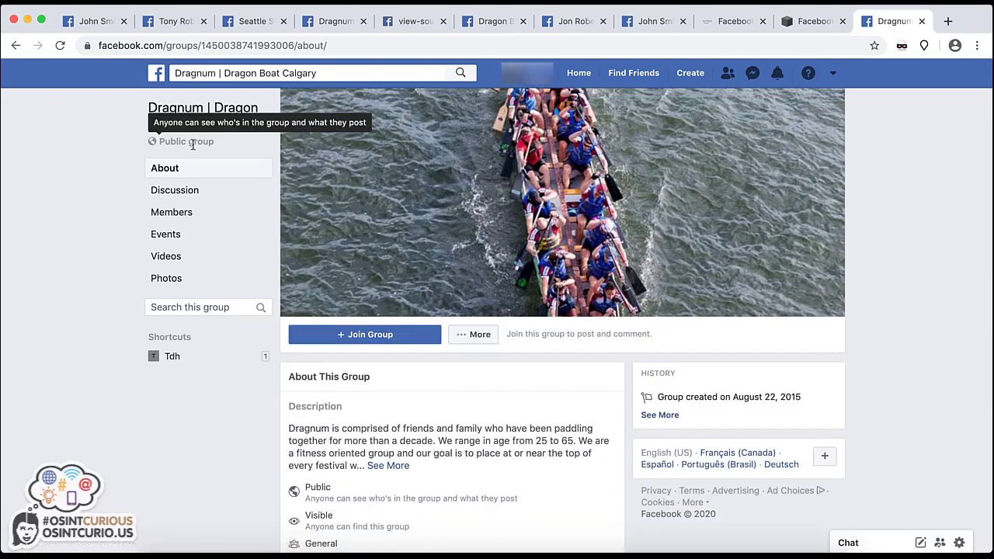
pyautogui.moveTo(862, 373)
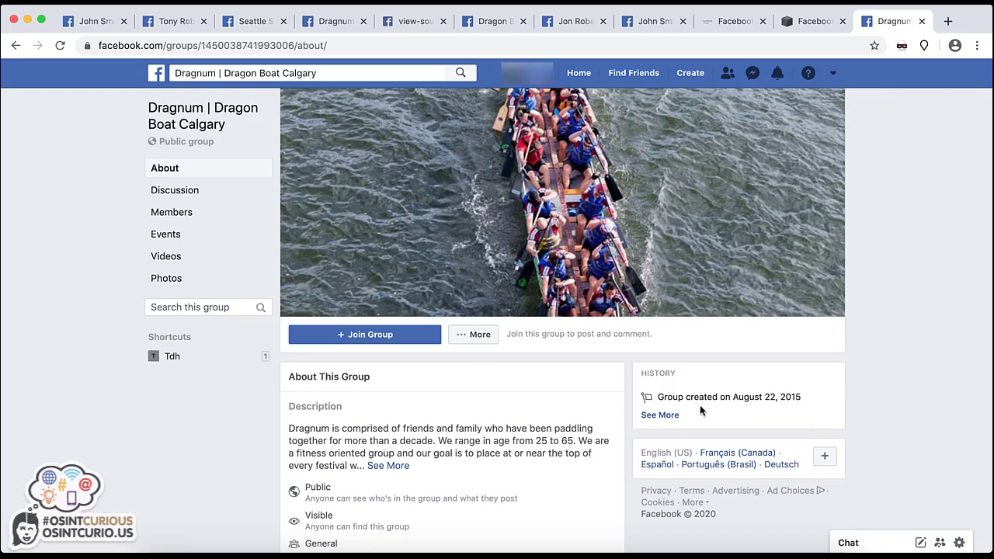
pyautogui.click(659, 414)
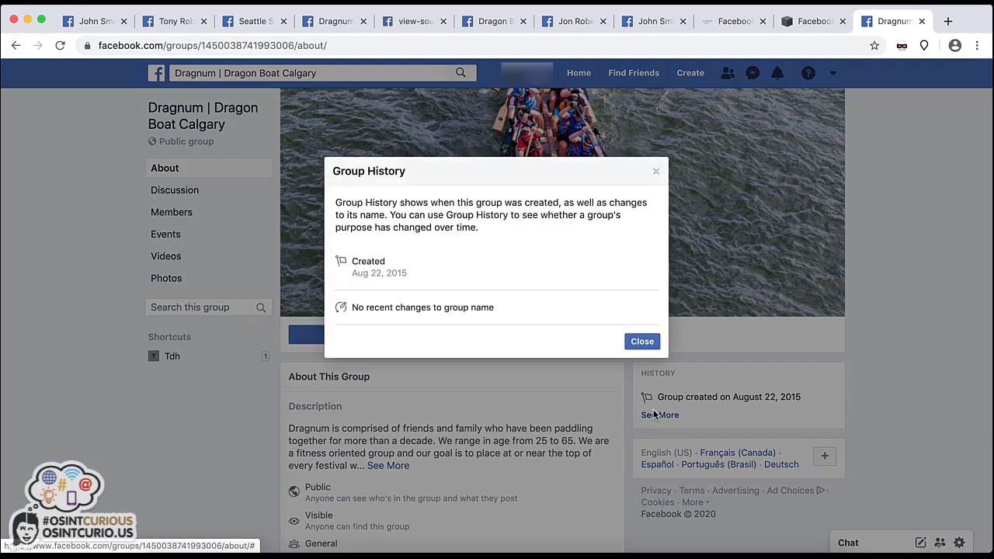
pyautogui.moveTo(502, 303)
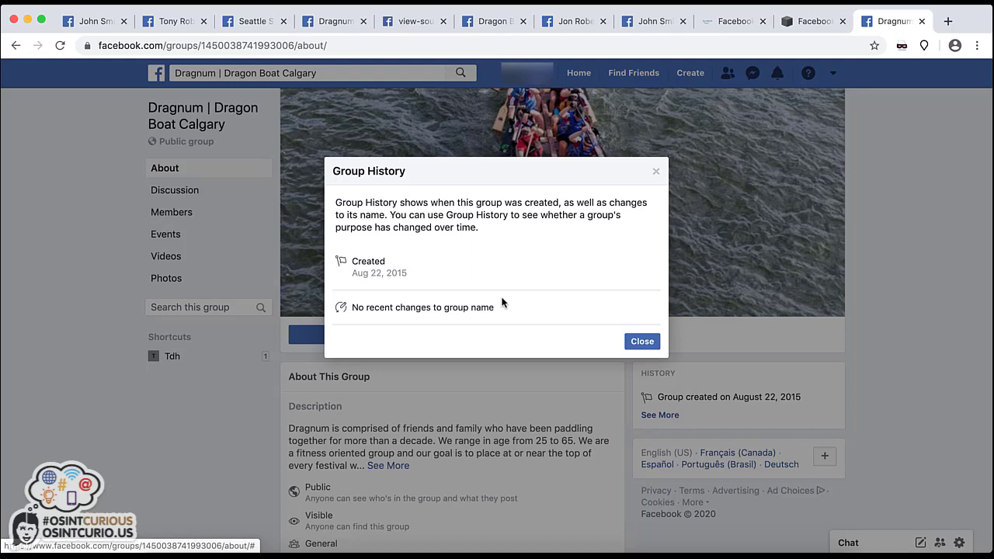
pyautogui.moveTo(445, 302)
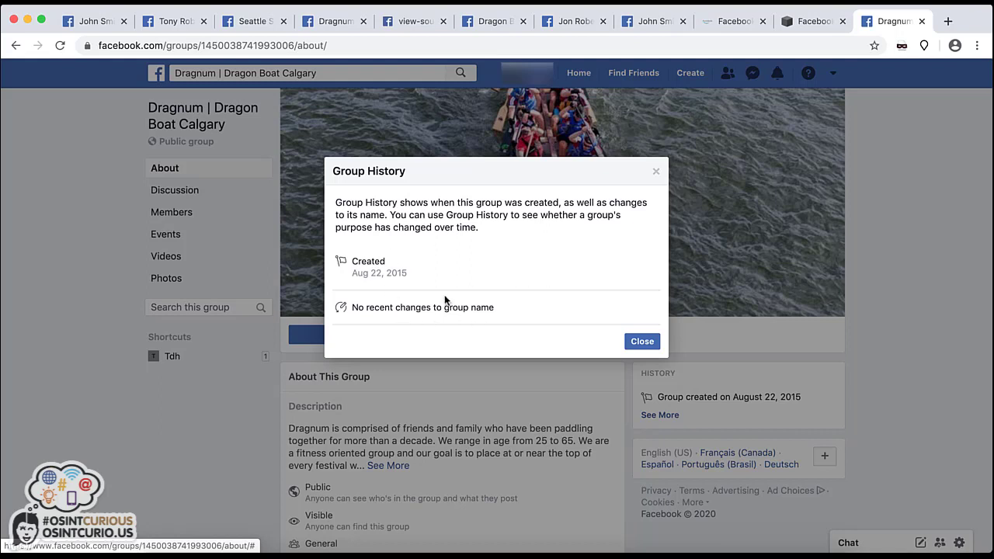
pyautogui.moveTo(479, 320)
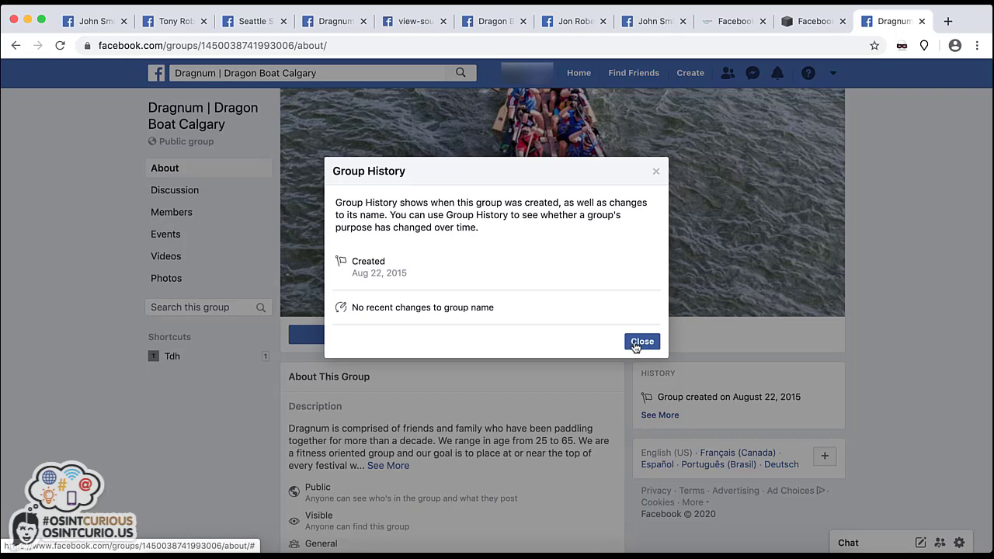
pyautogui.click(642, 342)
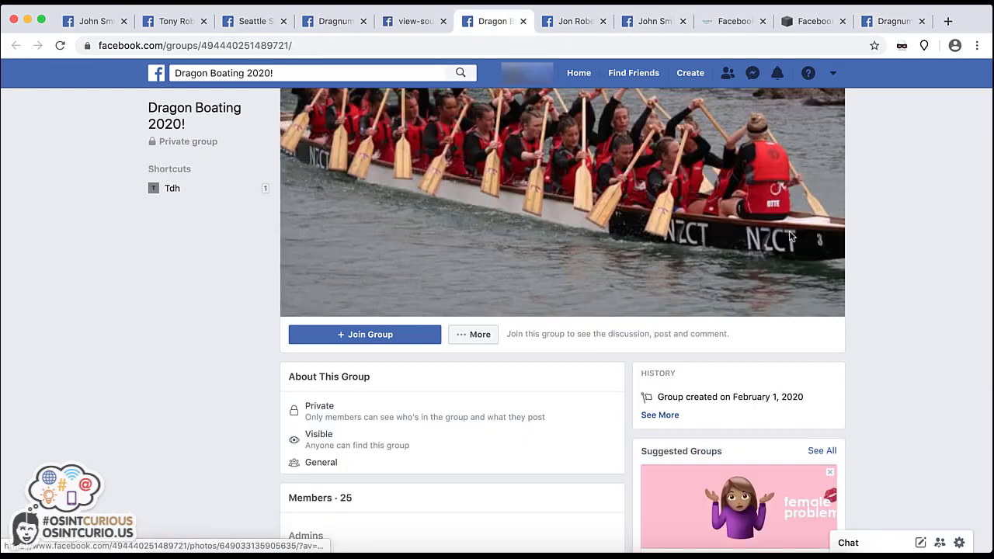
pyautogui.moveTo(189, 142)
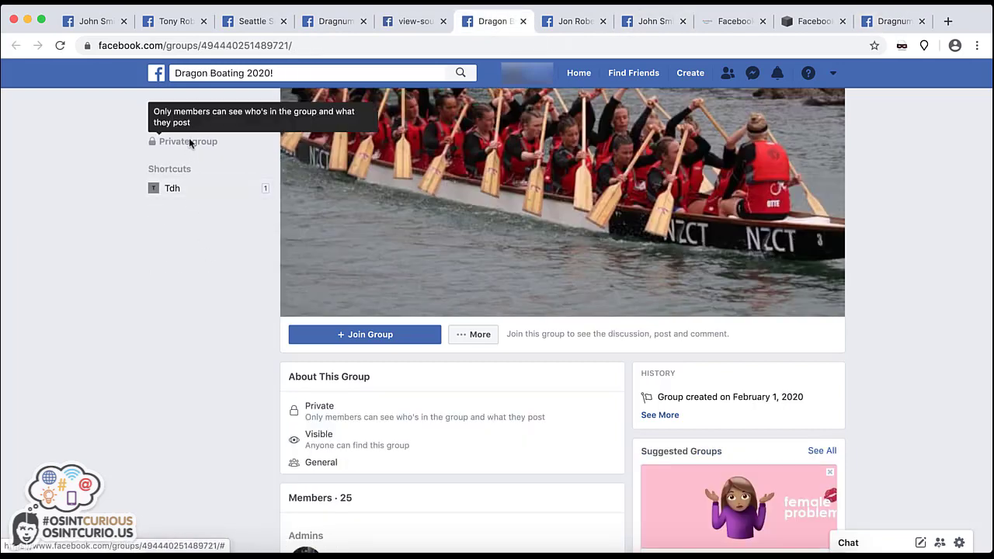
# Review Dragon Boating 2020! history (created Feb 1, 2020, no renames) and its 25 members.
pyautogui.scroll(-3)
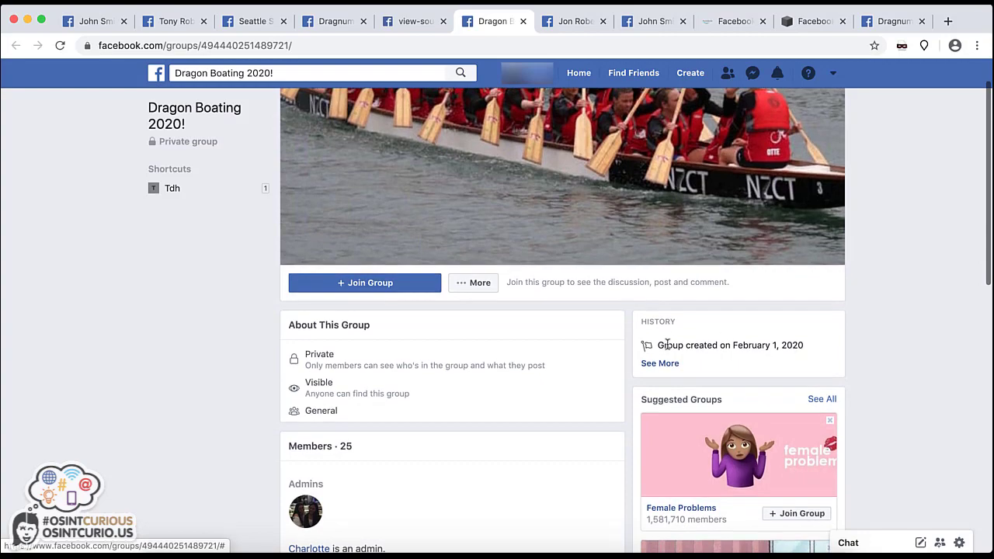
pyautogui.click(659, 363)
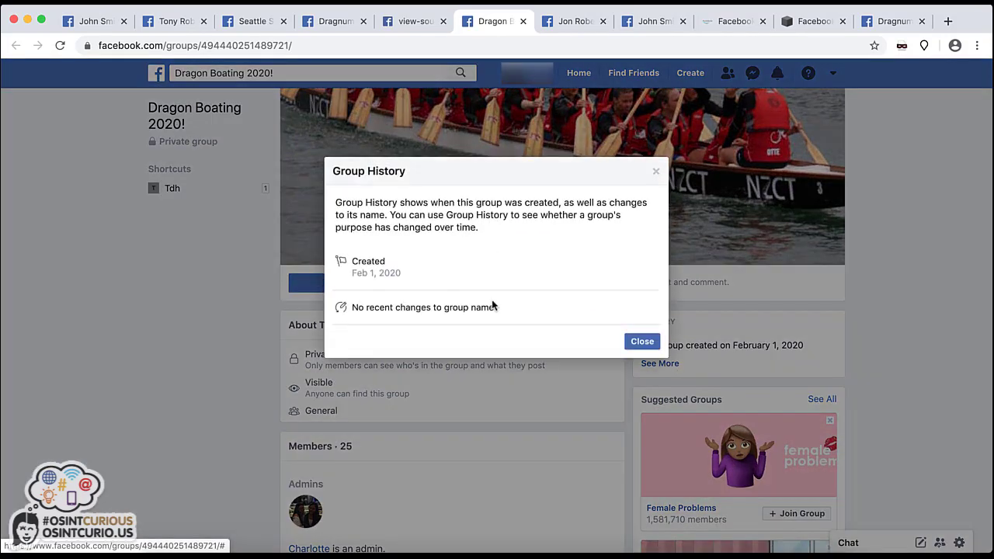
pyautogui.click(641, 341)
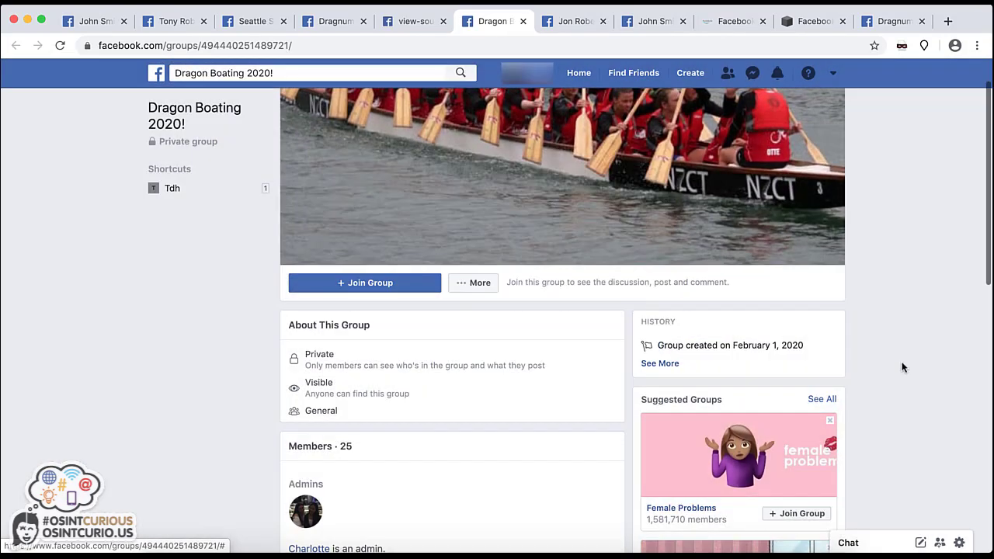
pyautogui.scroll(-3)
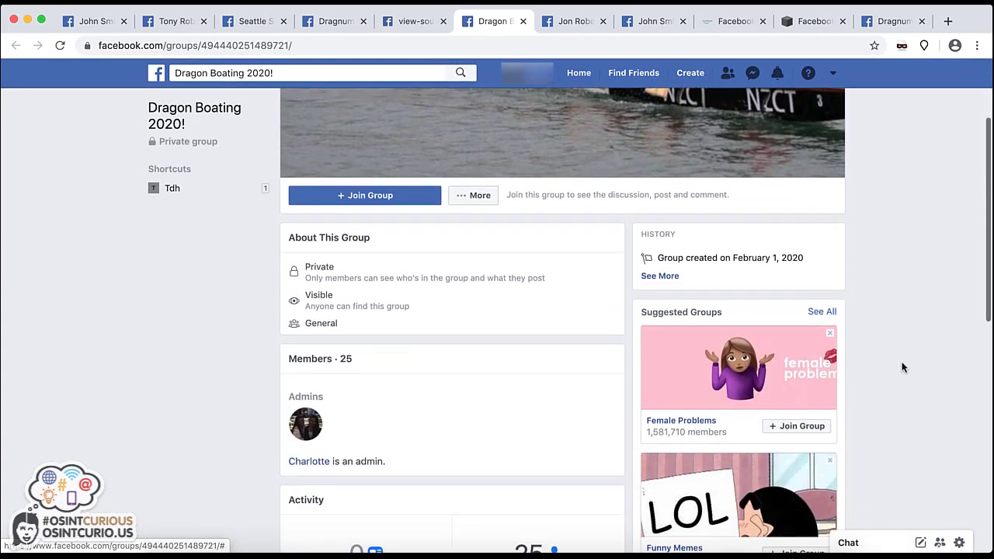
pyautogui.scroll(-3)
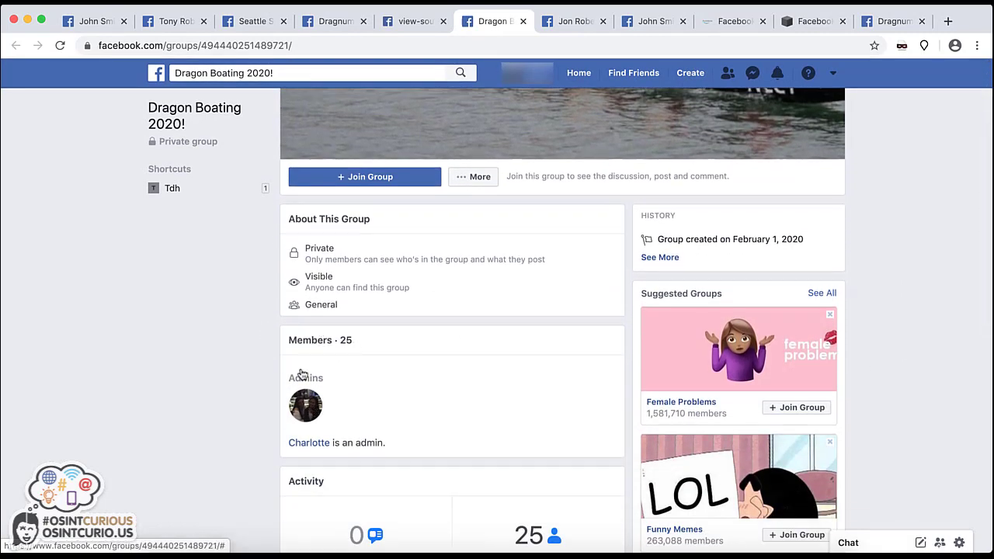
pyautogui.moveTo(401, 406)
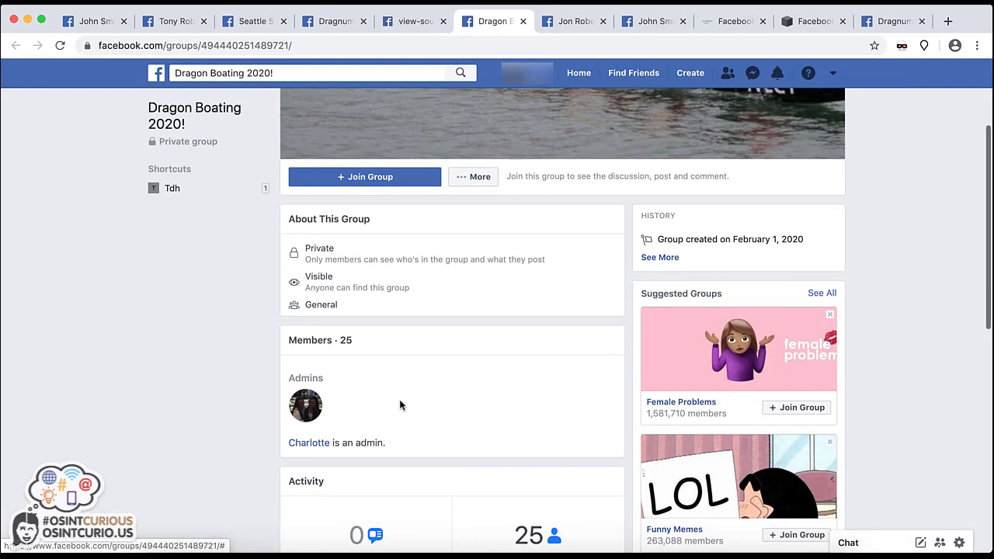
pyautogui.moveTo(550, 426)
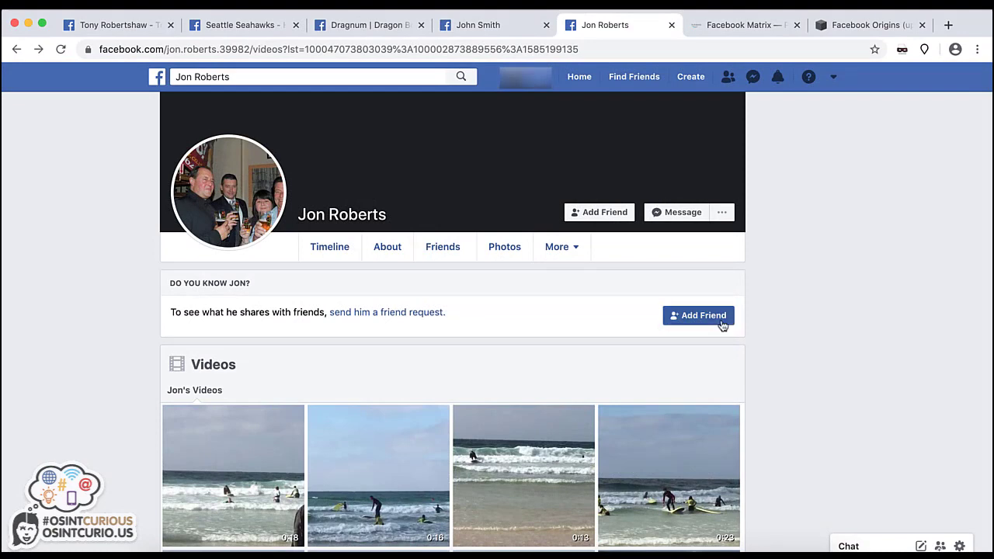
pyautogui.moveTo(323, 187)
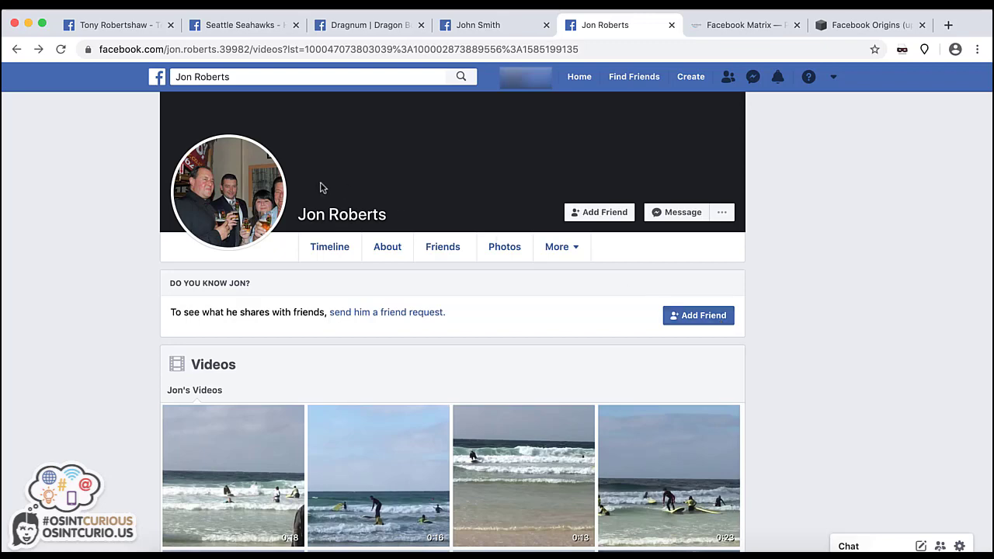
pyautogui.click(228, 189)
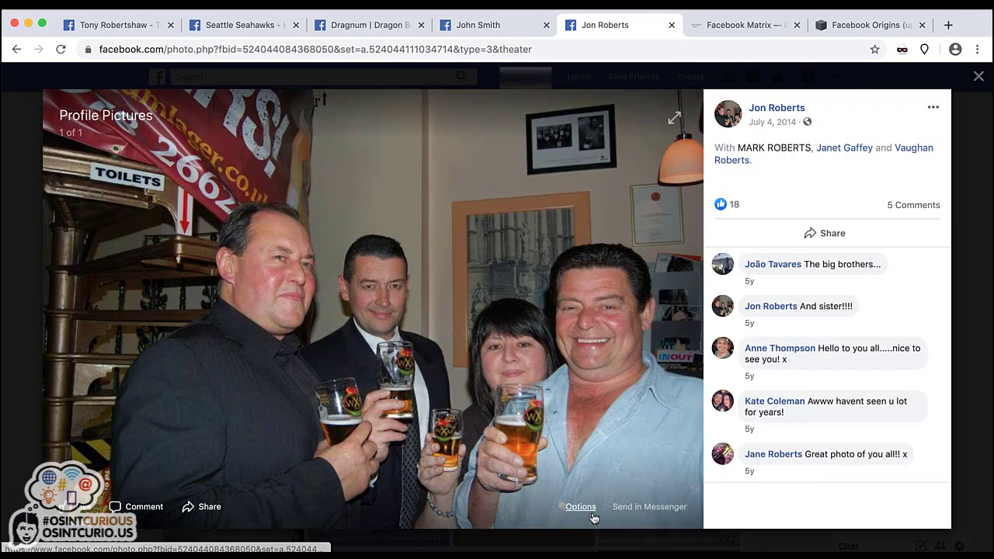
pyautogui.moveTo(583, 511)
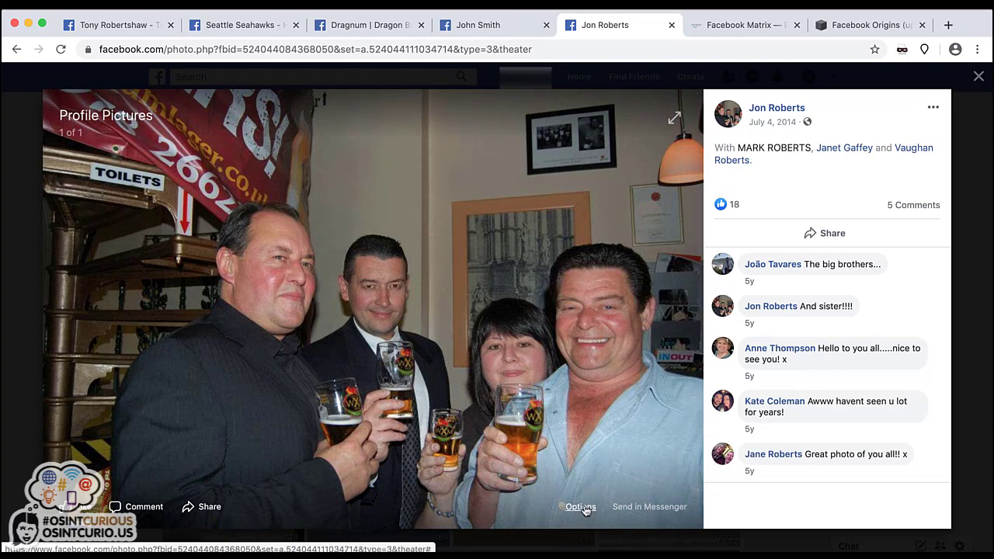
pyautogui.click(579, 507)
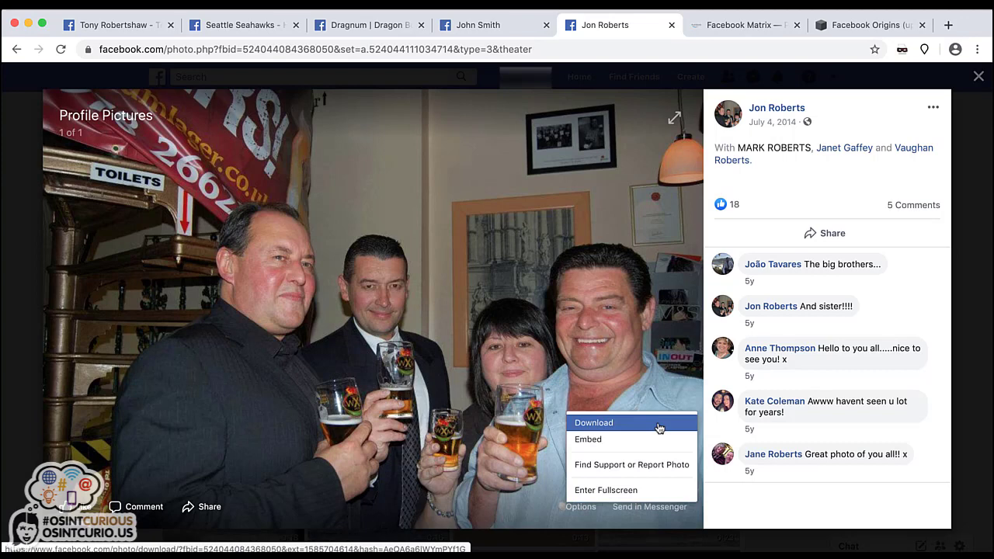
pyautogui.moveTo(633, 421)
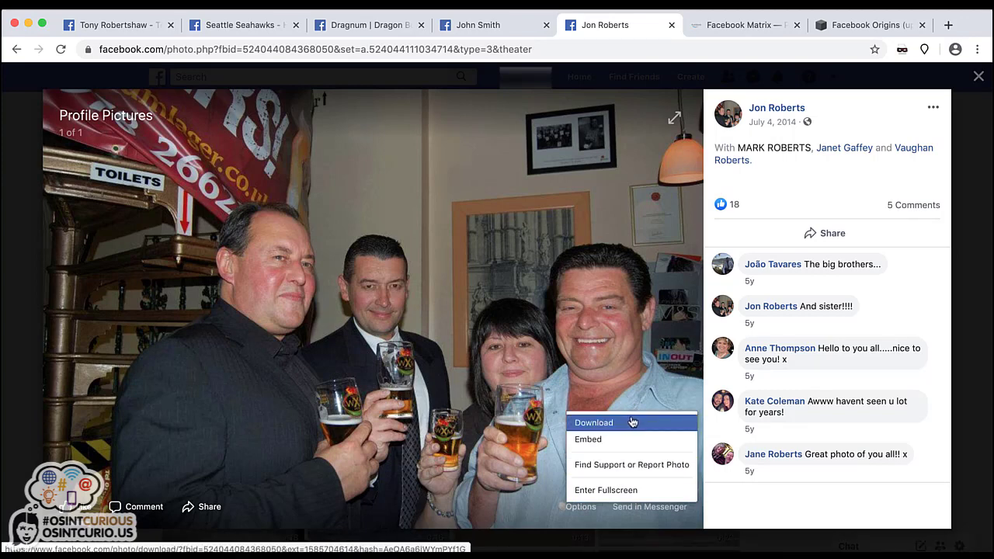
pyautogui.moveTo(643, 431)
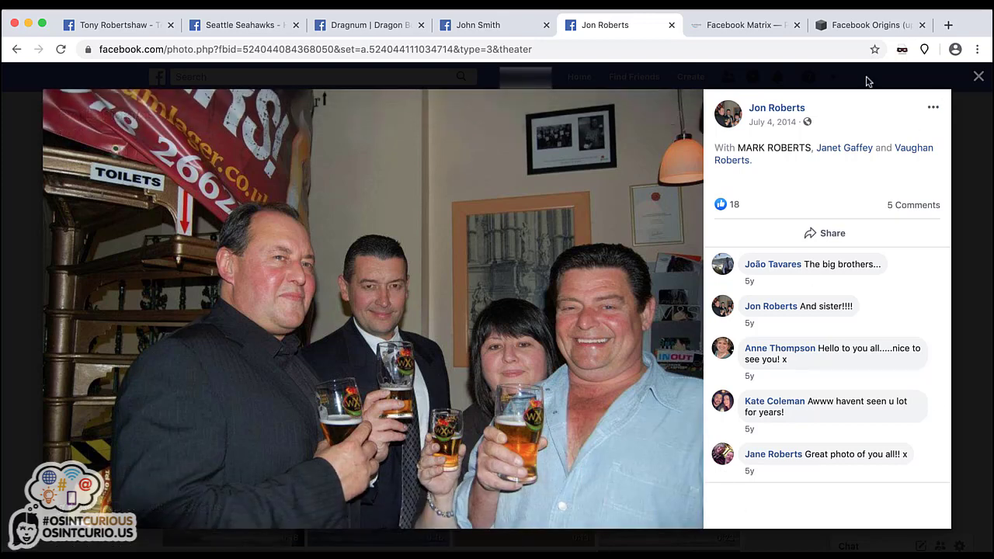
pyautogui.click(978, 76)
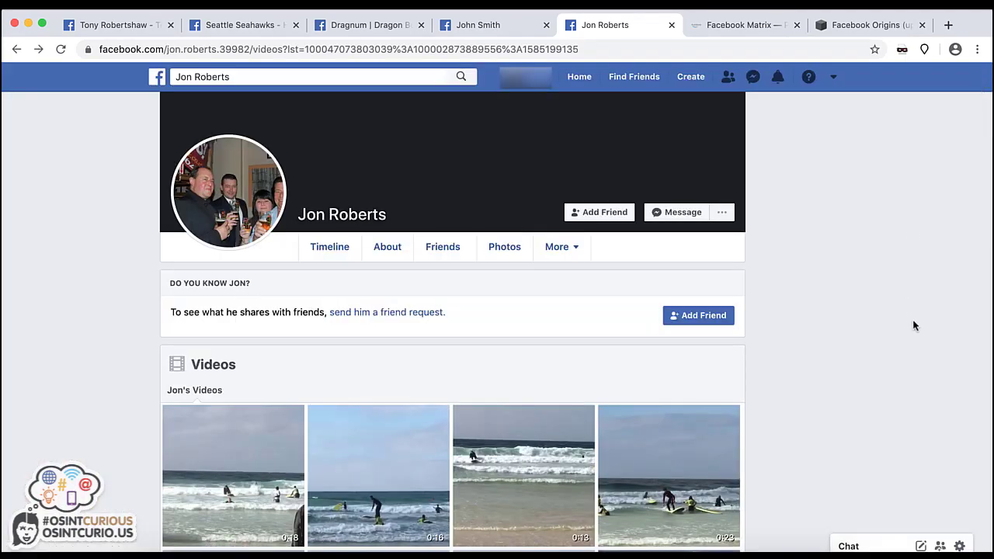
# Open the first surfing video in a new tab and pause it.
pyautogui.scroll(-3)
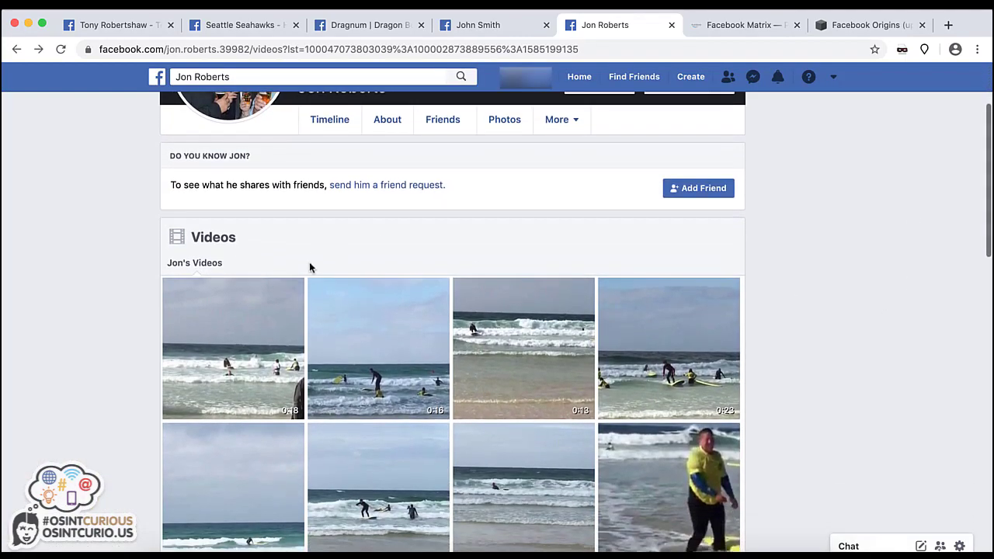
pyautogui.moveTo(262, 300)
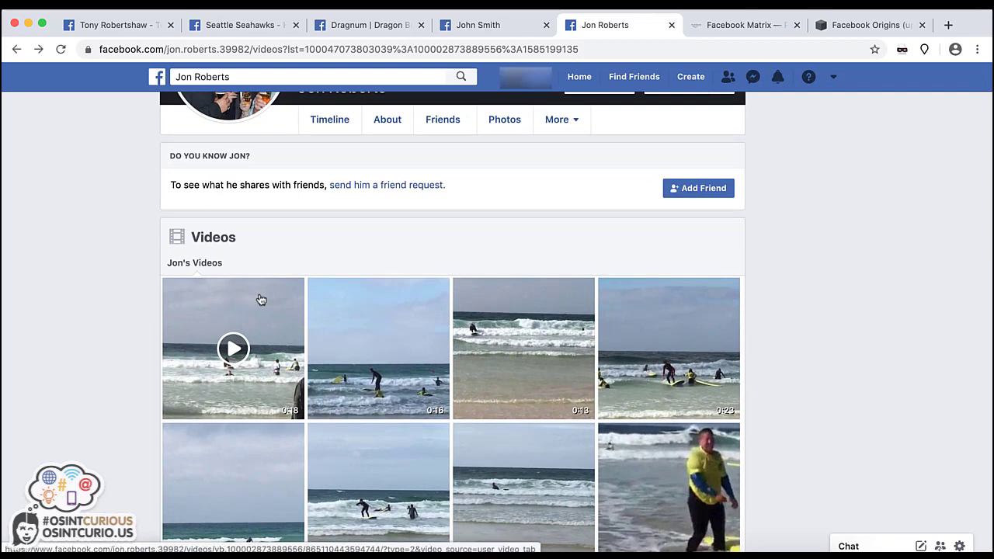
pyautogui.moveTo(238, 291)
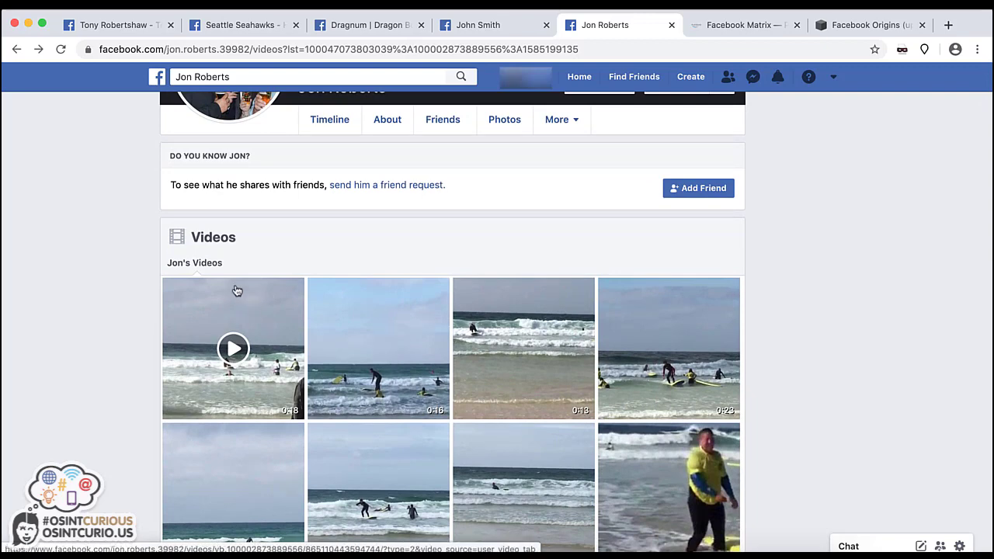
pyautogui.rightClick(233, 348)
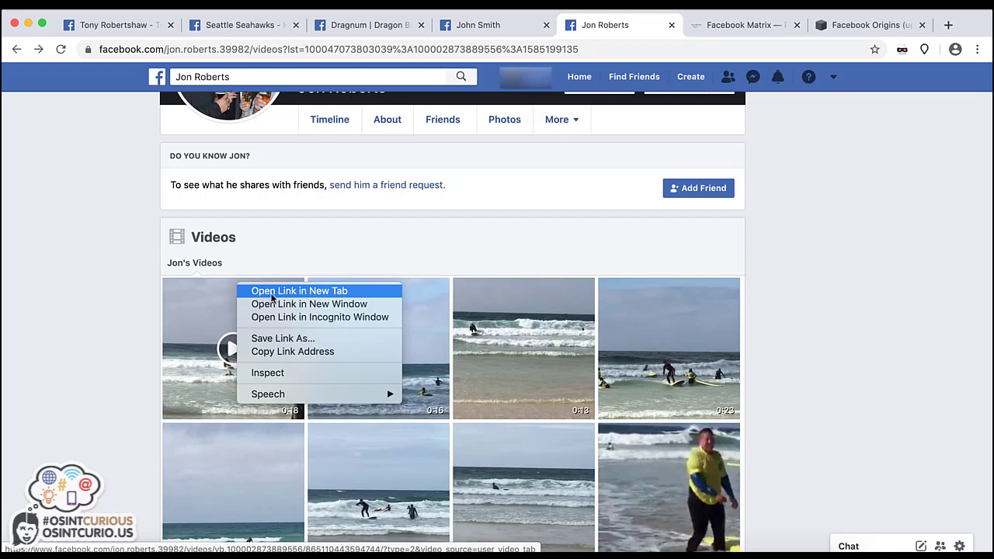
pyautogui.click(298, 290)
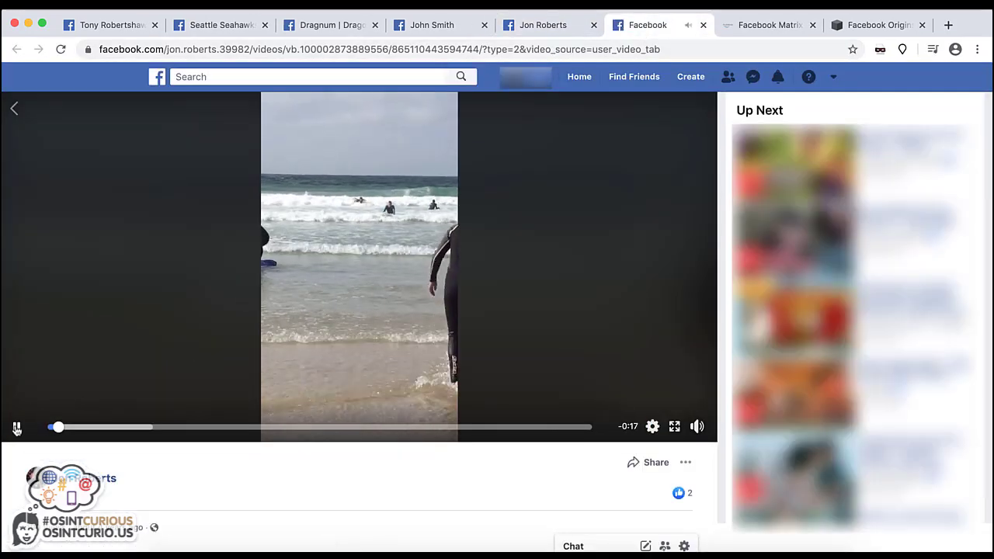
pyautogui.click(359, 268)
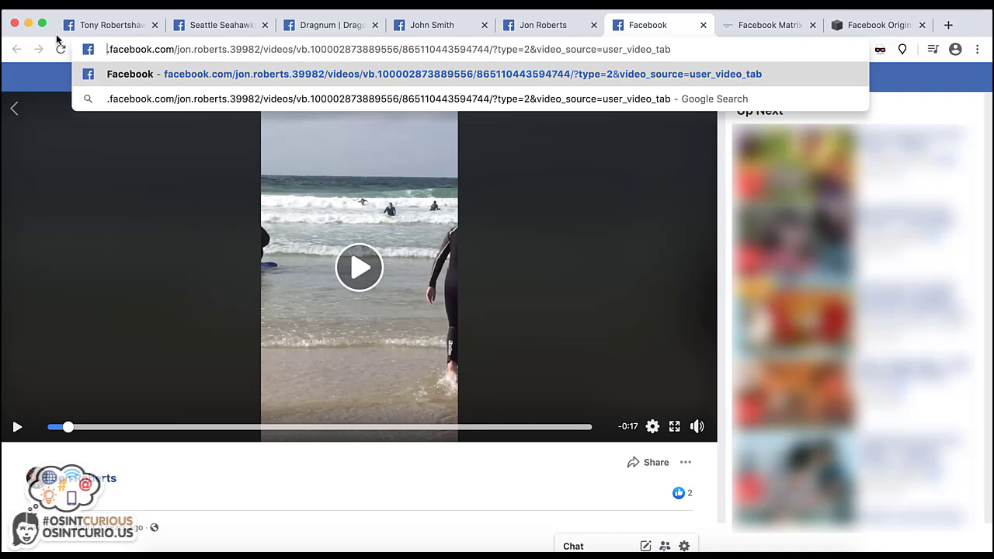
# Reload the video page on mbasic.facebook.com.
pyautogui.write('m')
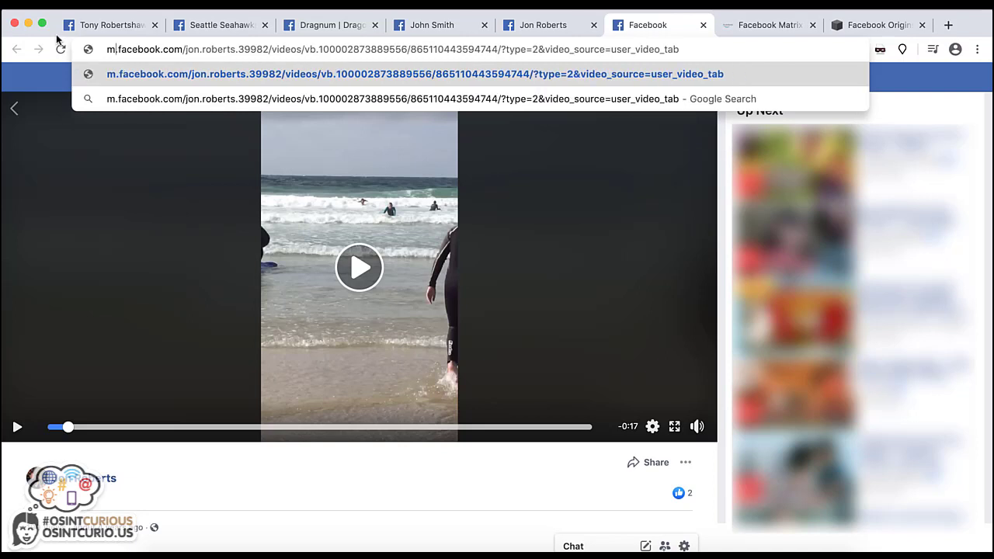
pyautogui.write('basic')
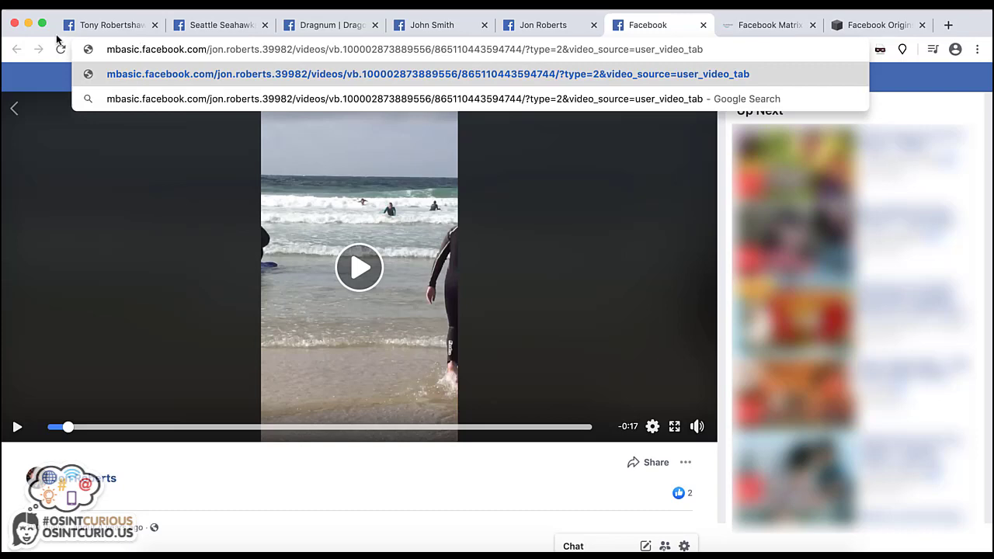
pyautogui.click(427, 74)
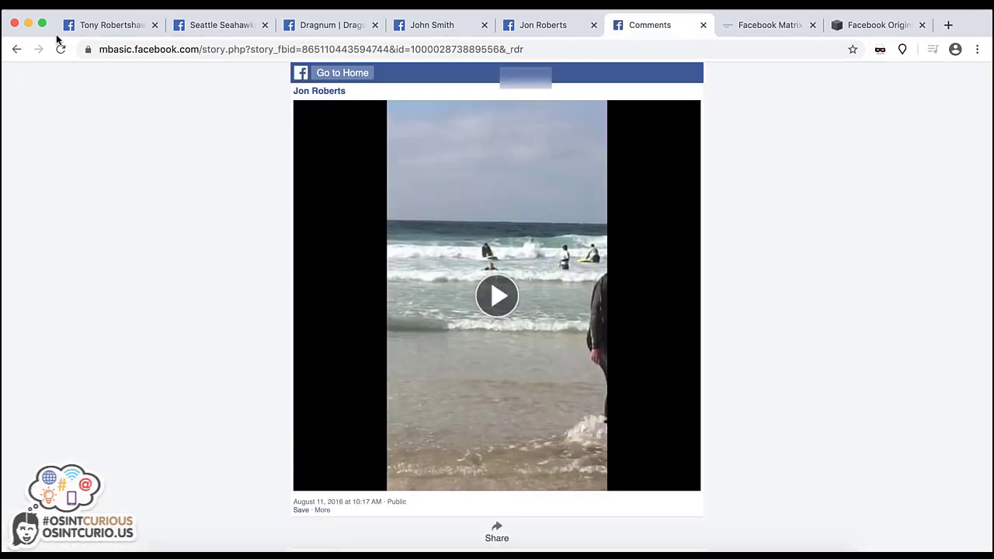
pyautogui.moveTo(520, 277)
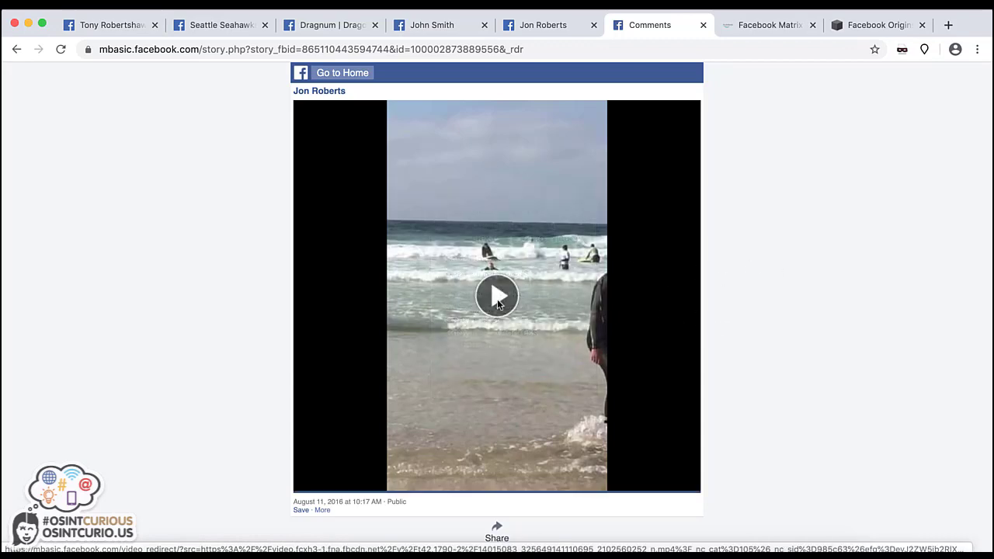
# Save the surfing video as an MPEG-4 file to the Desktop, then return to John Smith's friends list.
pyautogui.click(497, 295)
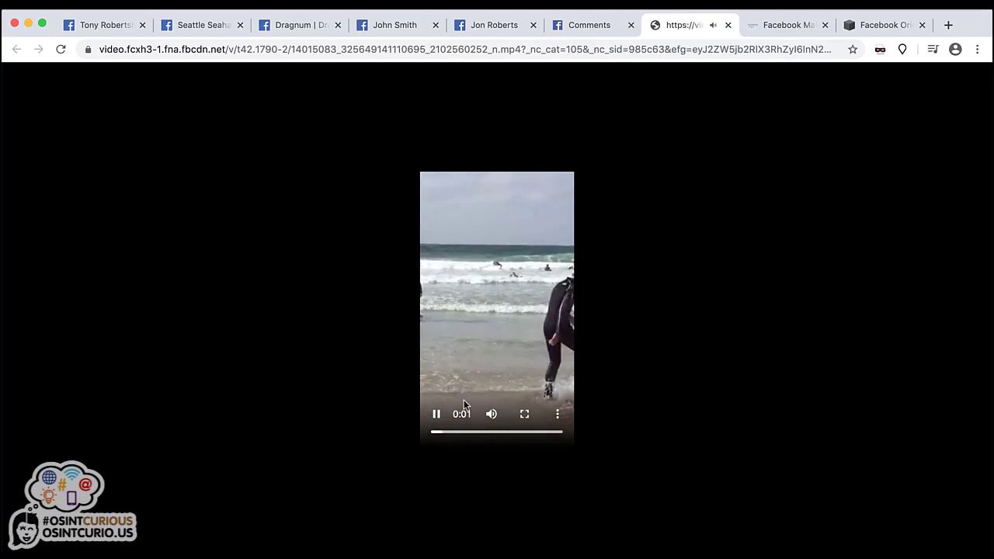
pyautogui.rightClick(497, 311)
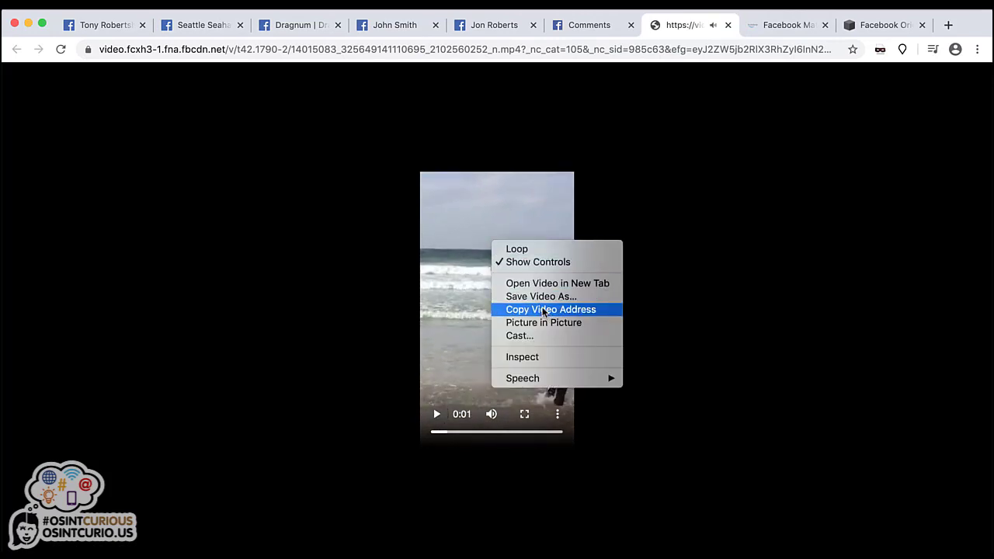
pyautogui.click(551, 309)
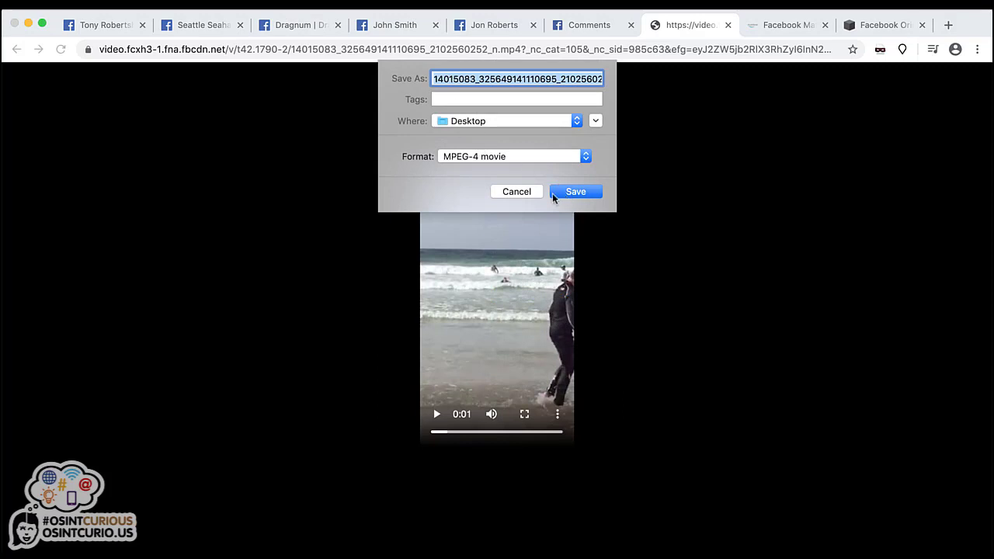
pyautogui.click(576, 191)
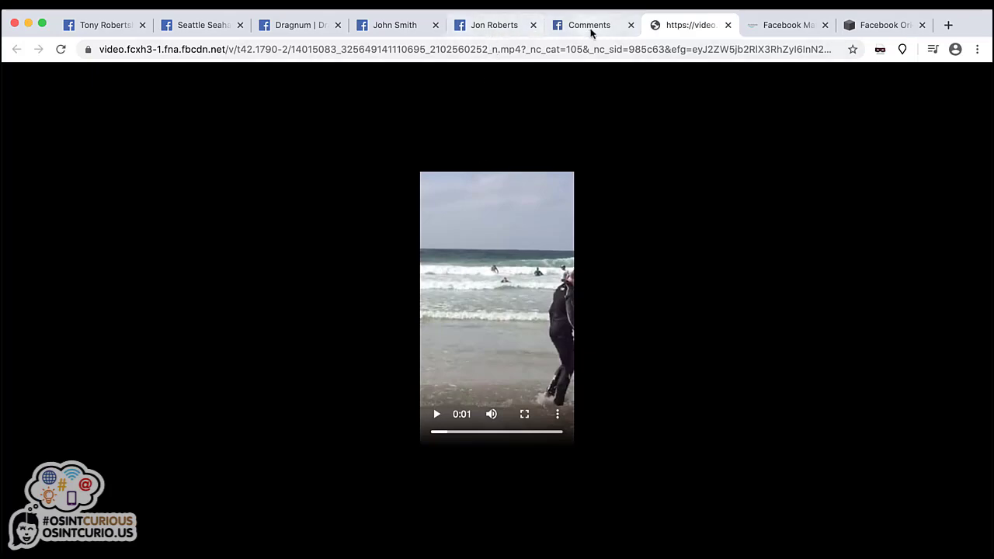
pyautogui.click(395, 24)
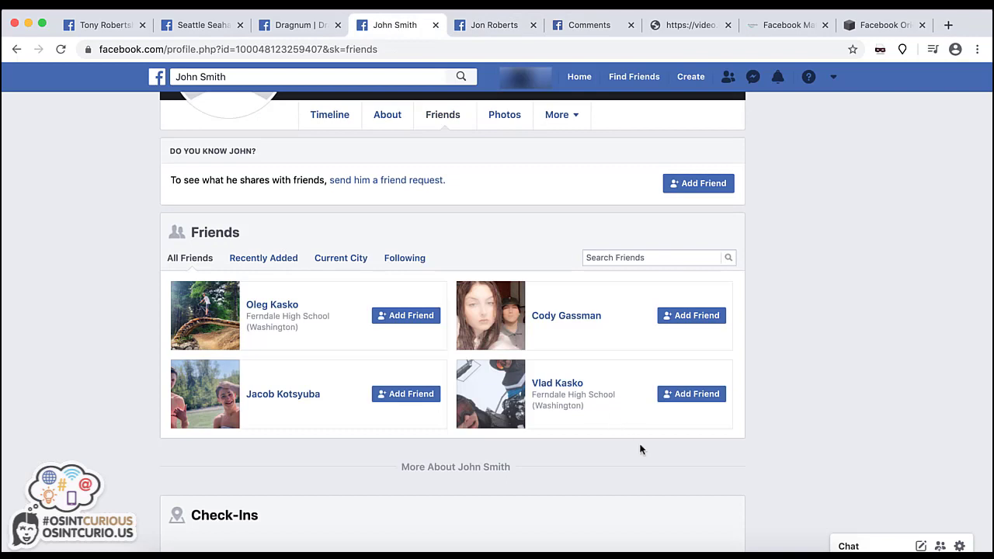
pyautogui.moveTo(685, 451)
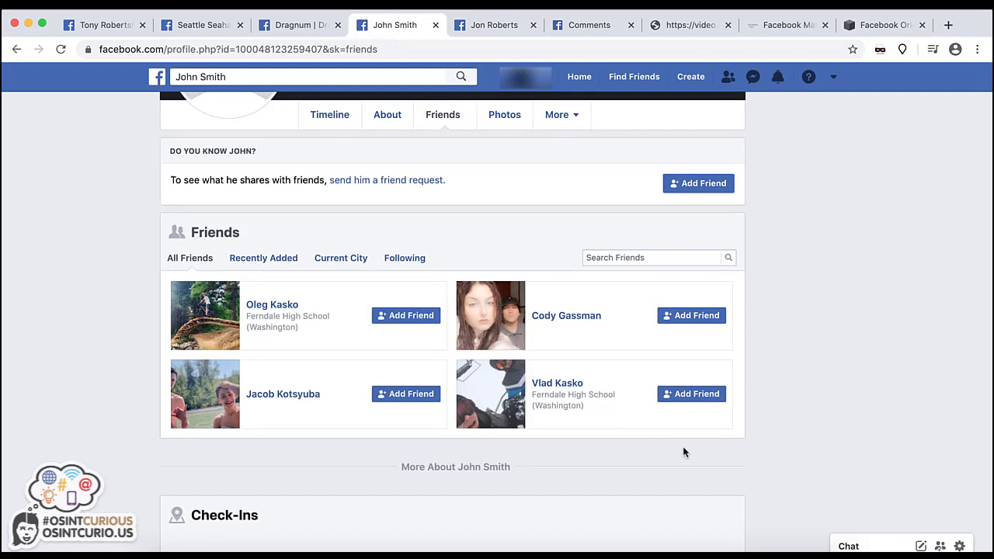
pyautogui.moveTo(704, 462)
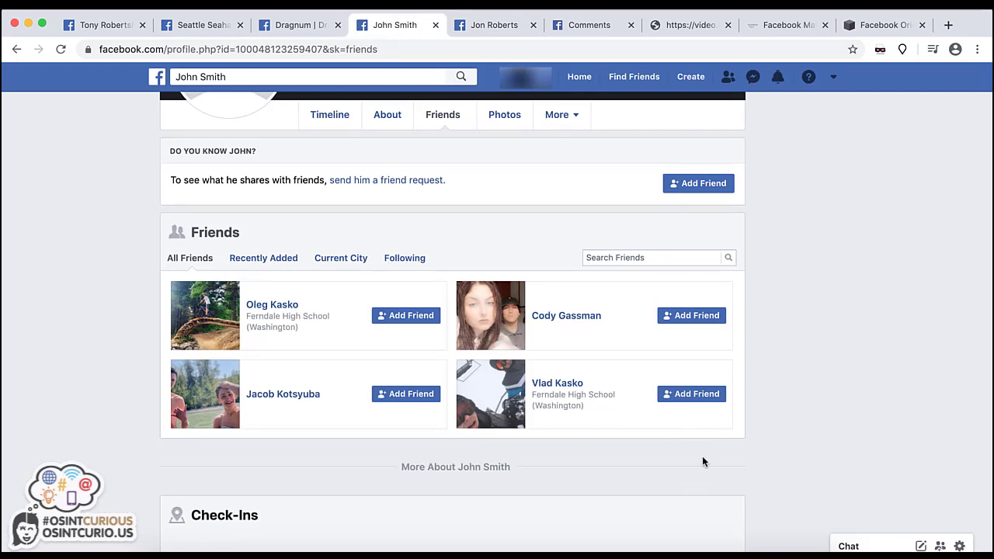
pyautogui.moveTo(687, 444)
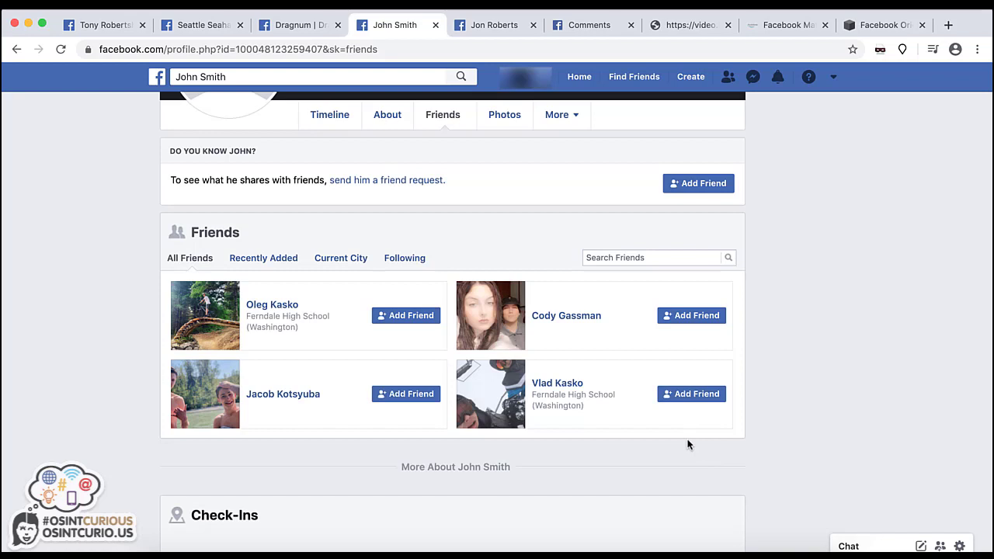
pyautogui.moveTo(678, 433)
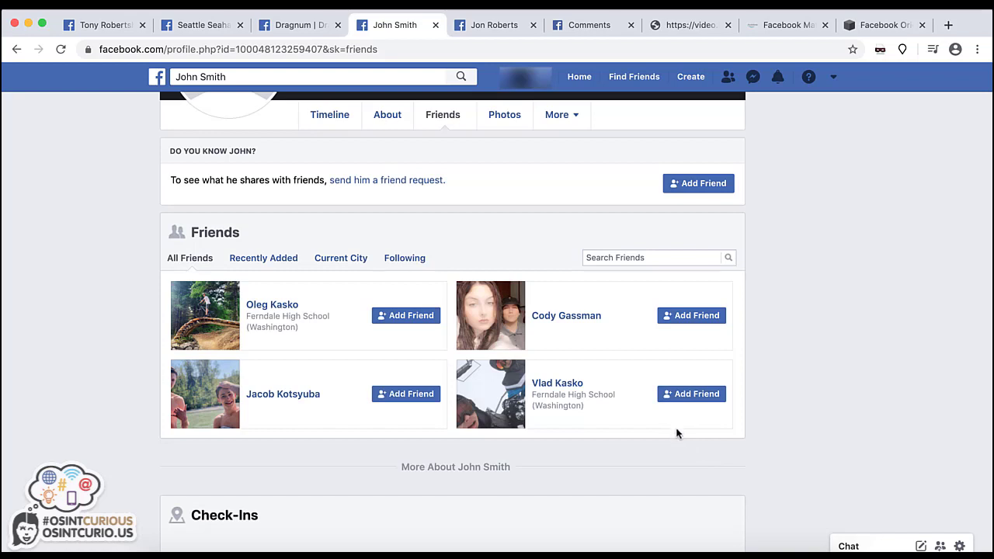
pyautogui.moveTo(692, 472)
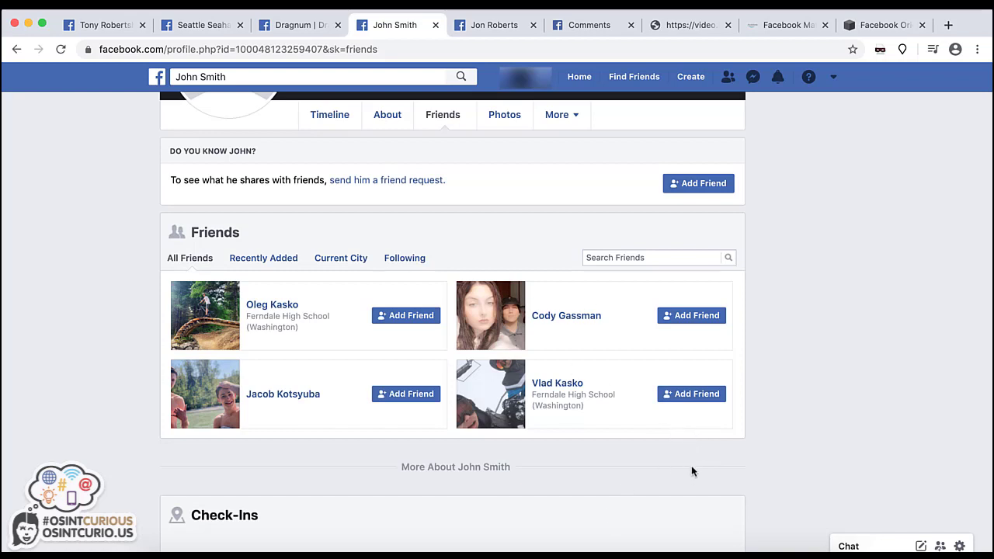
pyautogui.moveTo(712, 440)
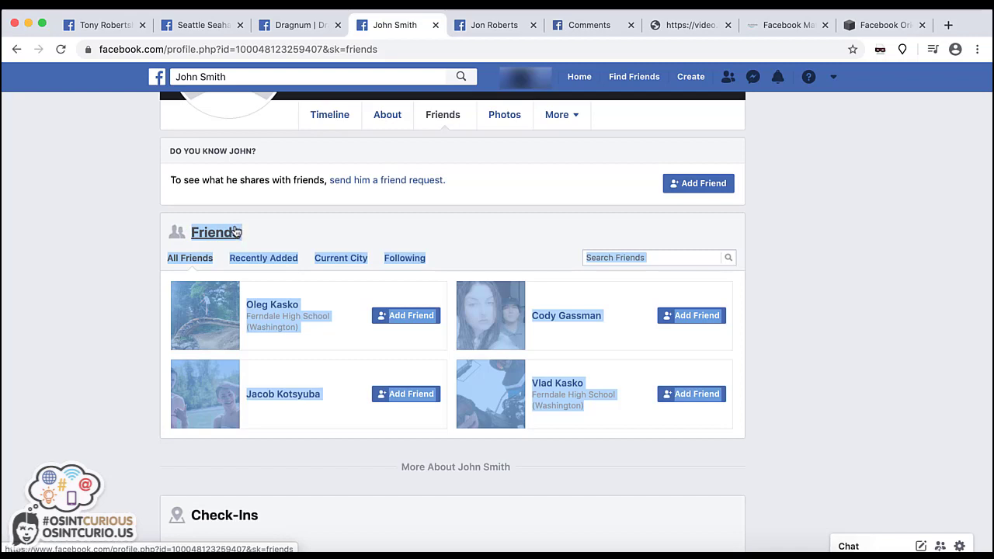
pyautogui.rightClick(216, 232)
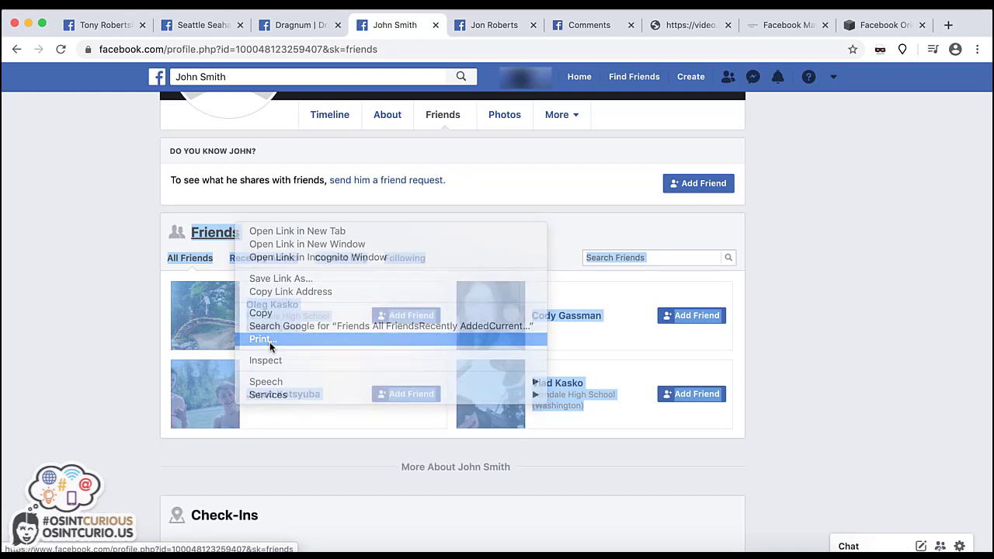
pyautogui.click(263, 339)
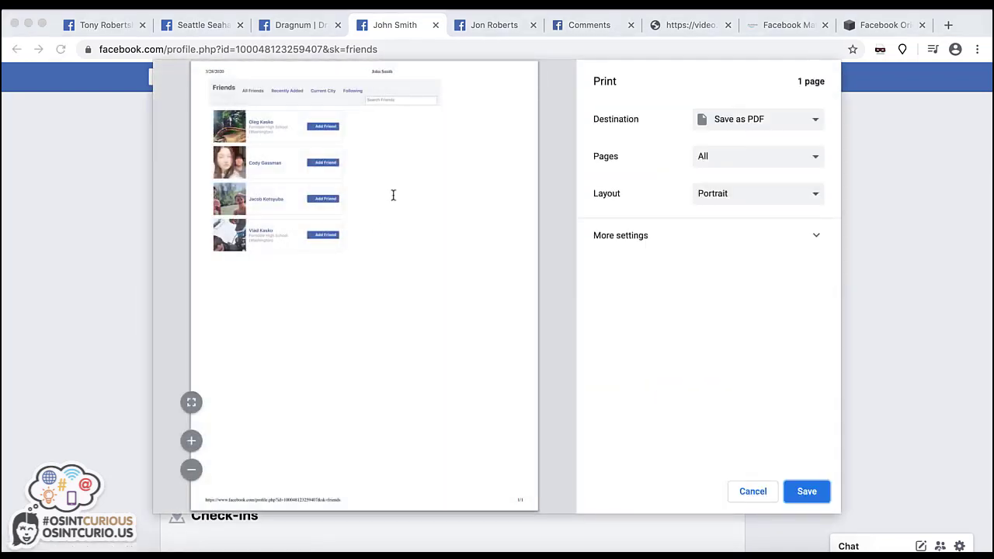
pyautogui.moveTo(272, 321)
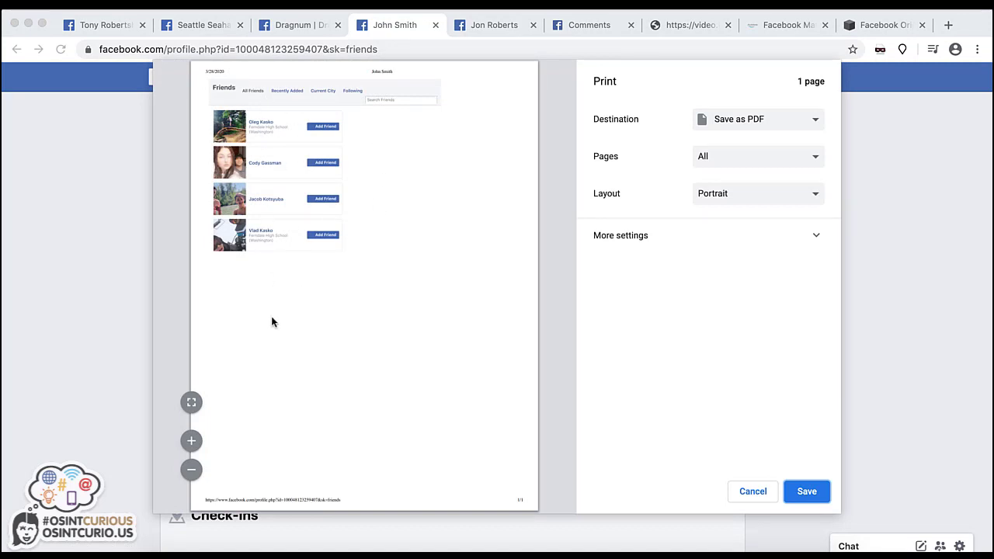
pyautogui.moveTo(447, 381)
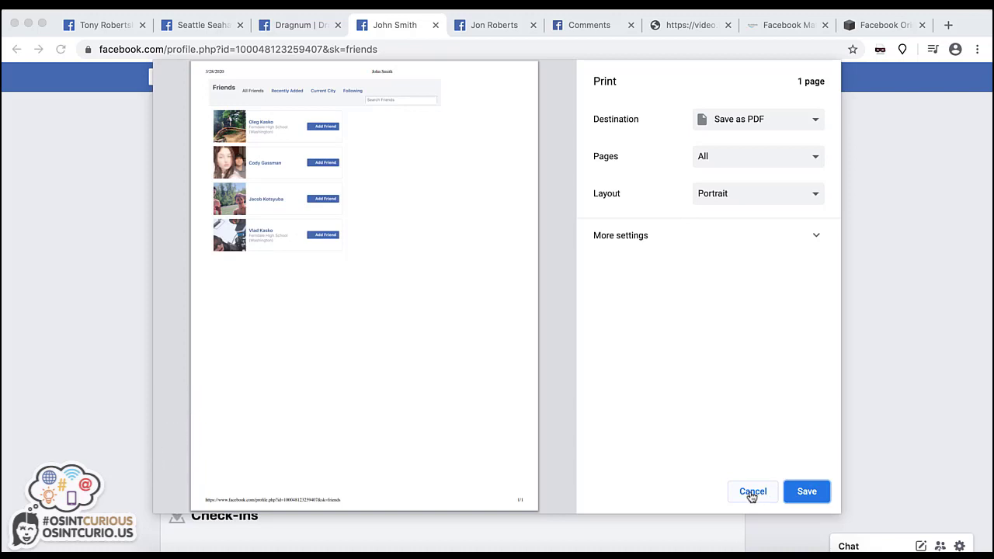
pyautogui.click(752, 490)
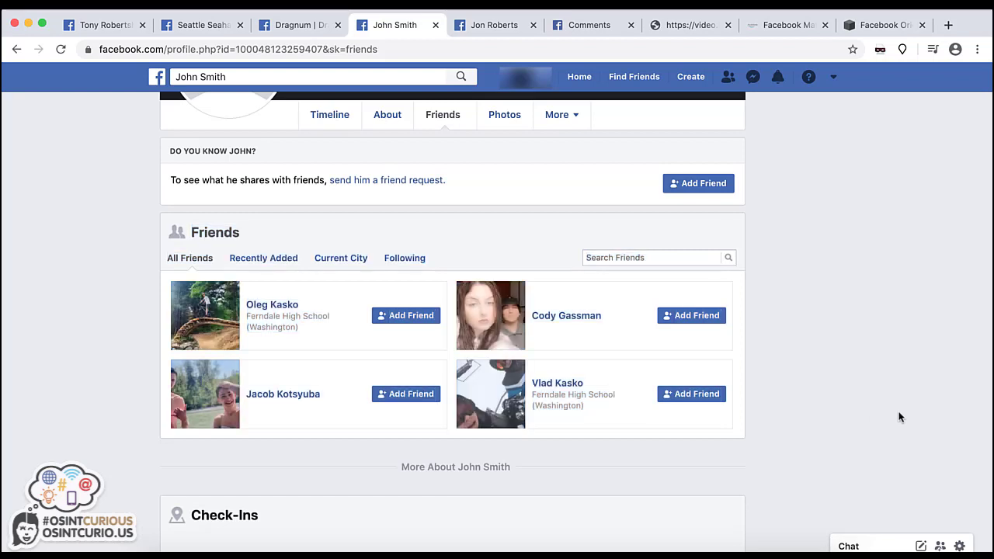